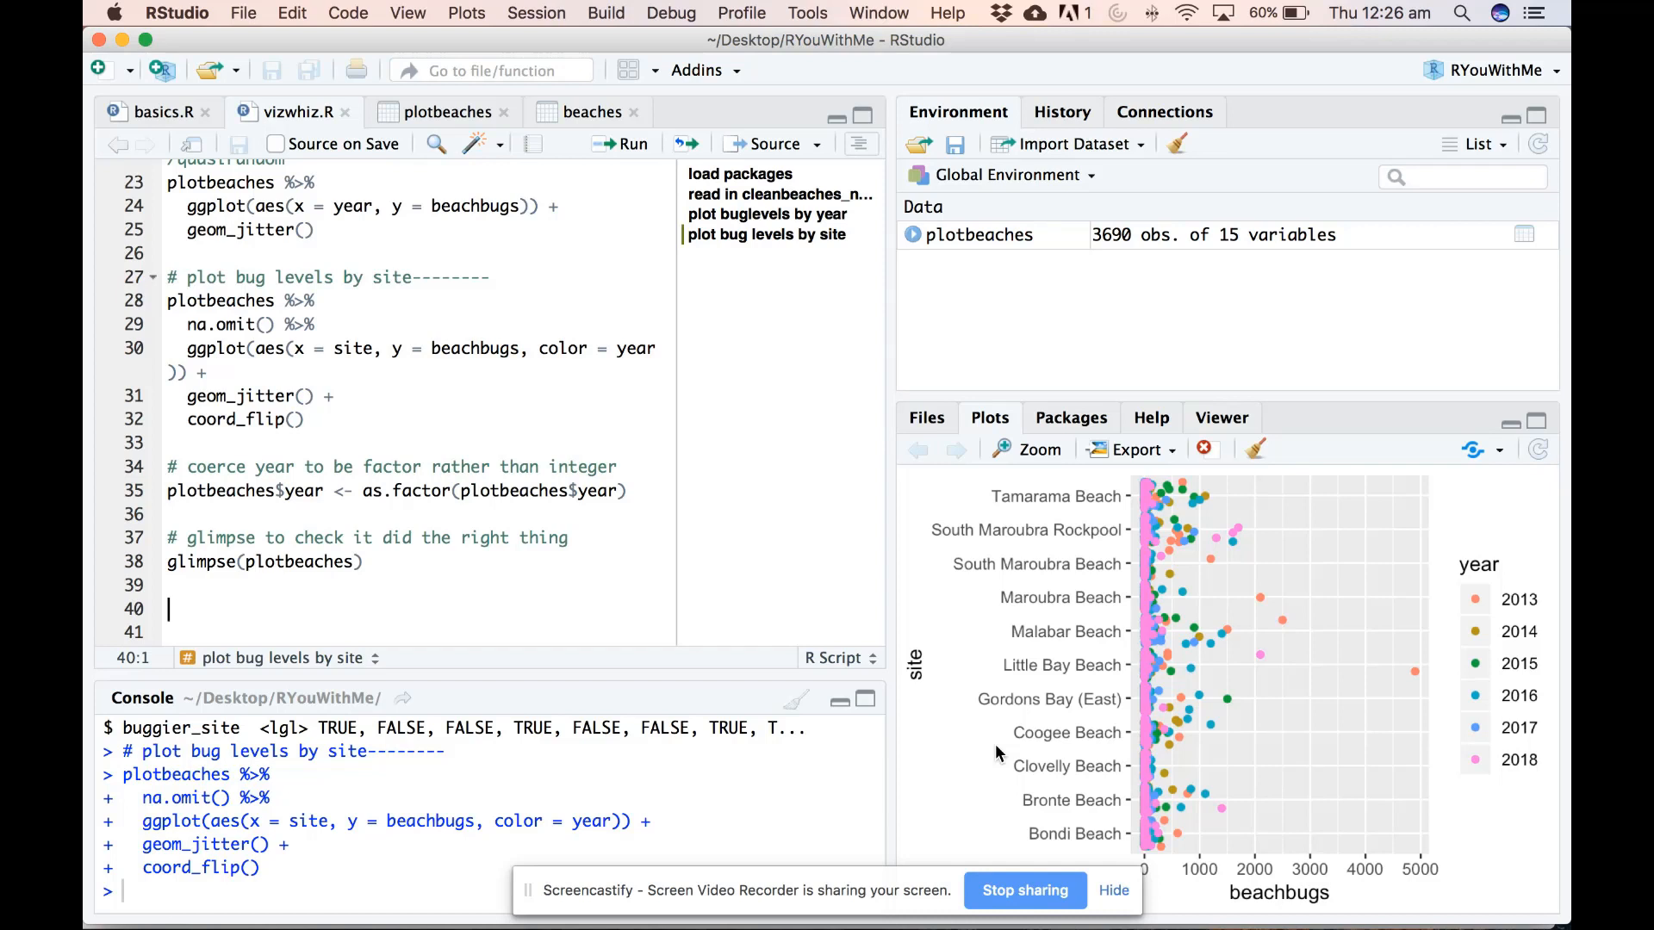
mouse_move(1159, 736)
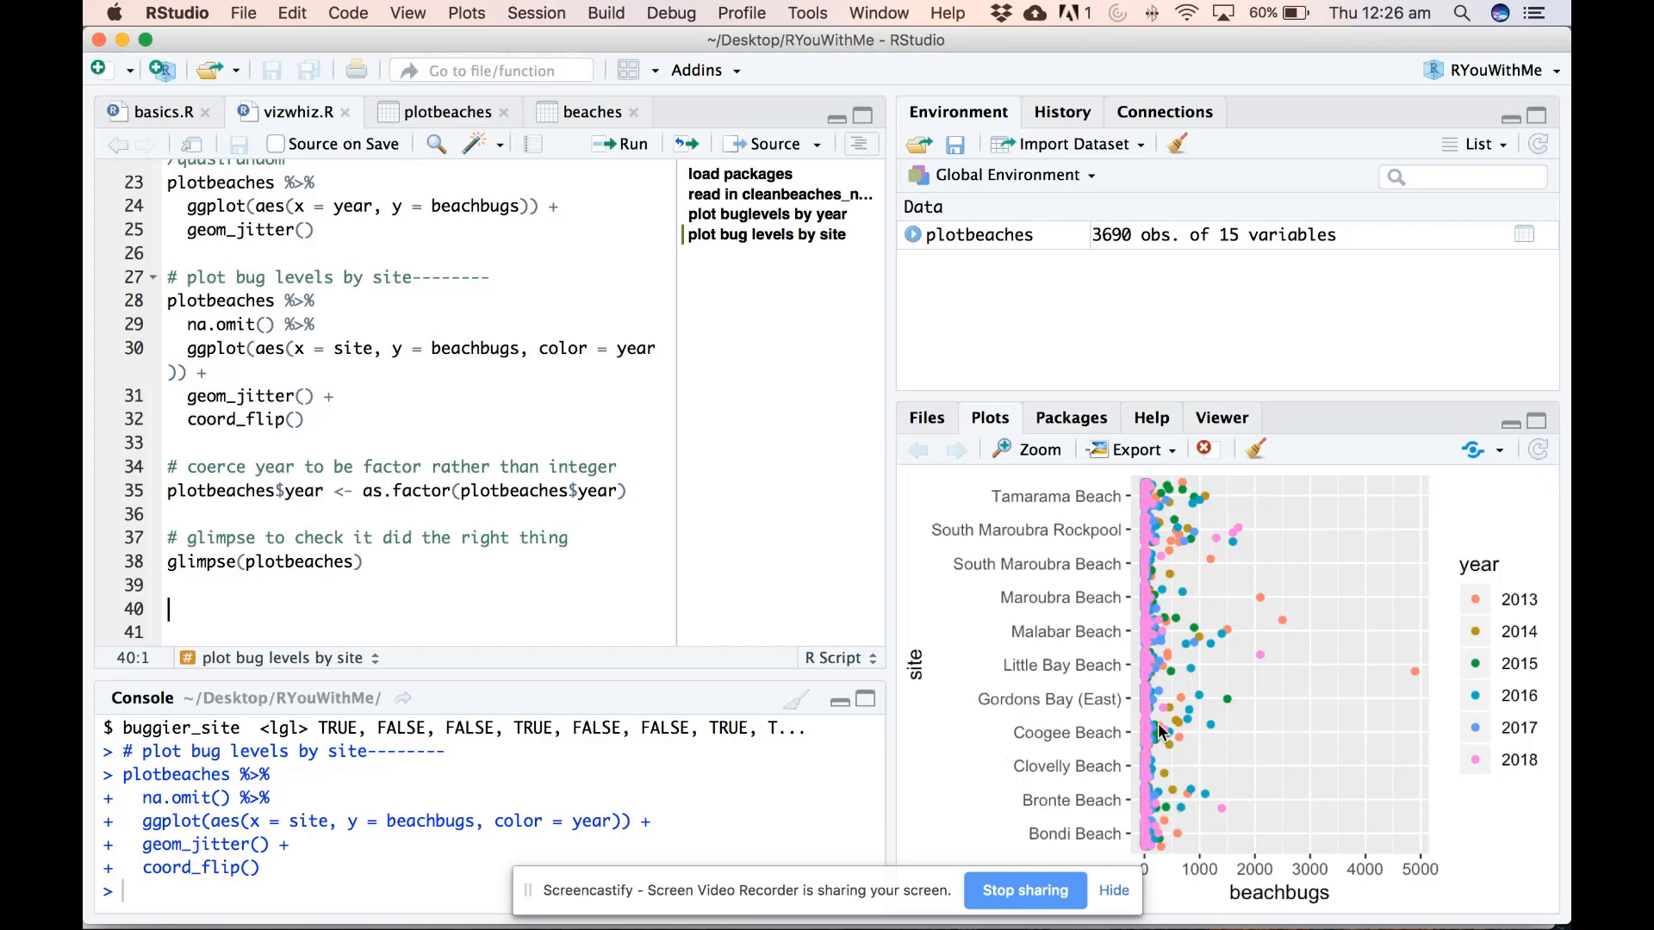
mouse_move(1382, 684)
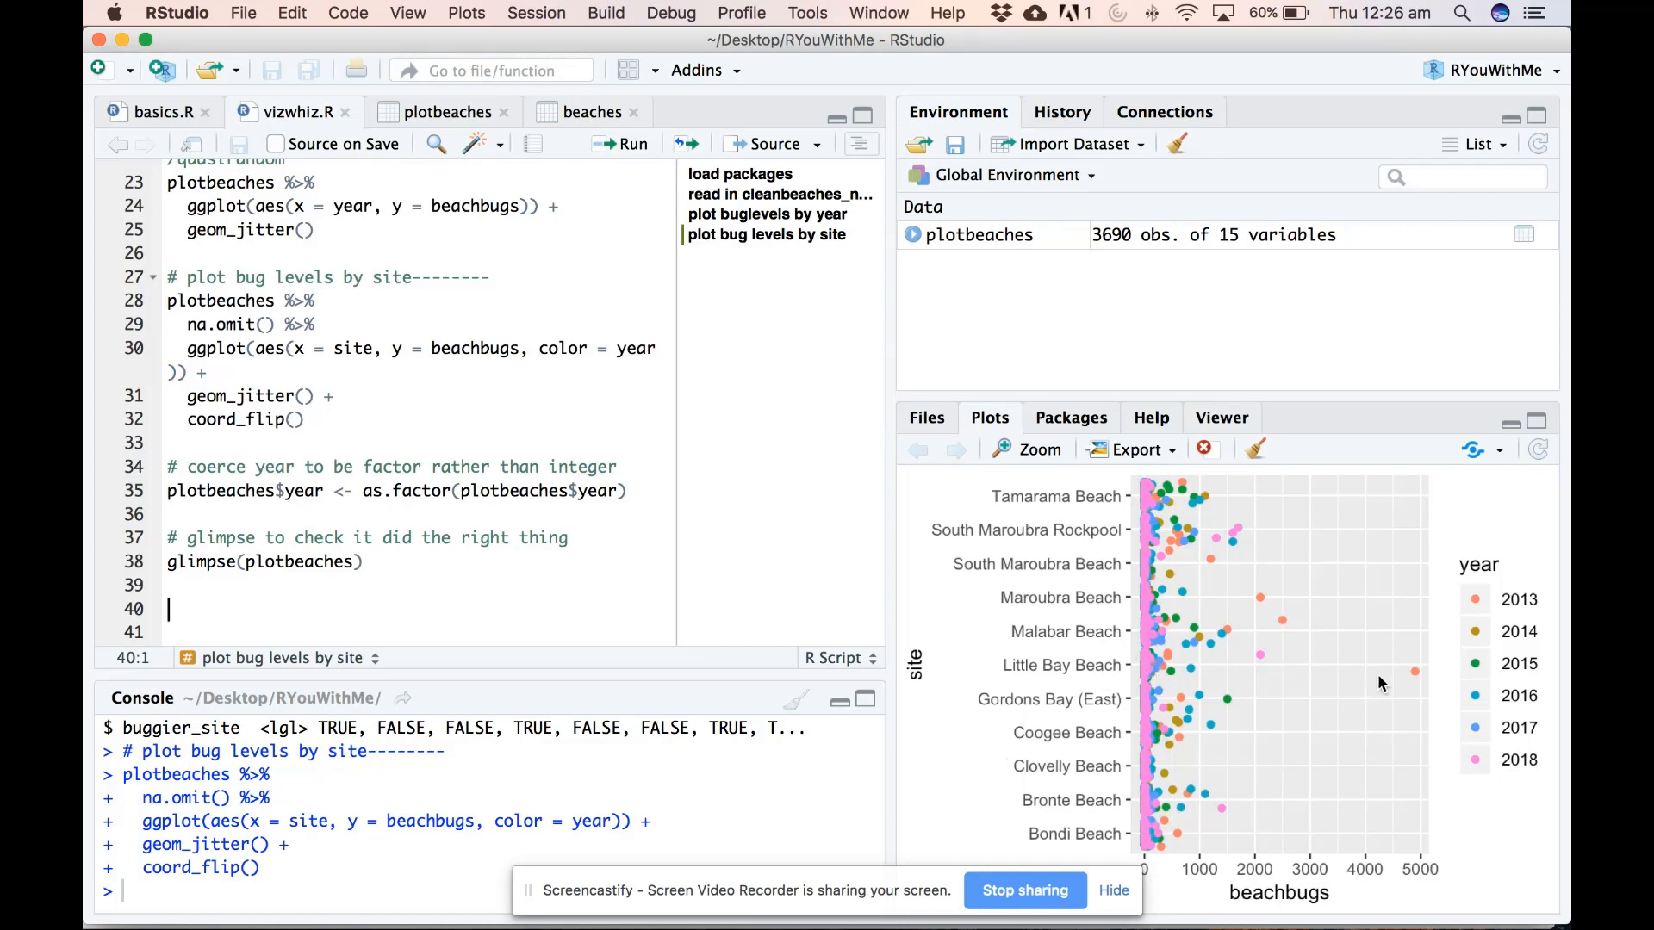
mouse_move(1430, 727)
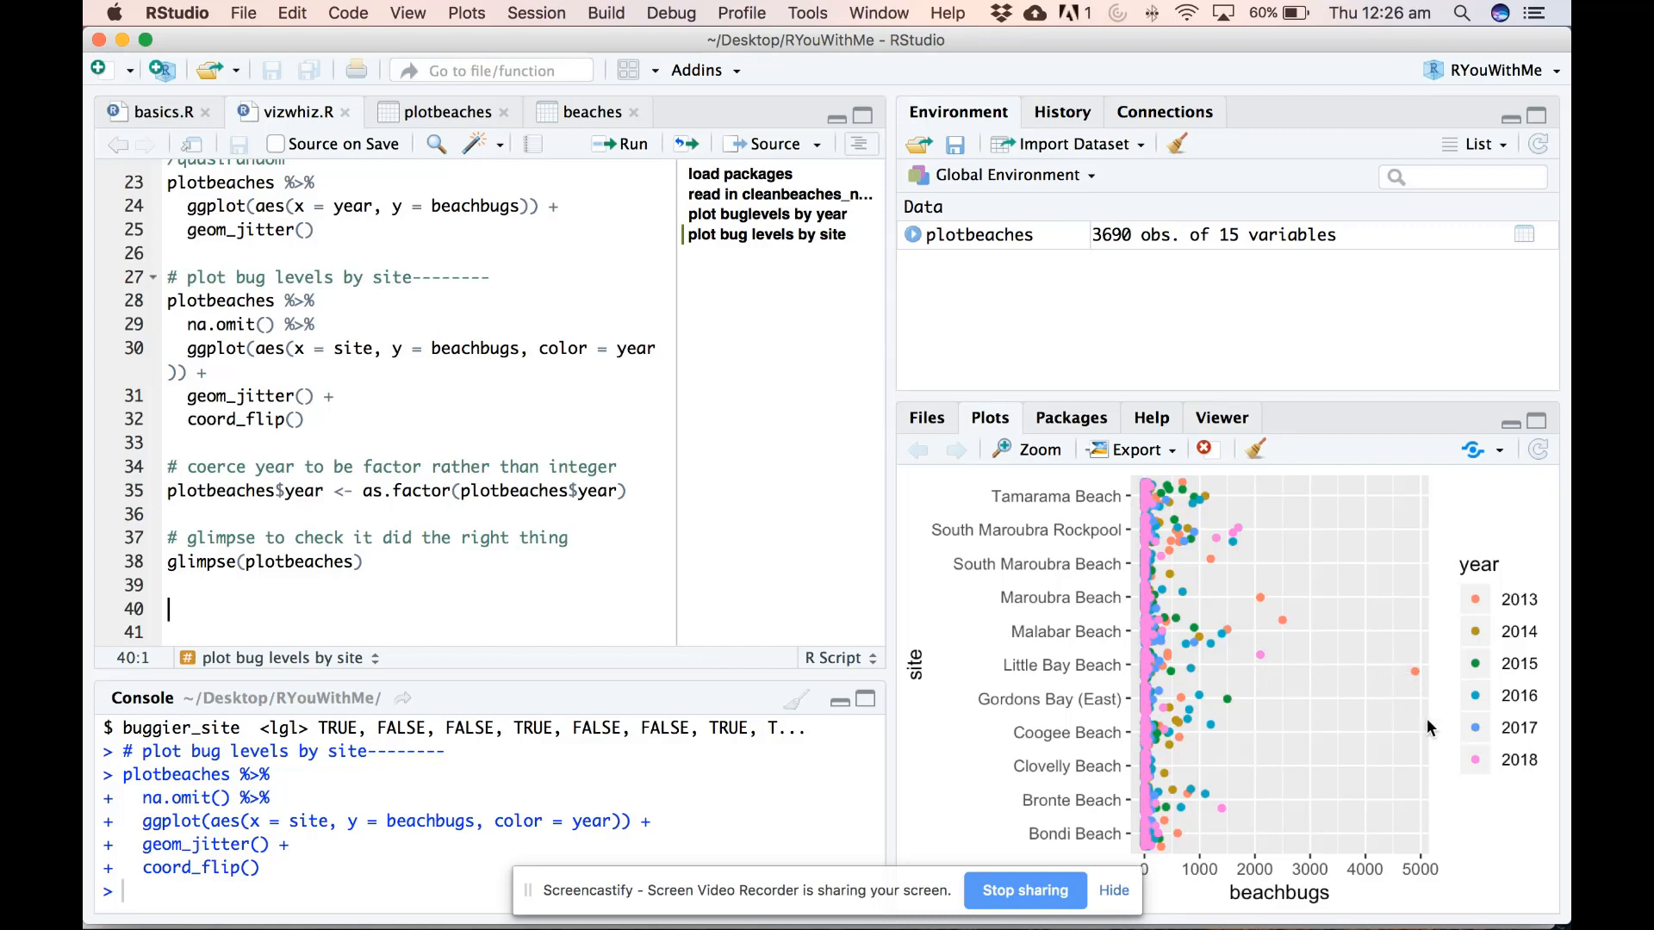
mouse_move(1423, 688)
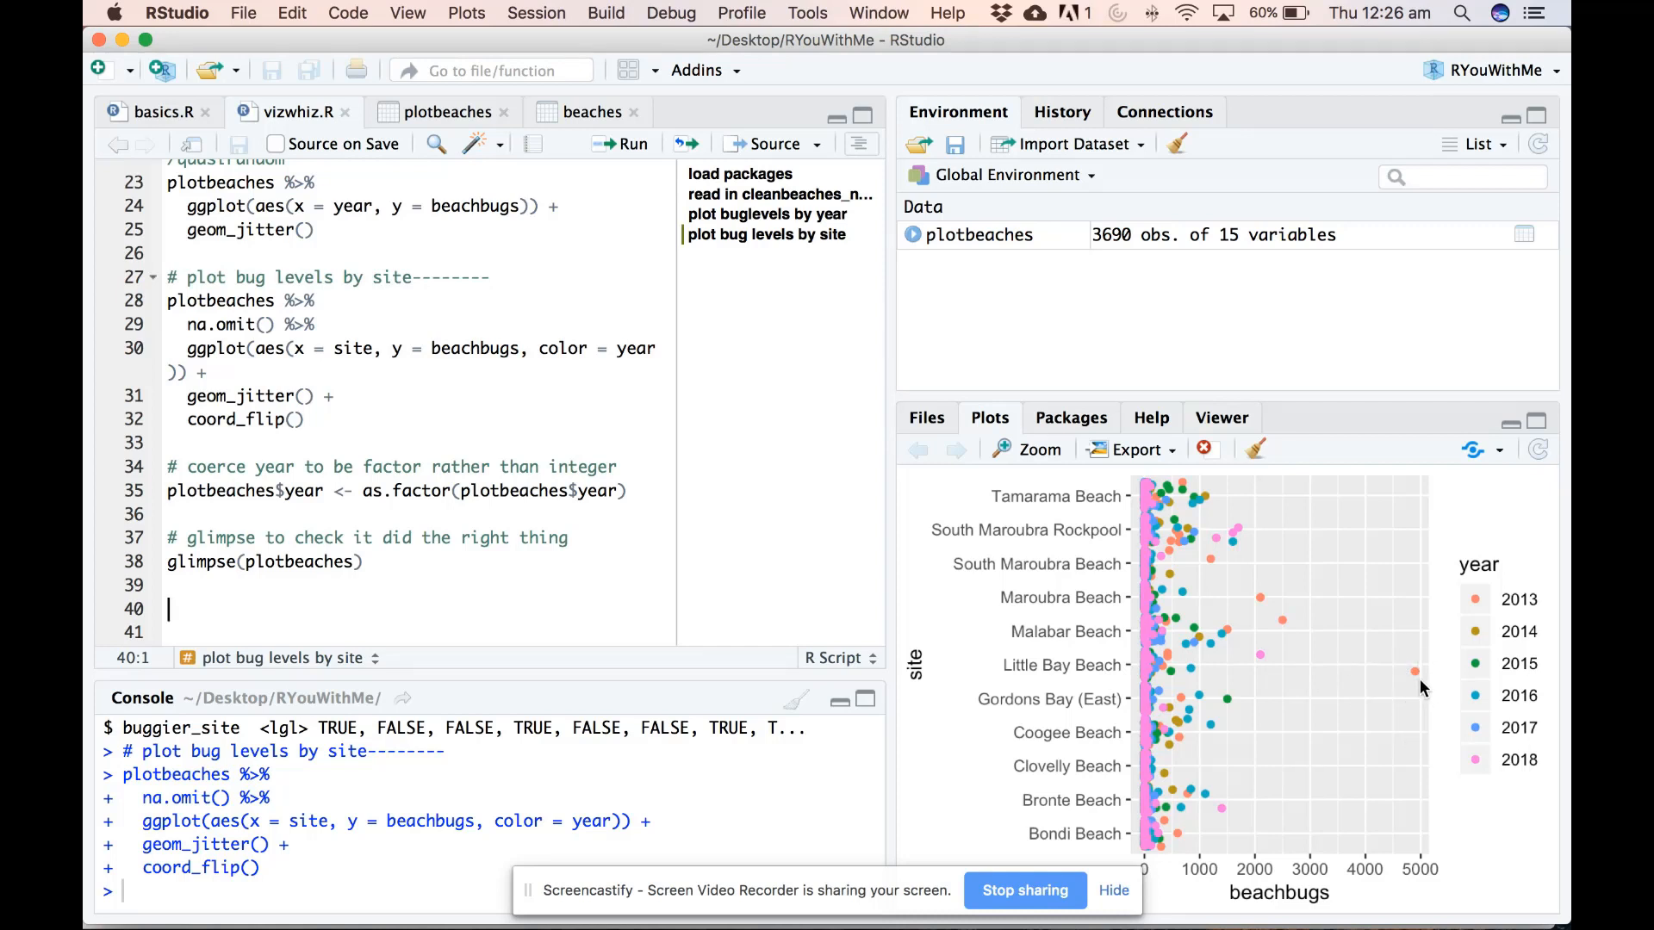
mouse_move(1337, 798)
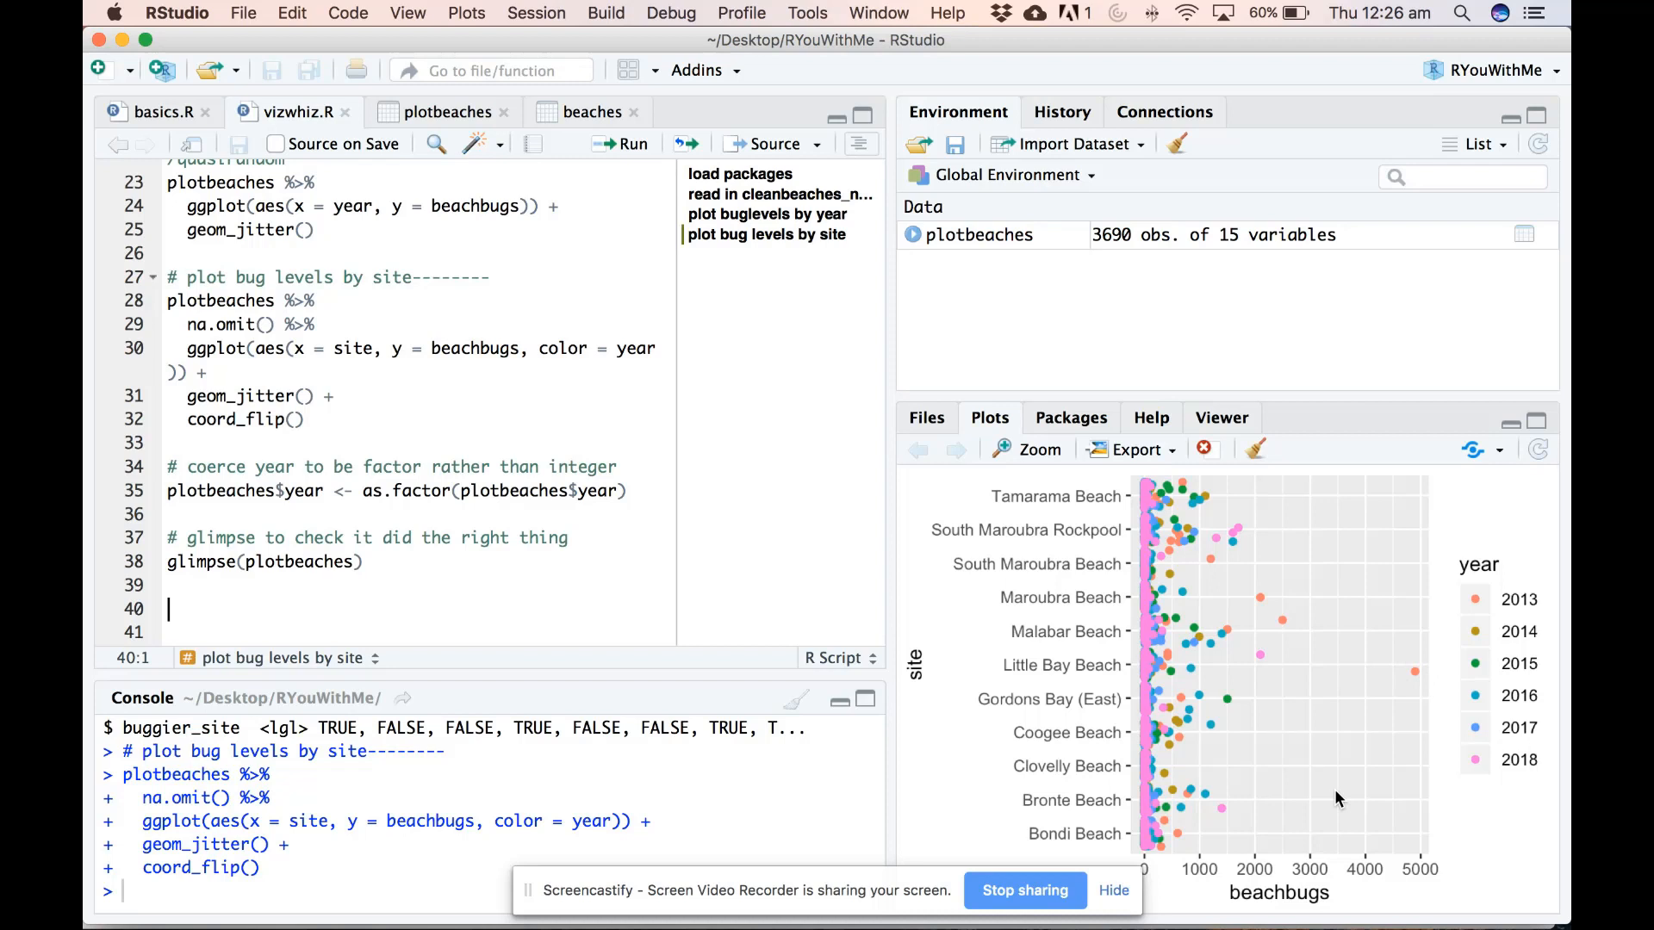
mouse_move(1149, 845)
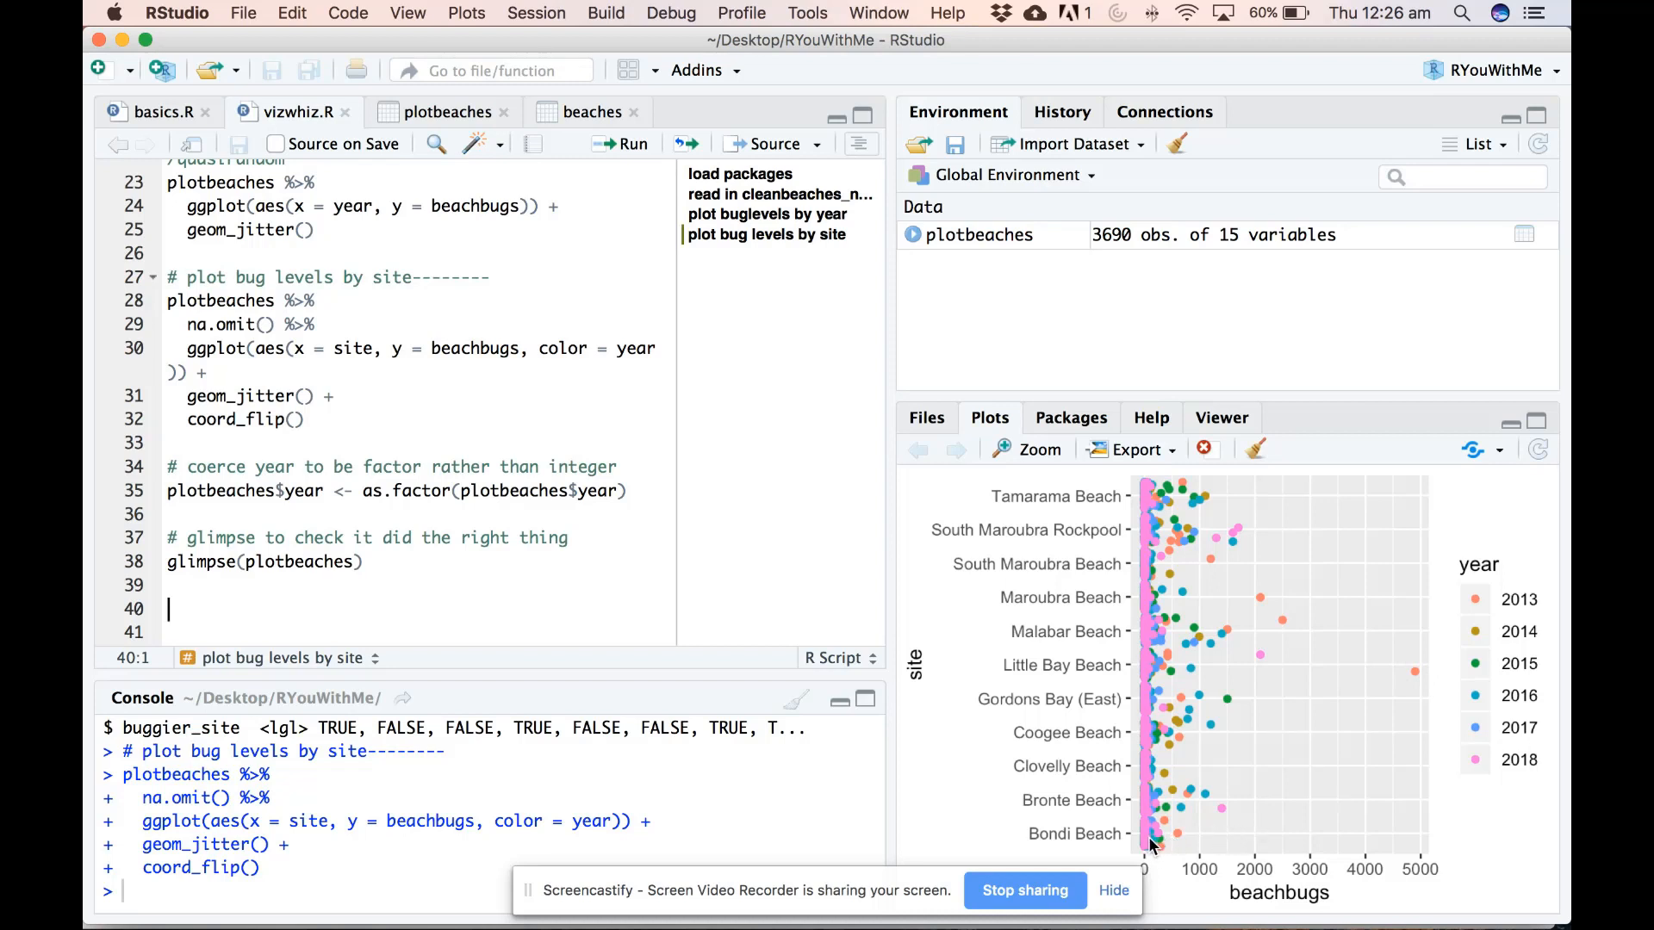
mouse_move(1155, 667)
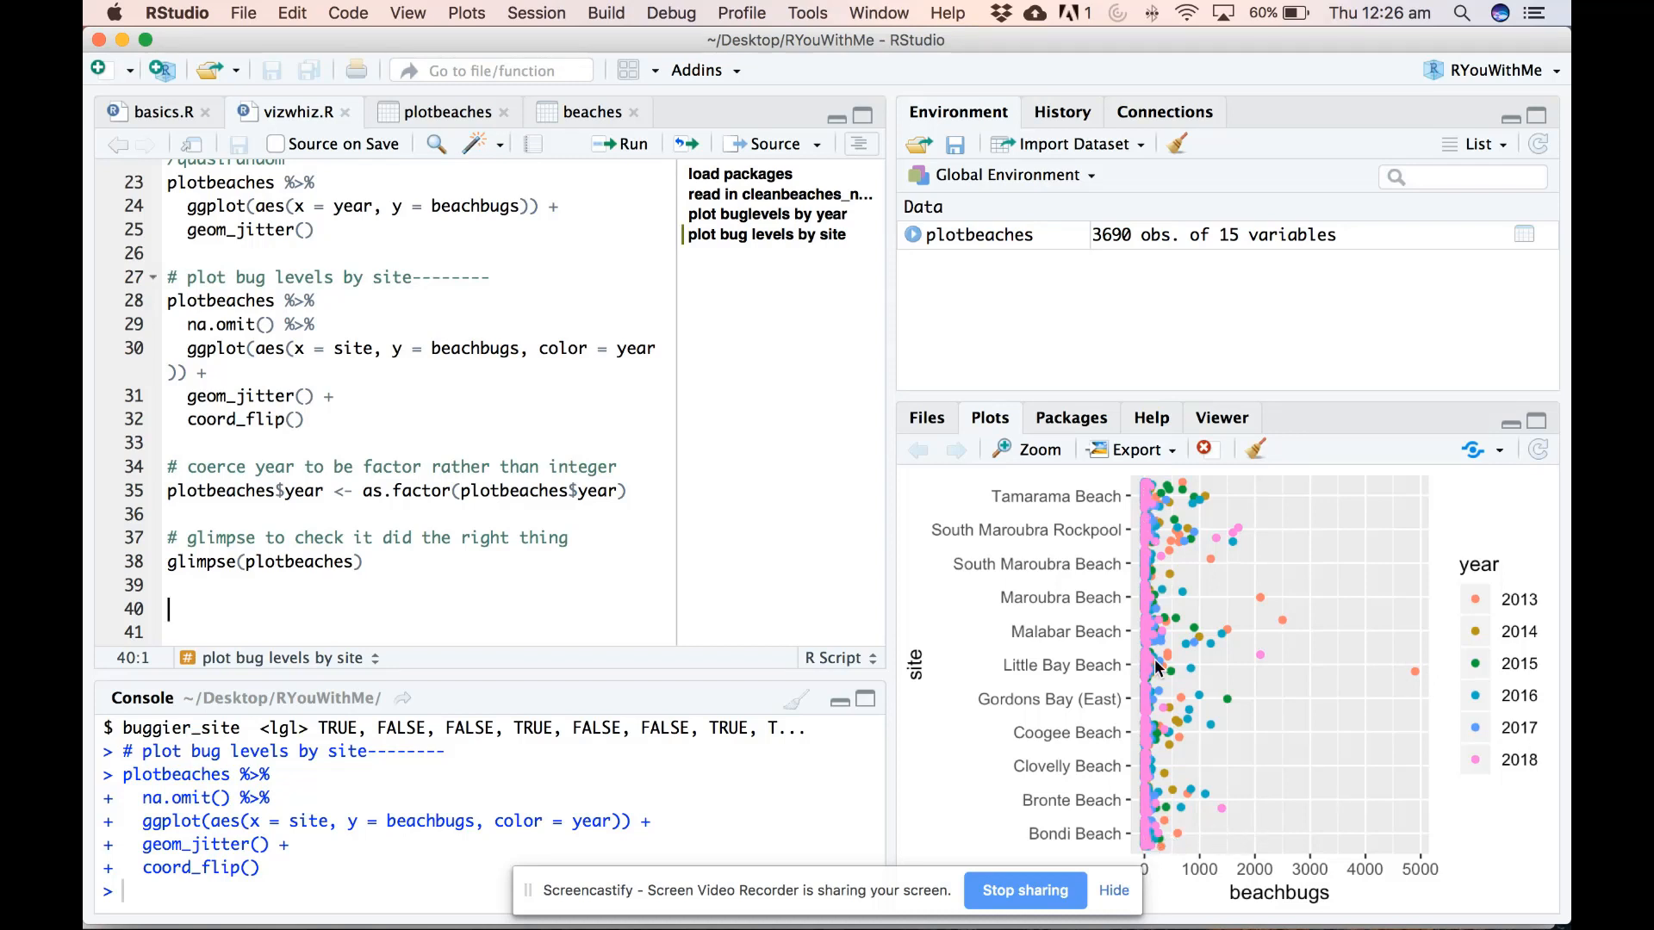
mouse_move(1149, 854)
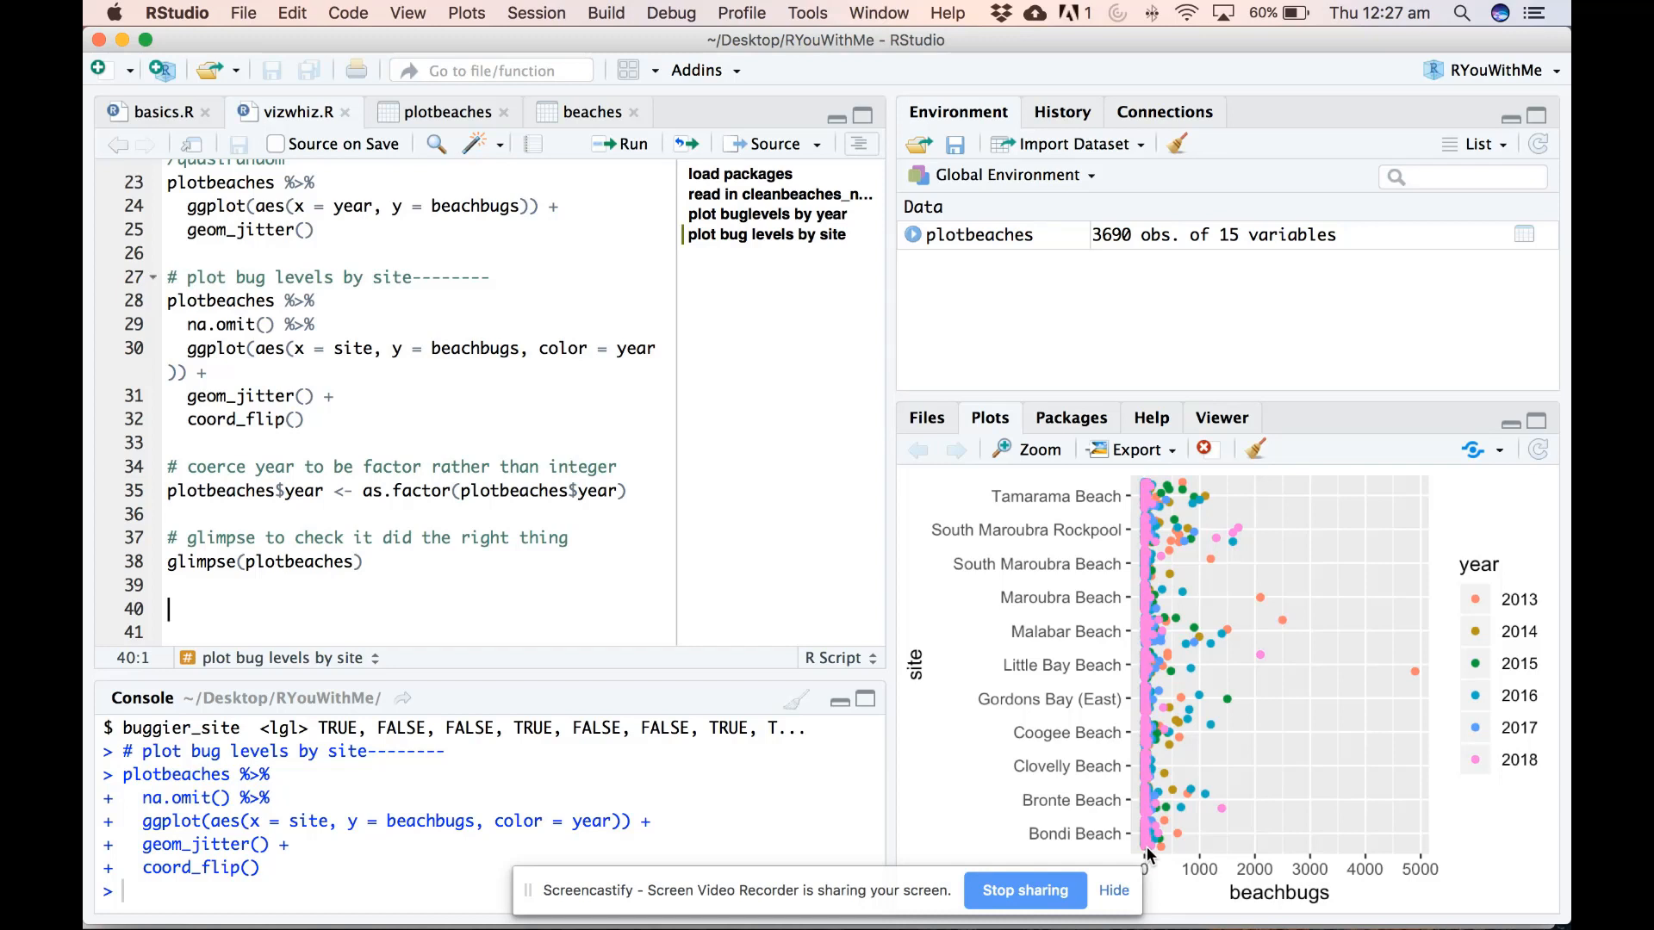
mouse_move(1148, 776)
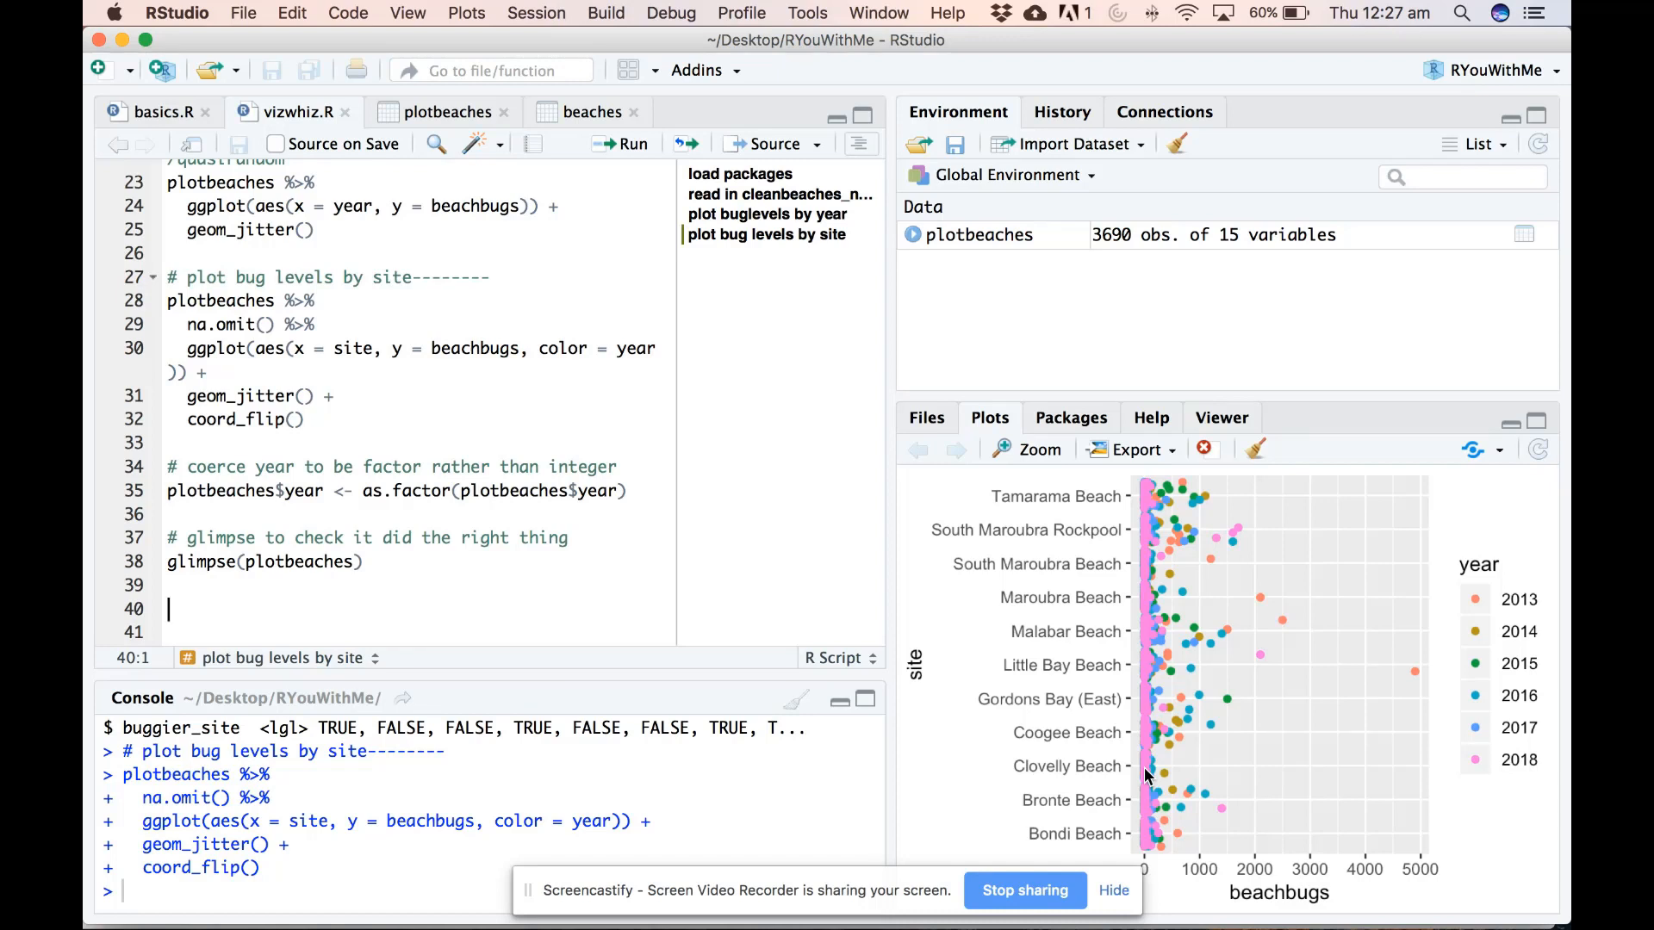
Step: Add a '# facet wrap-----------' section comment and begin 'plotbeaches %>%' beneath it
text(# facet)
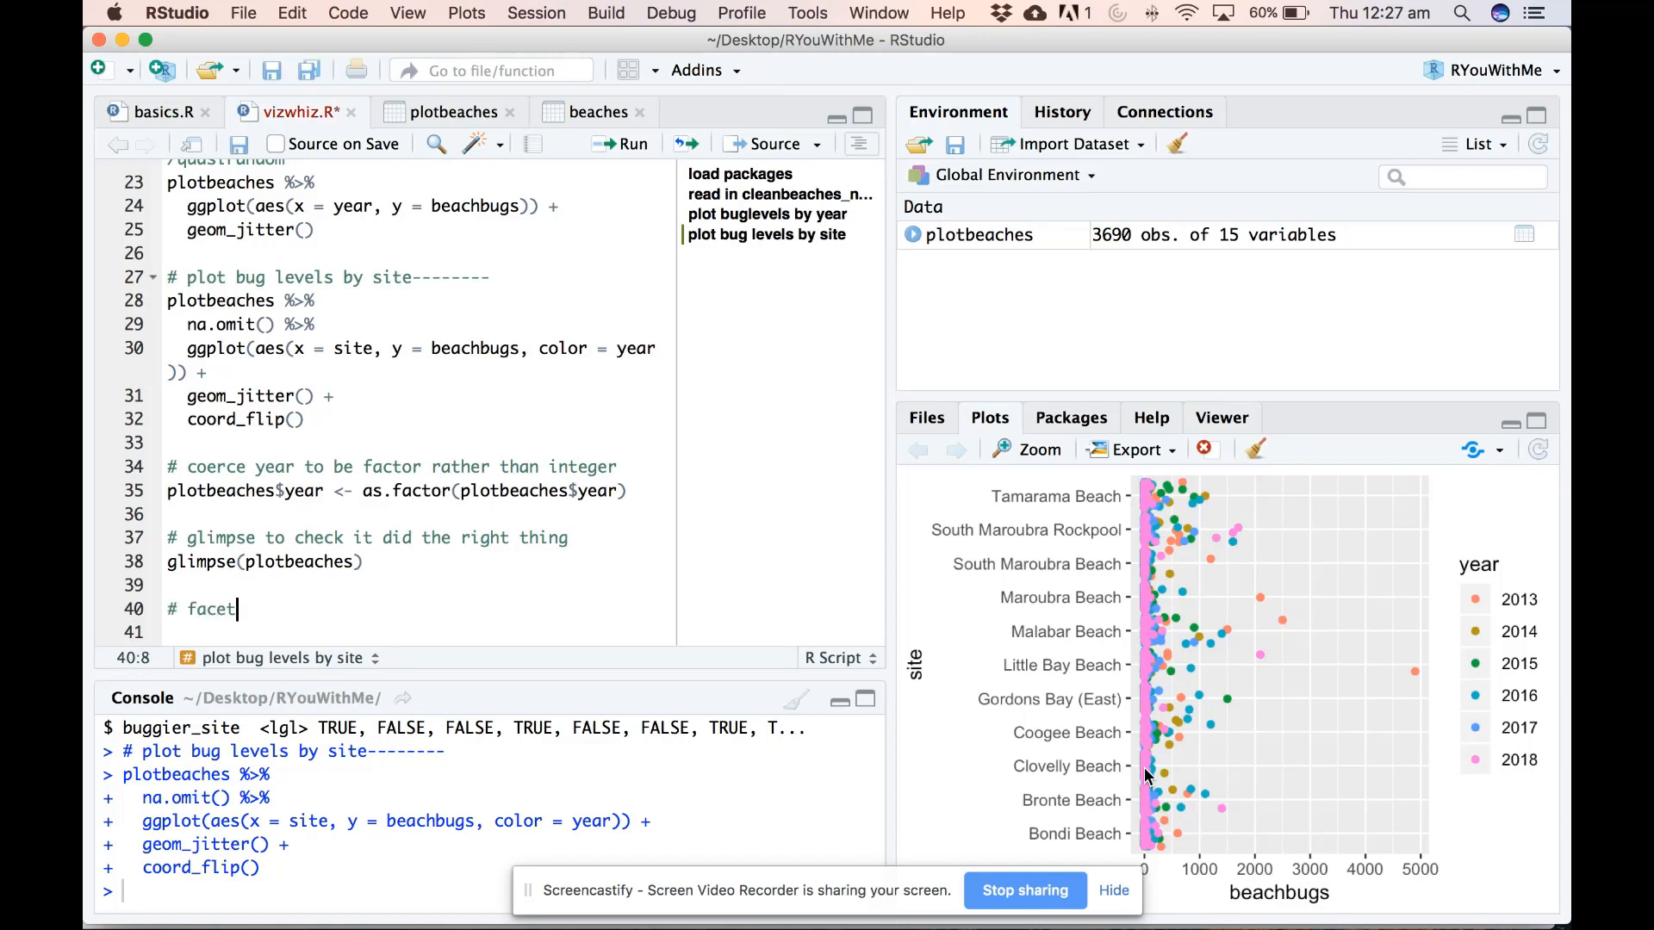
text(wrap-----------)
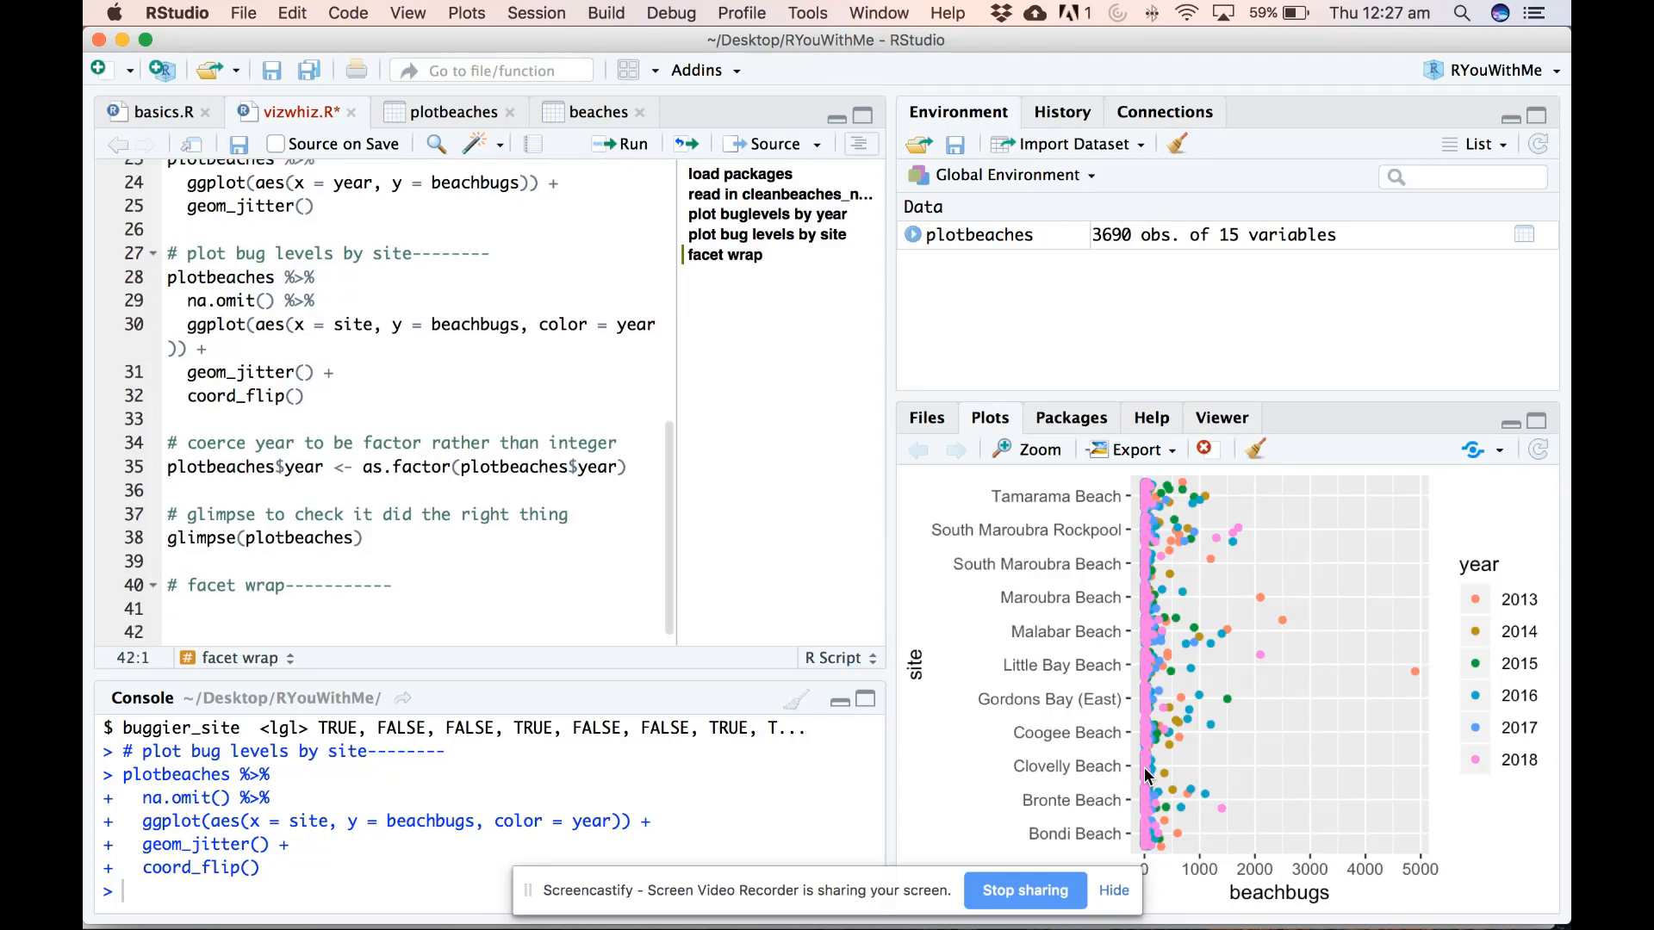
text(plotbeaches %>%)
text(na)
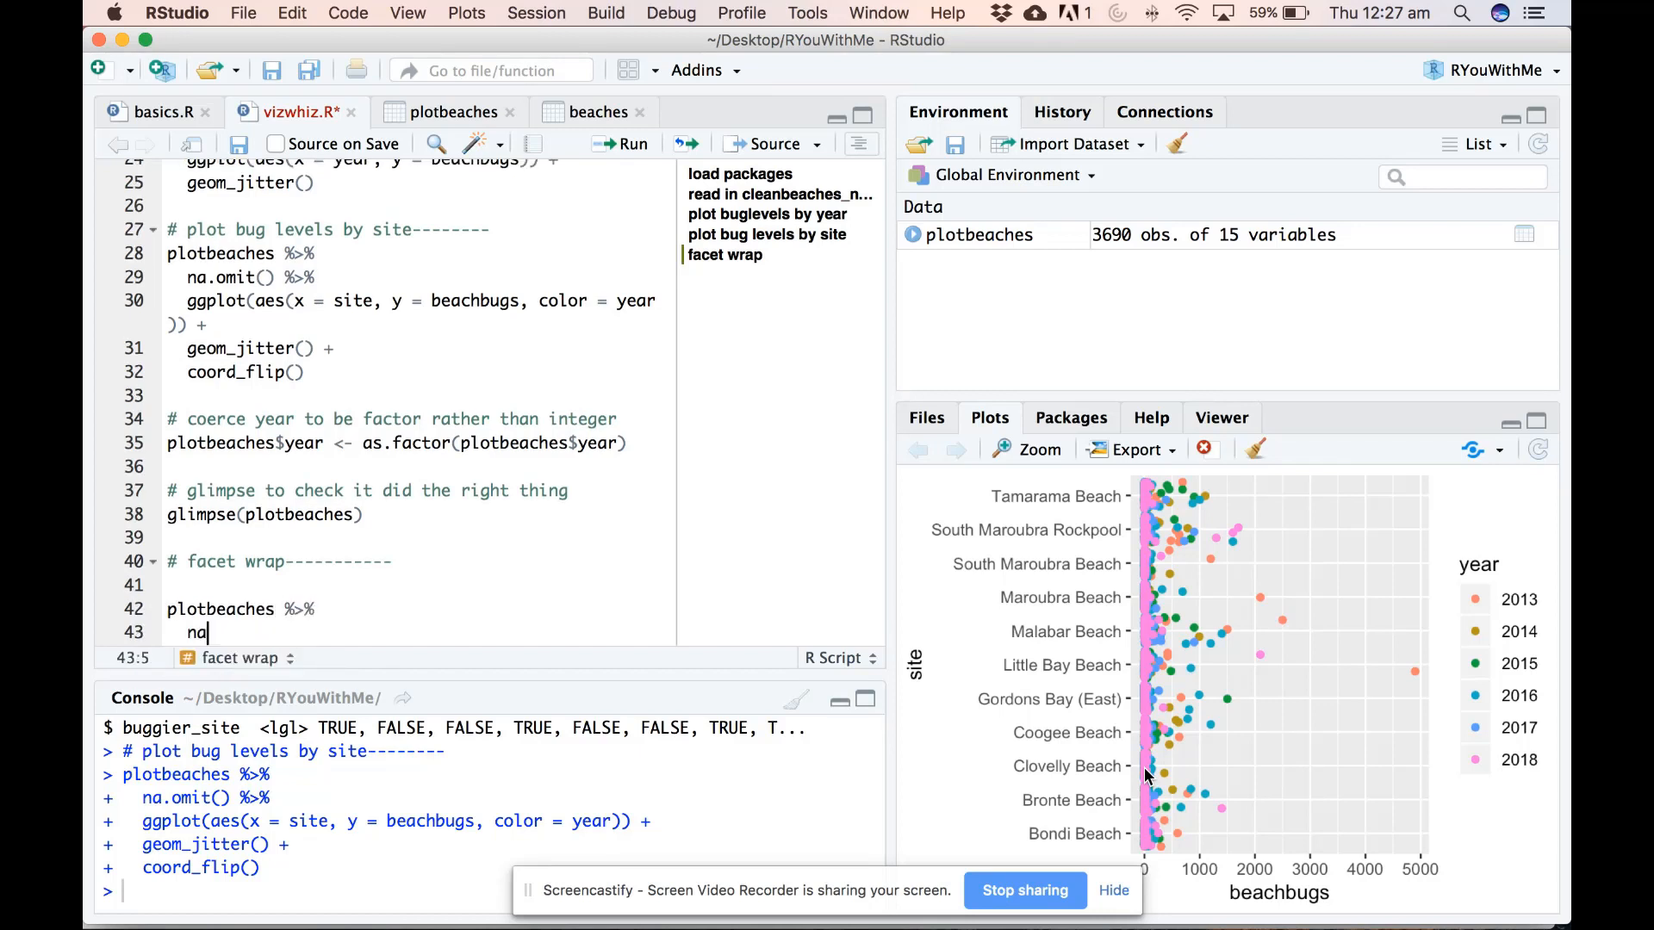
Step: Write na.omit() %>% ggplot(aes(x = year, y = beachbugs)) + and start a geom_jitter() layer
text(mit() %>%)
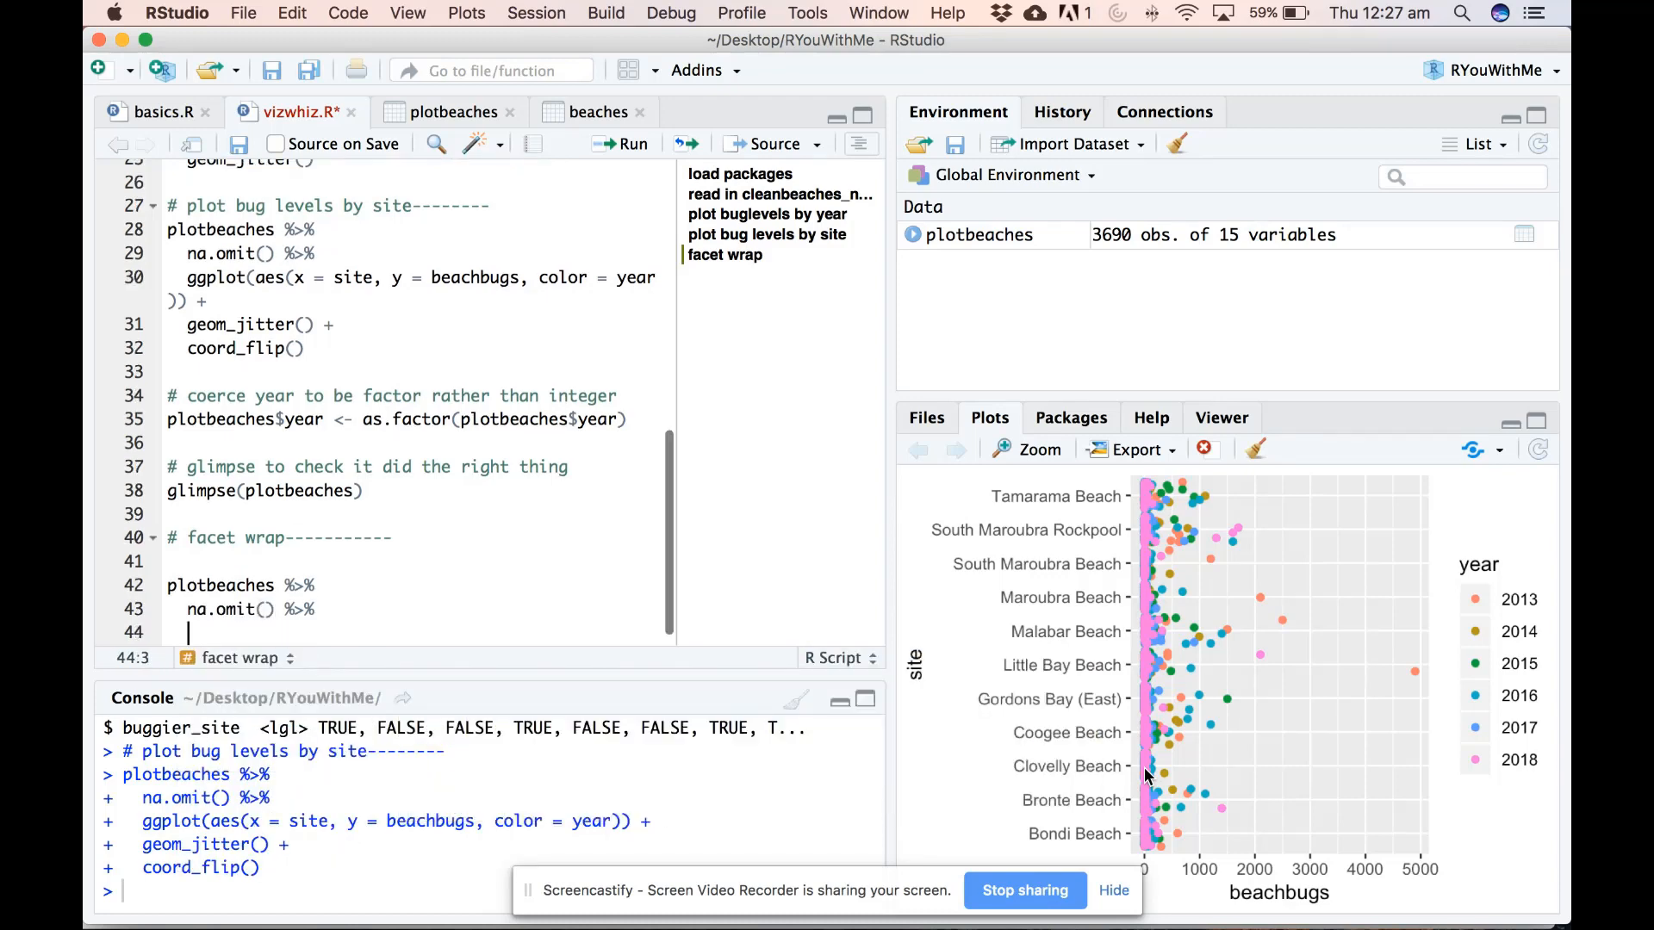
text(ggplot(aes()
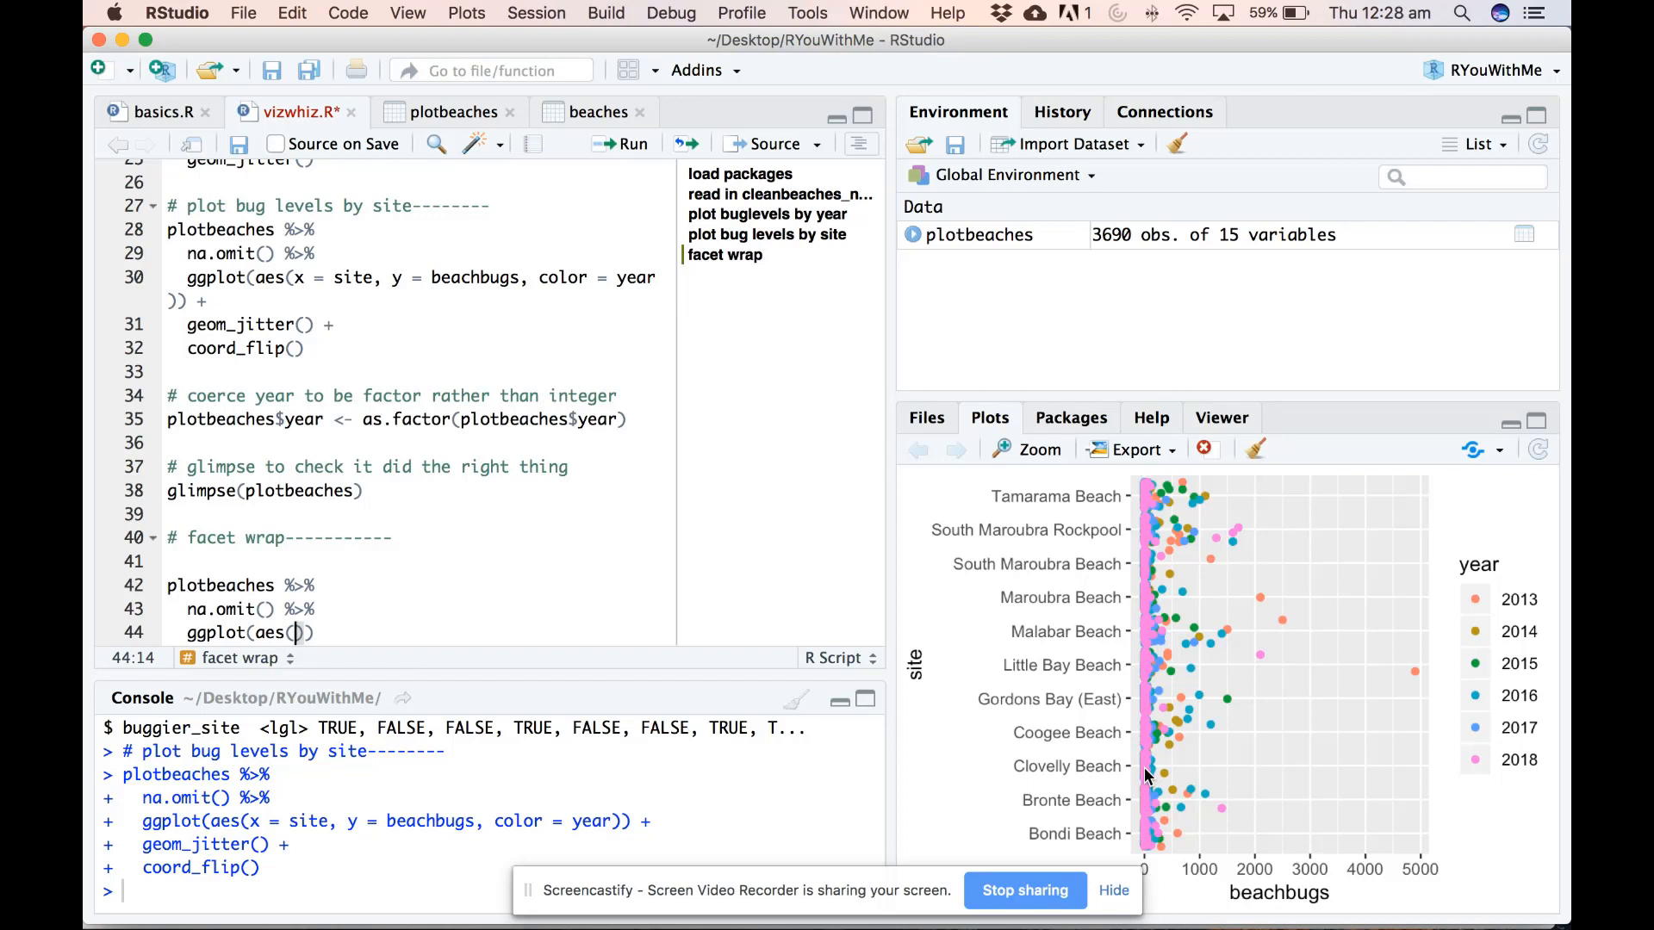
text(x = year,)
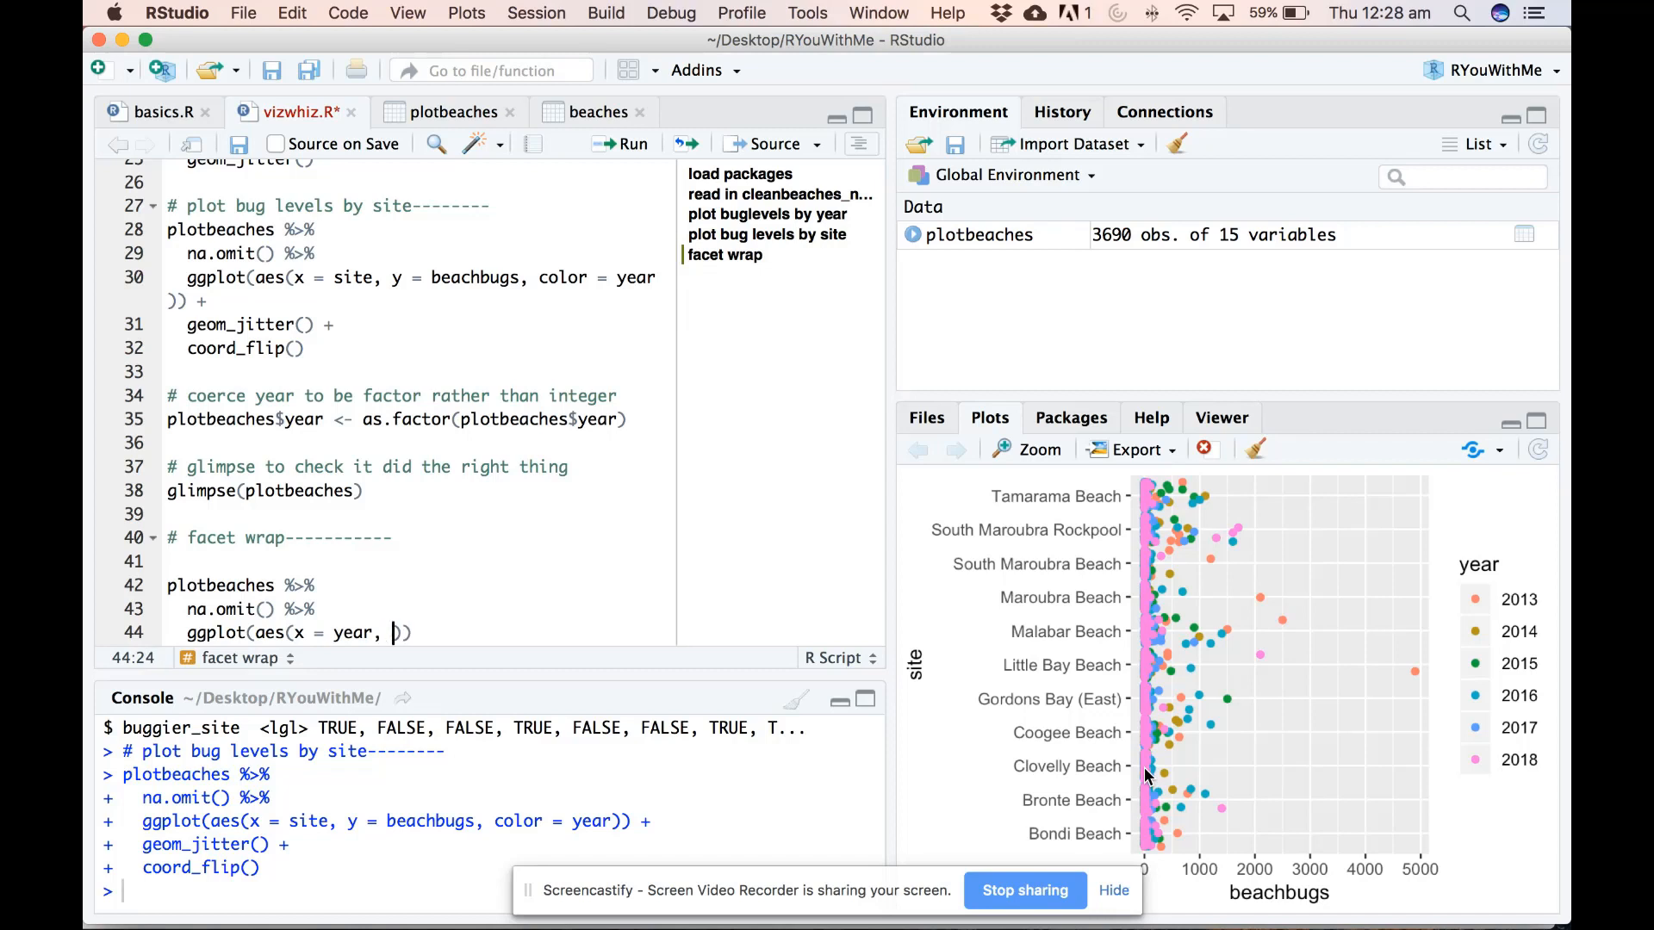
text(y= beachbu)
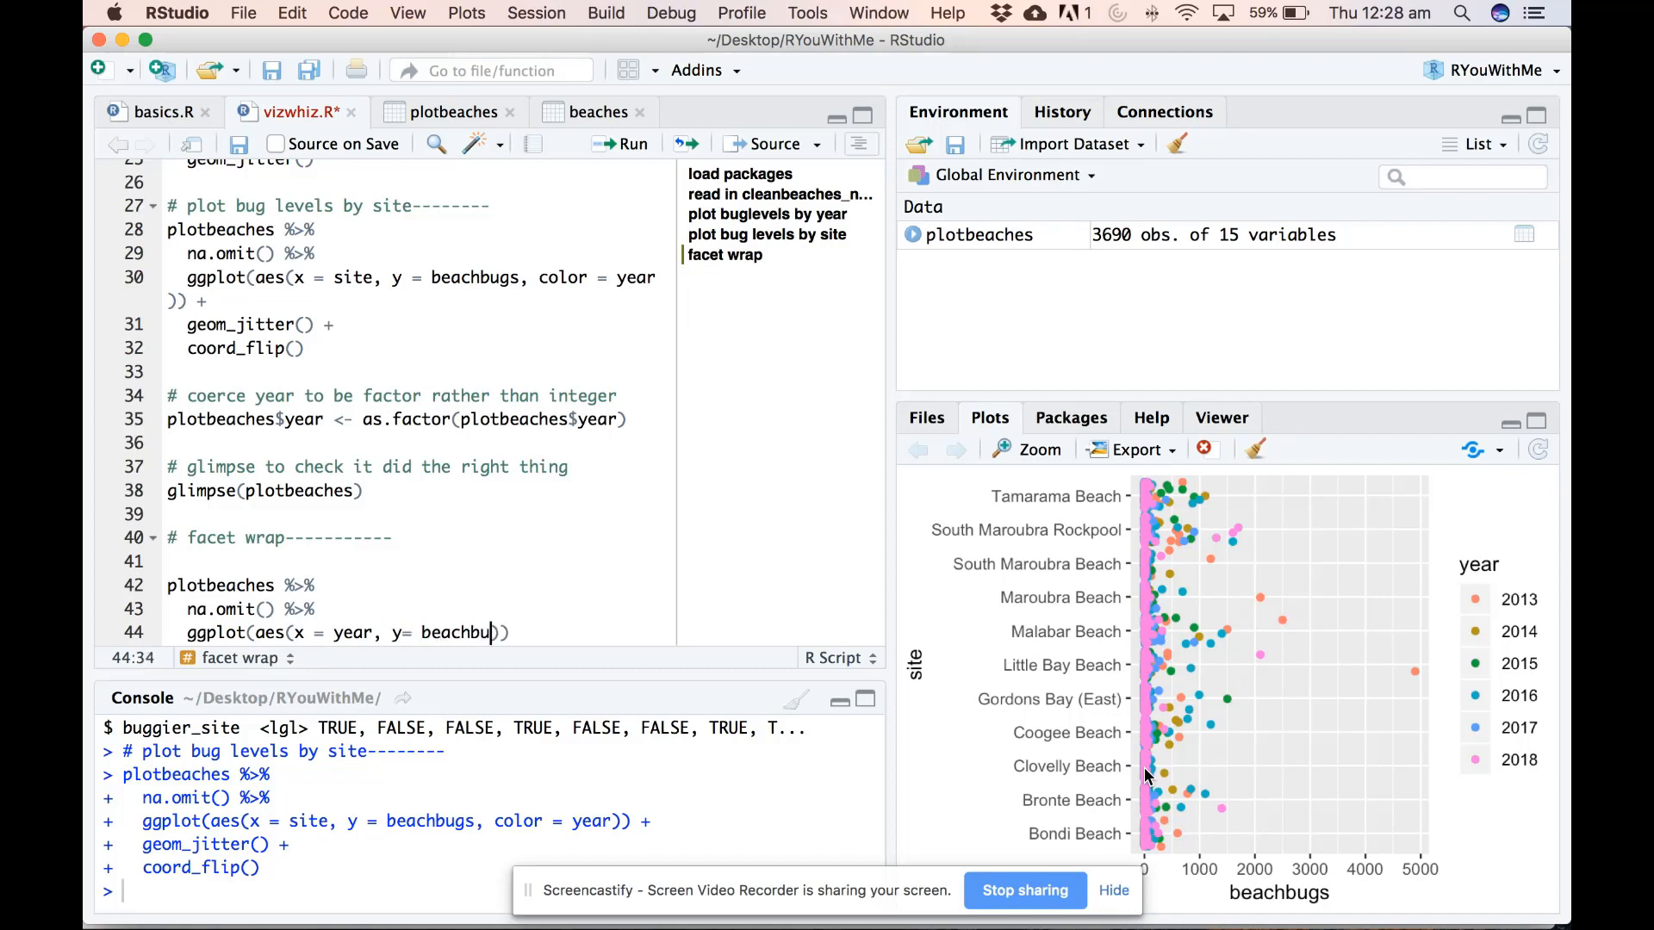
text(gs)
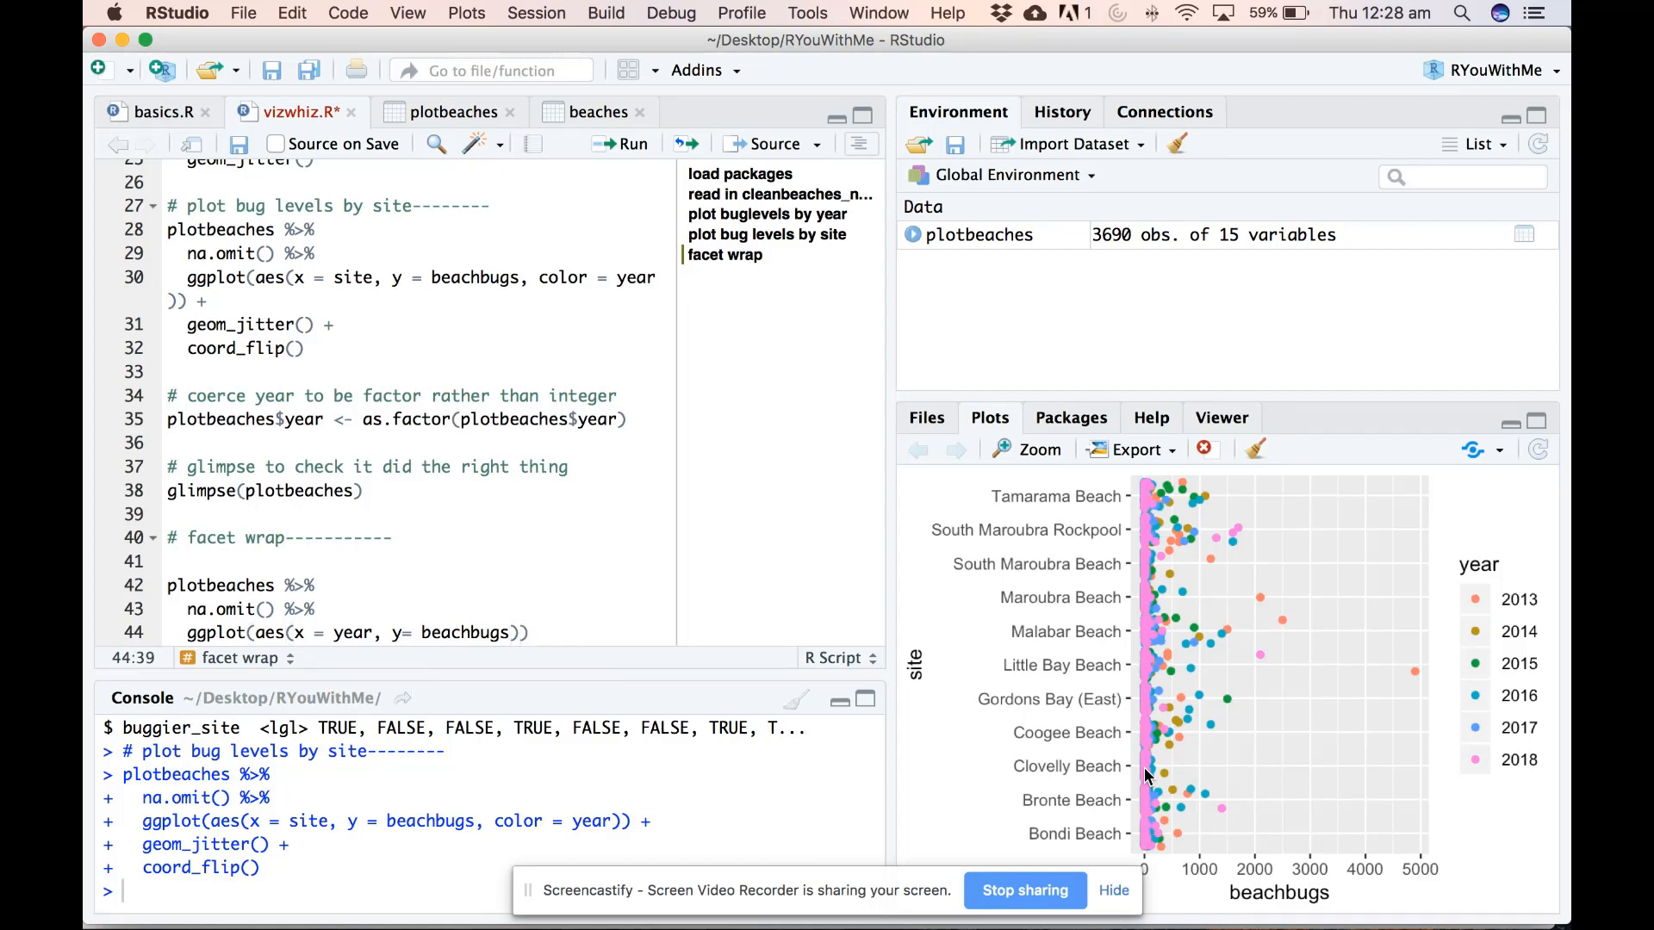
text(+)
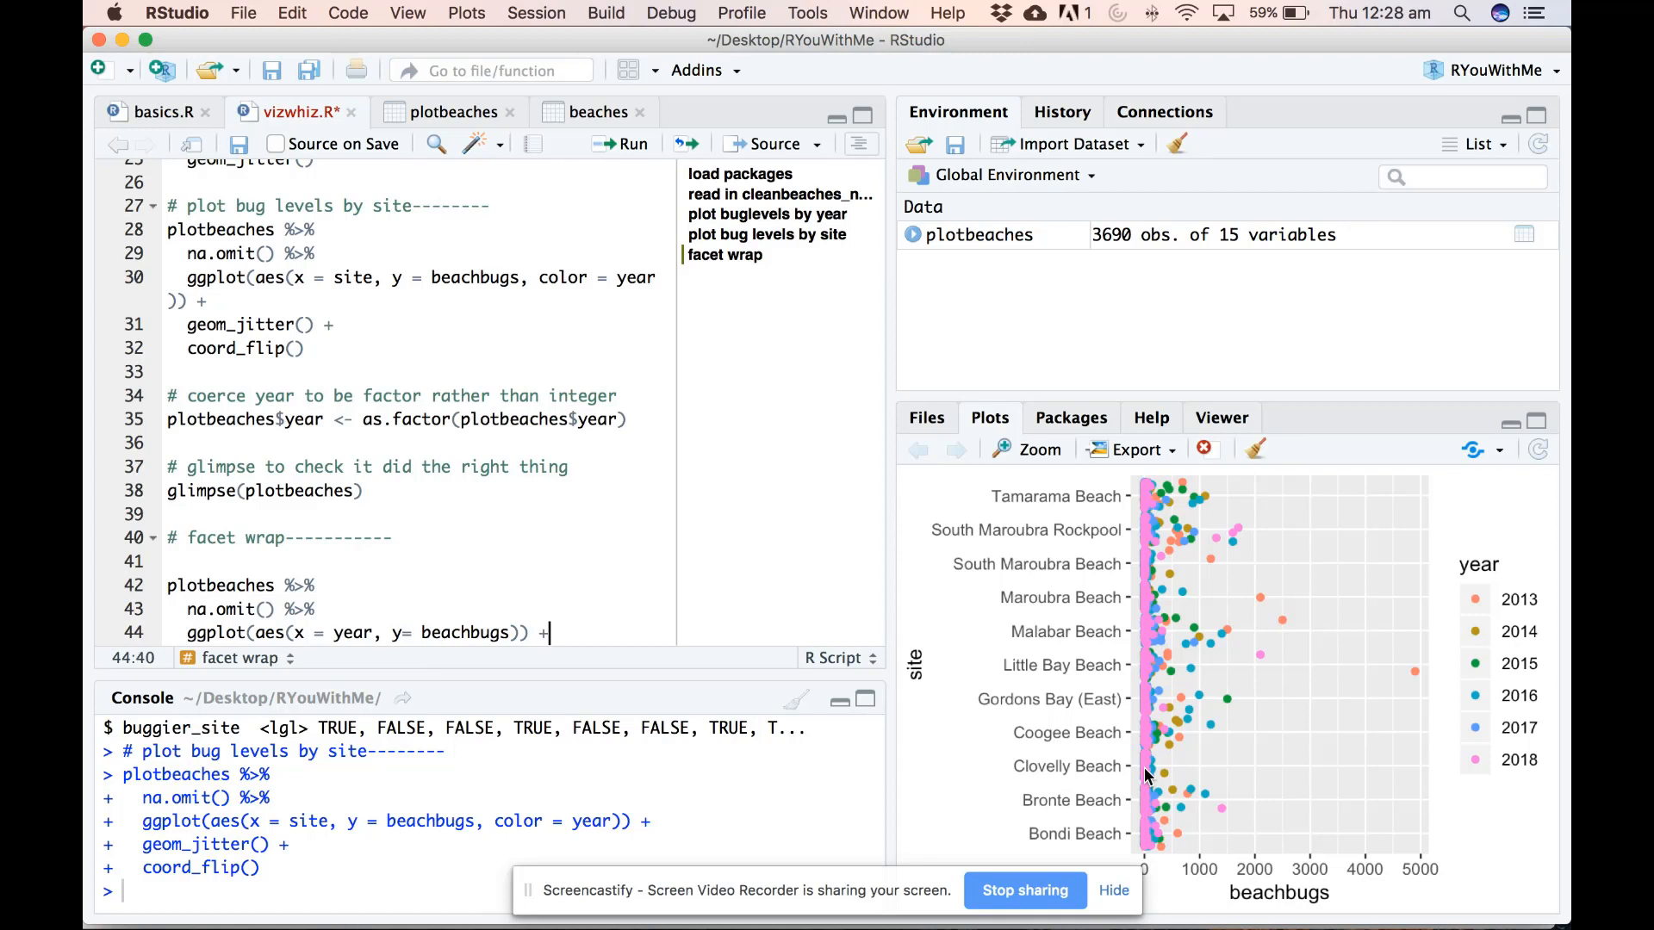
key(Return)
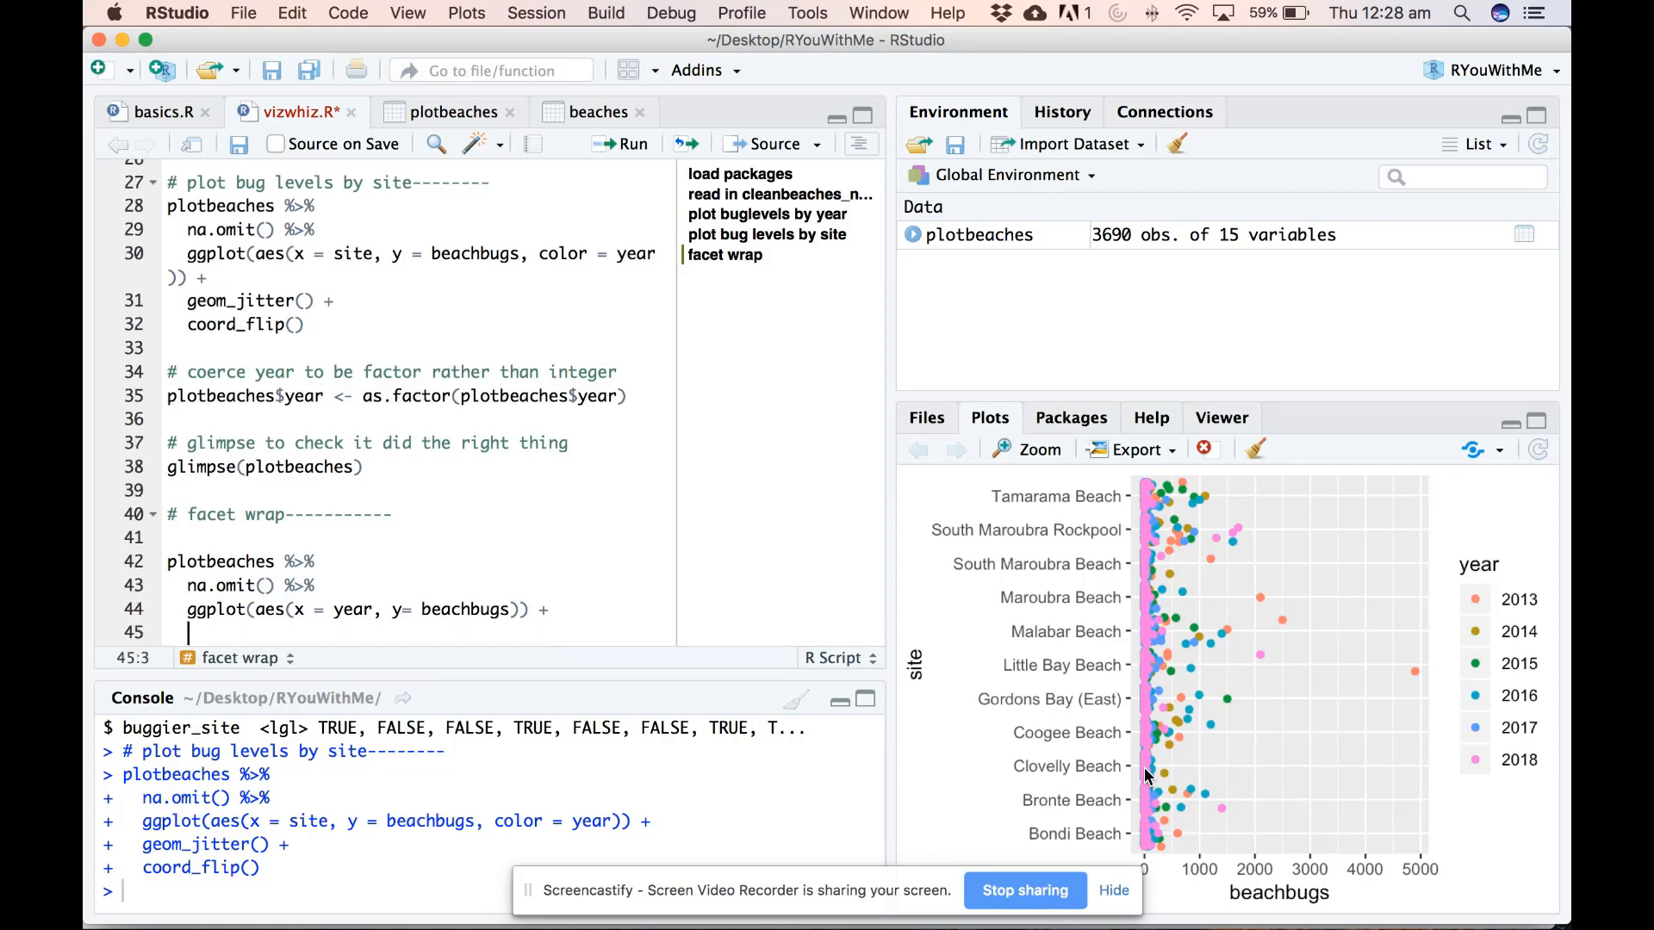
text(geom_jitter() +)
text(f)
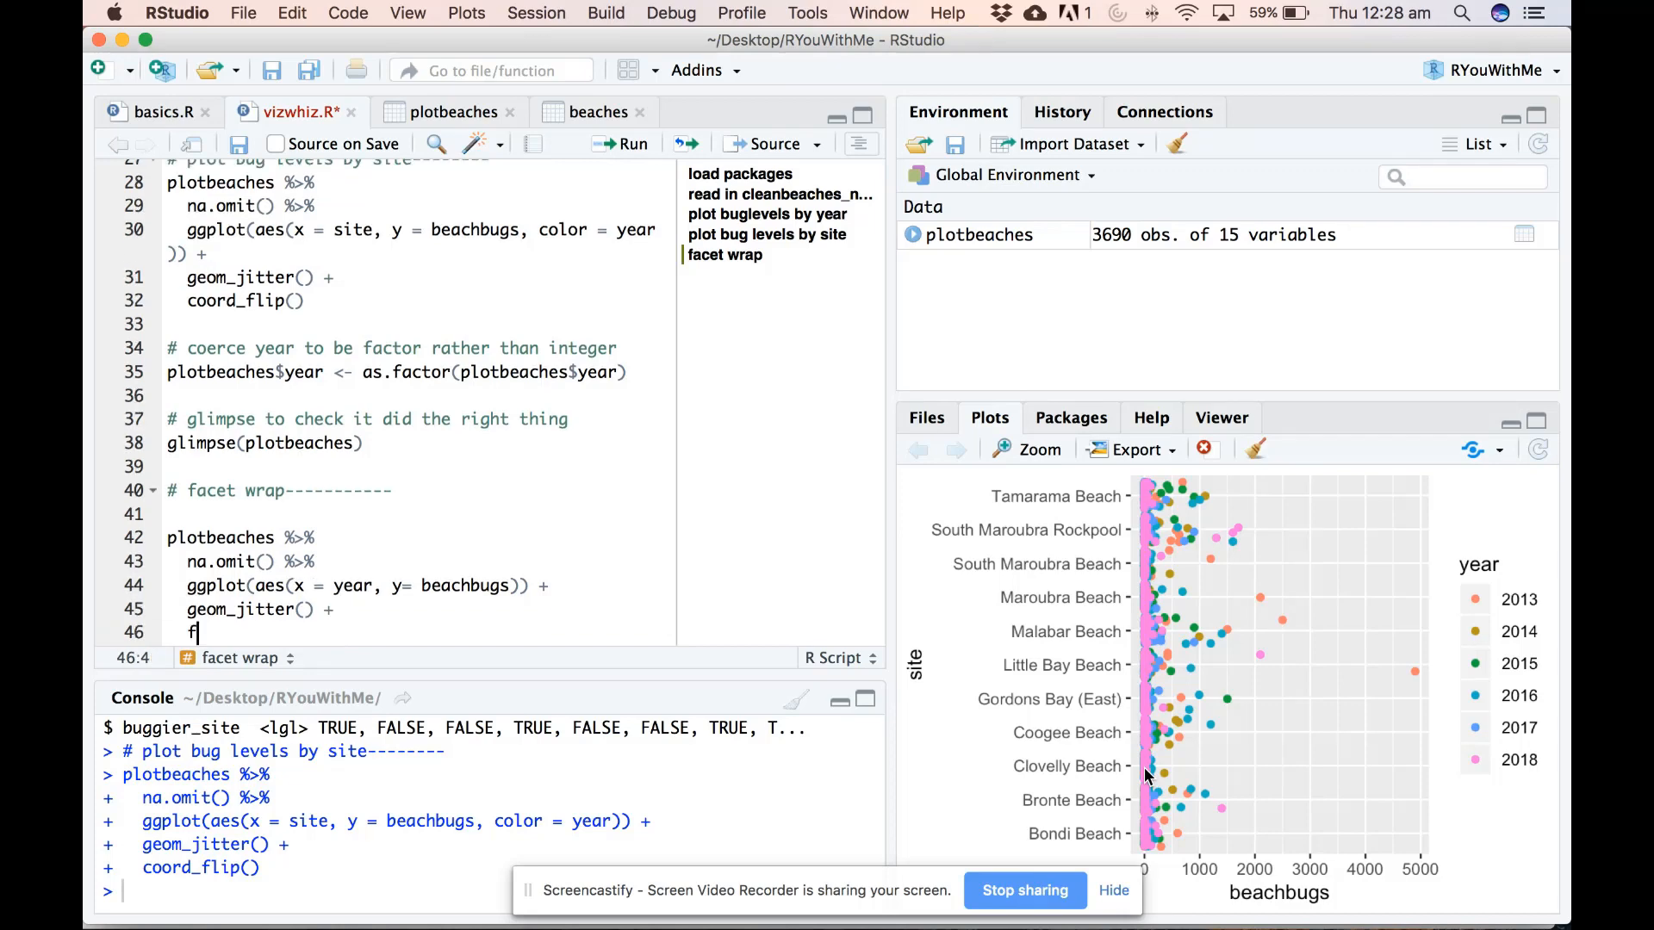
Step: End the pipeline with facet_wrap(~ site) and run the block
text(acet_)
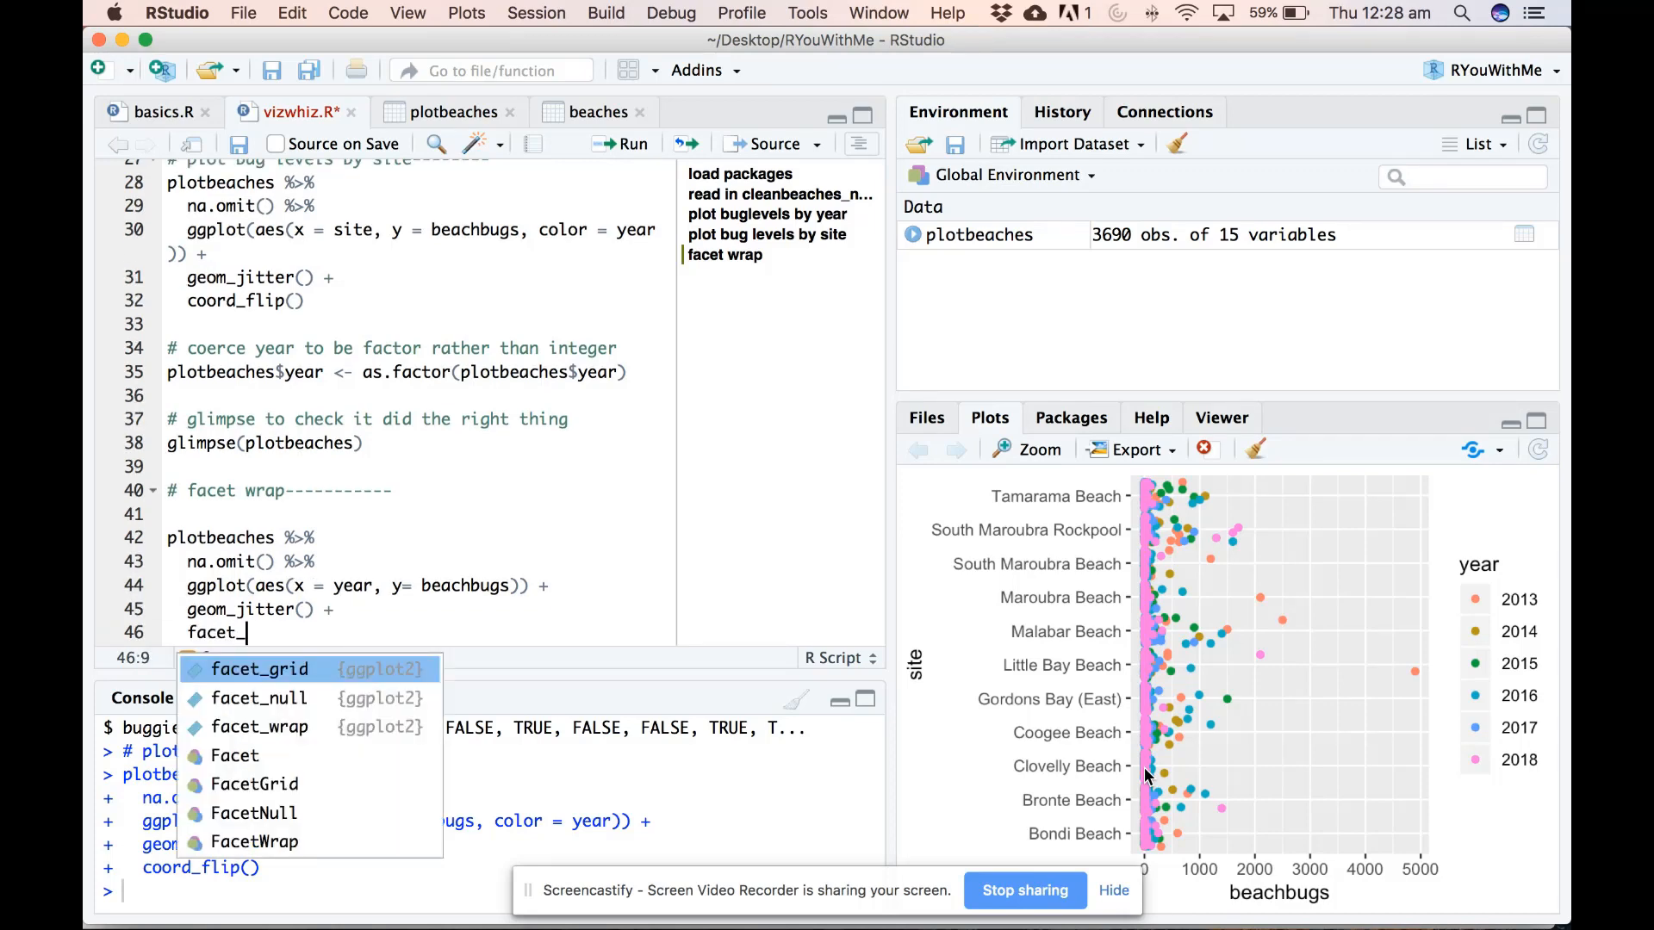
click(260, 727)
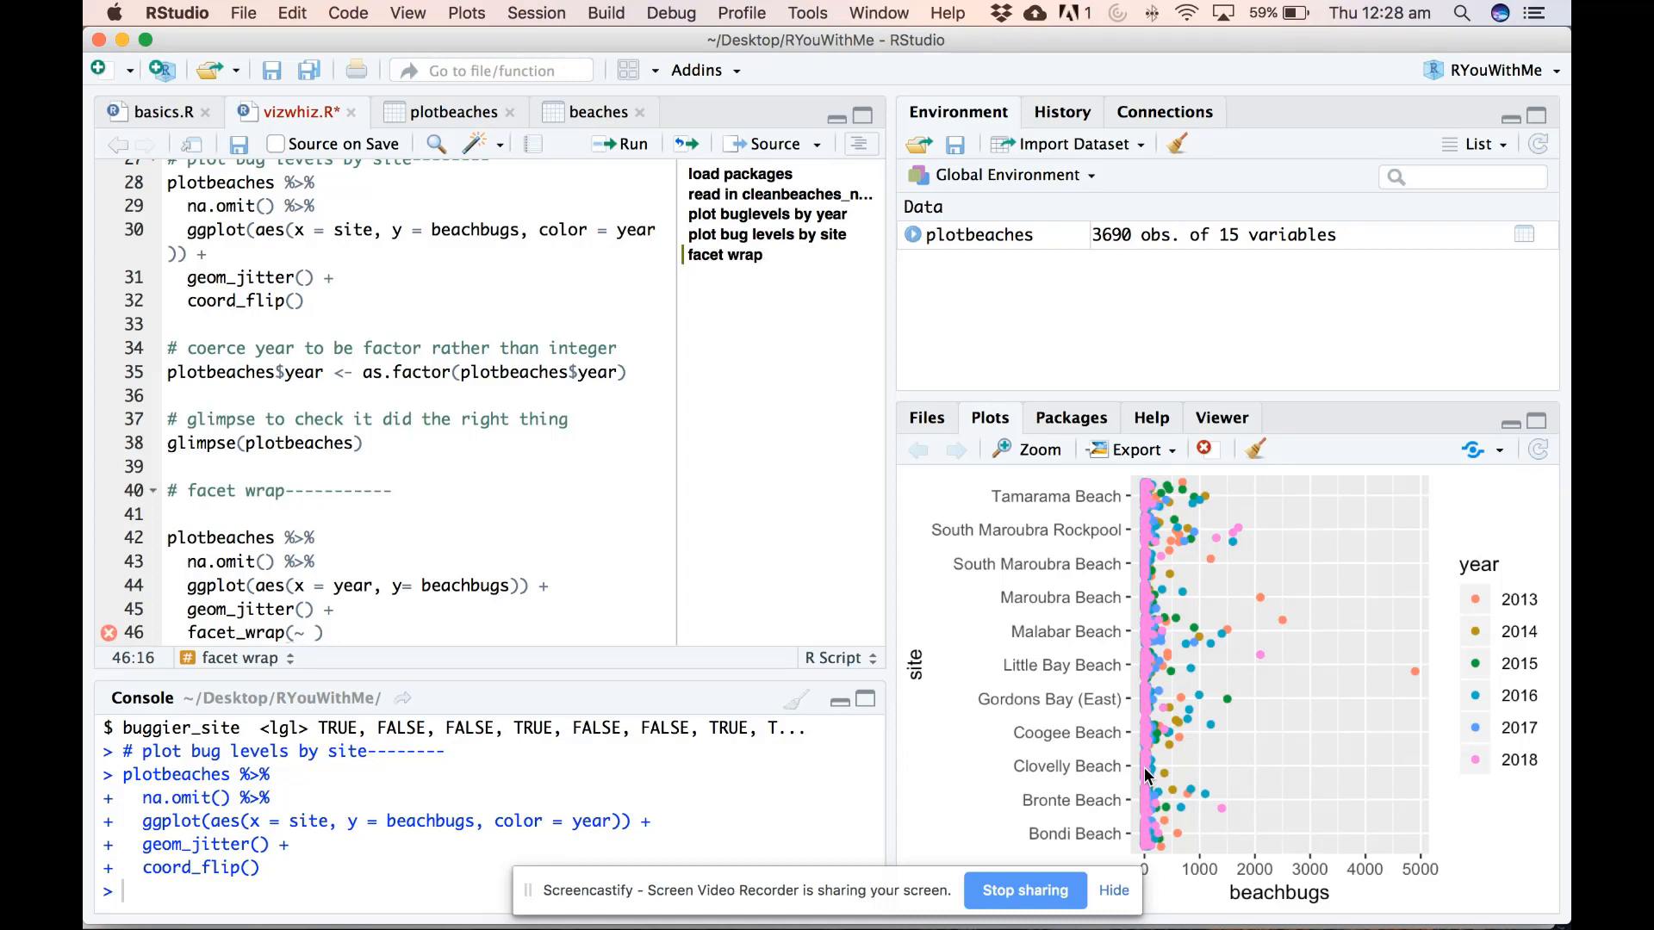
text(site)
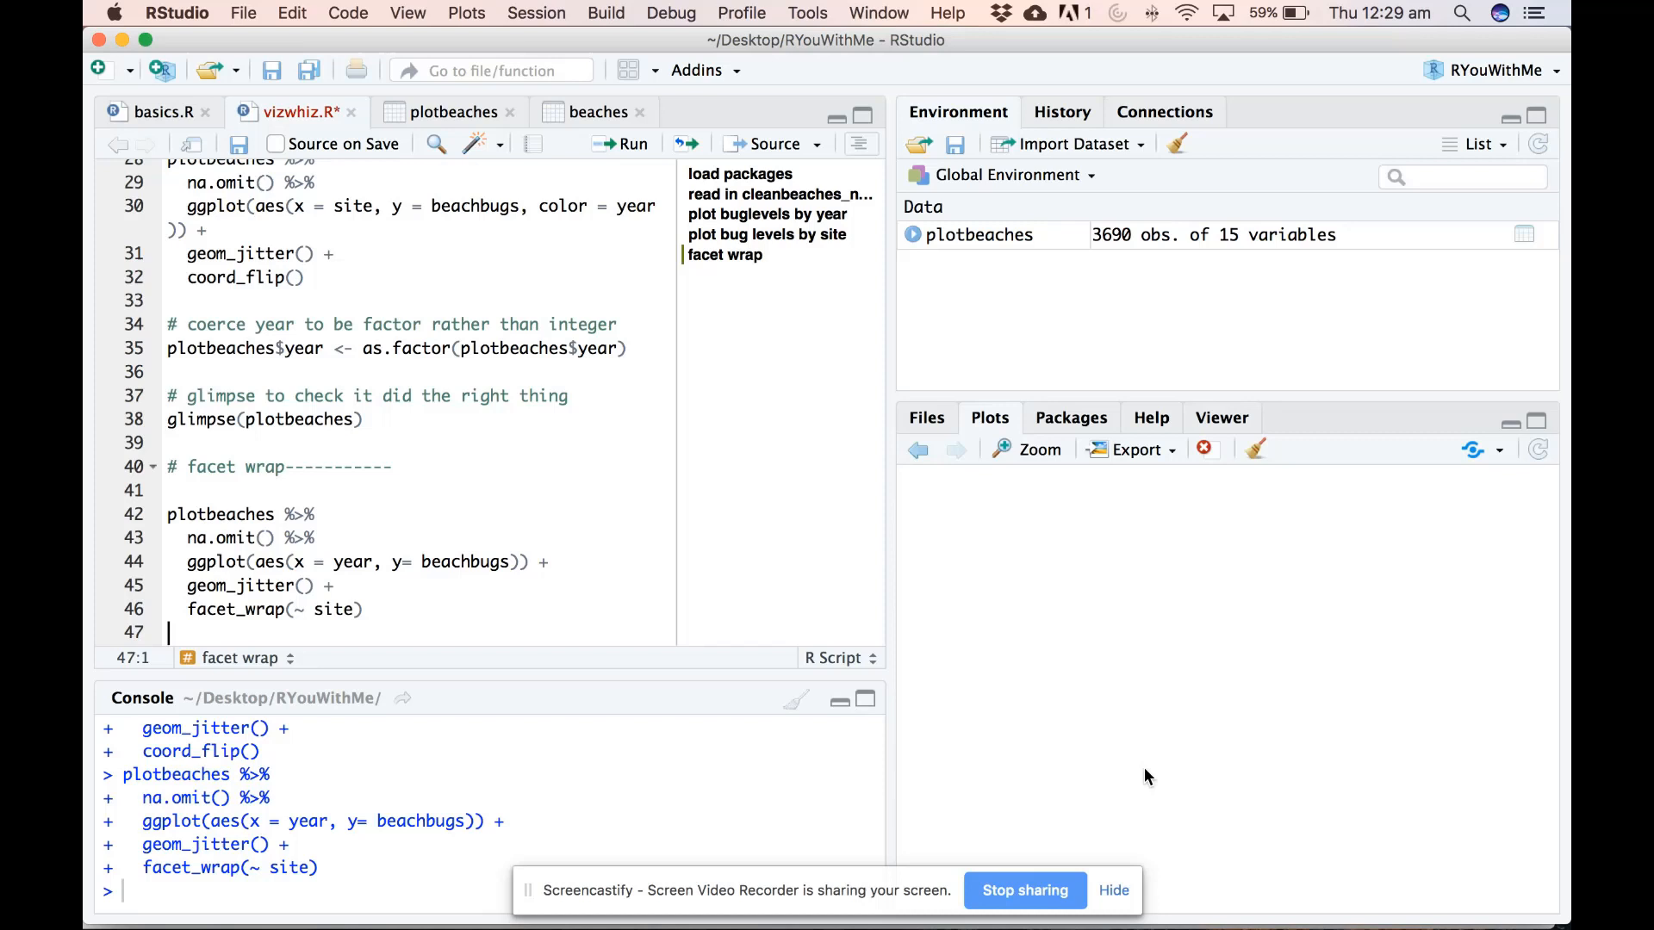
Step: Render the per-site faceted plot and enlarge the Plots pane by dragging its divider up
click(632, 143)
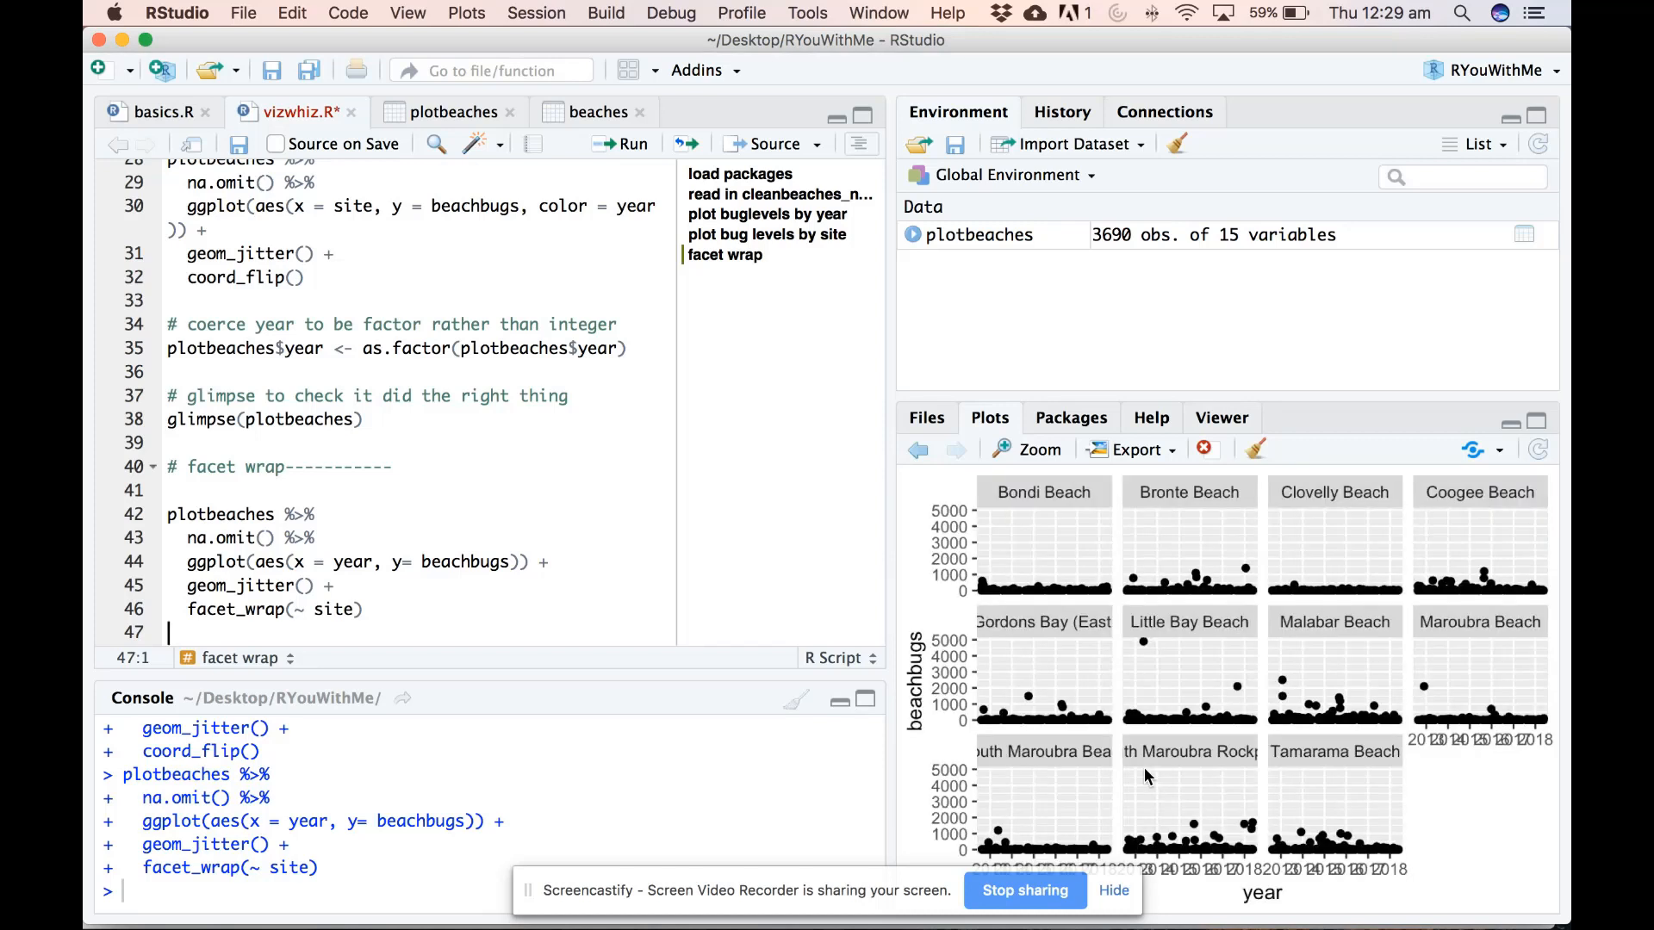
mouse_move(1182, 436)
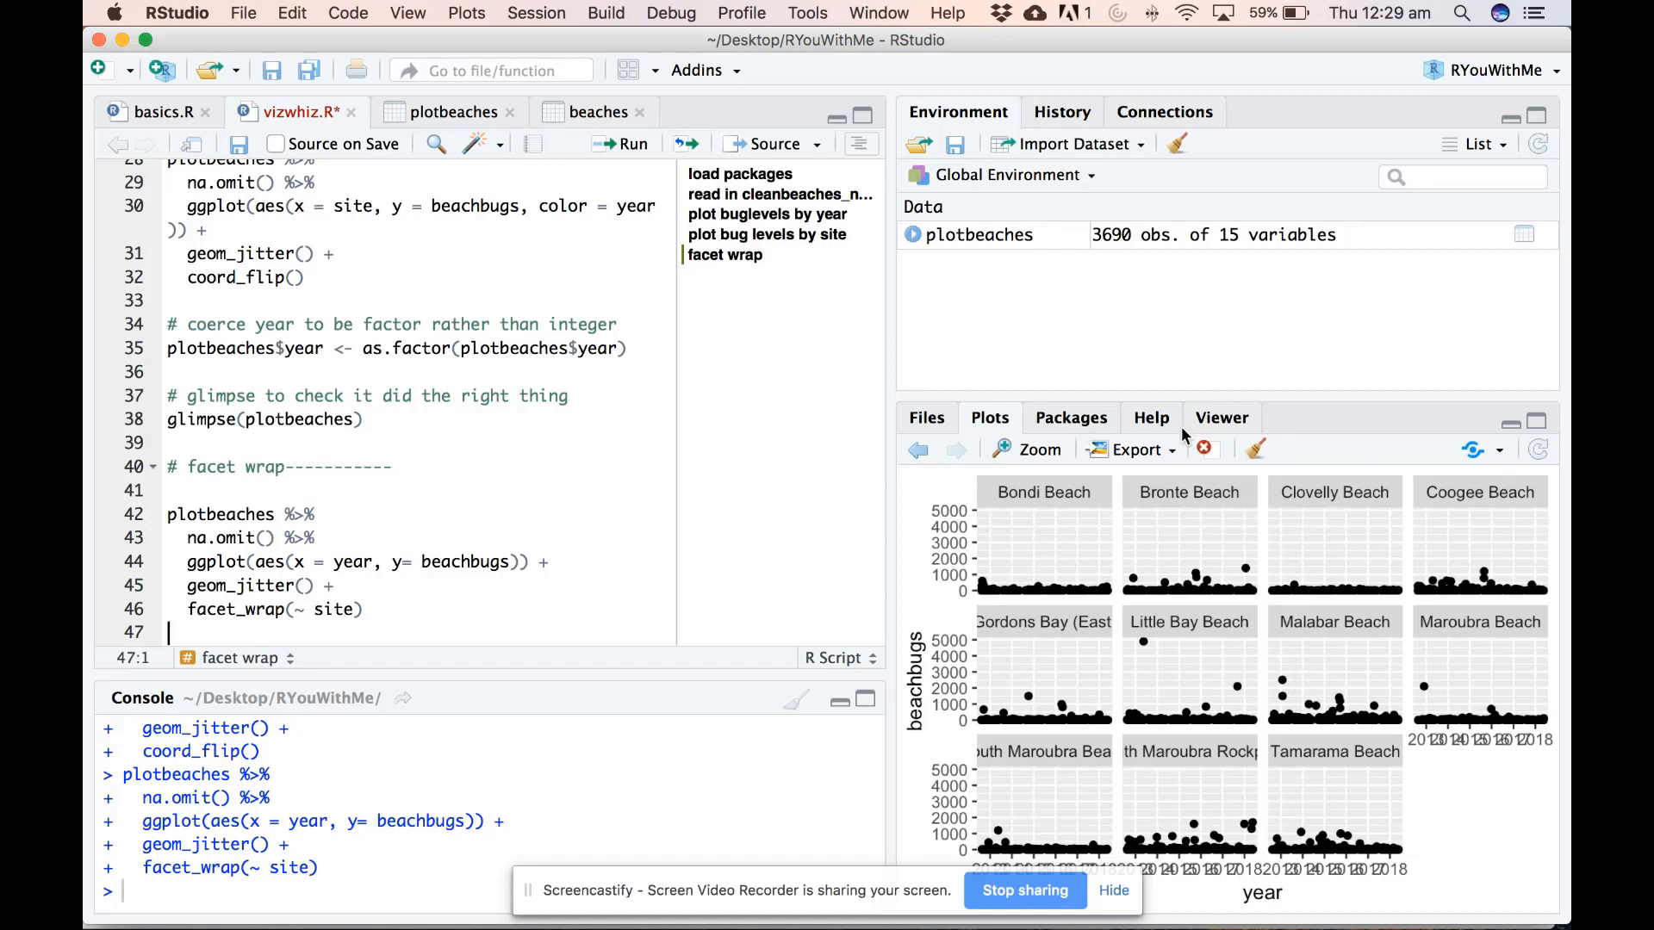
drag(1179, 406, 1178, 329)
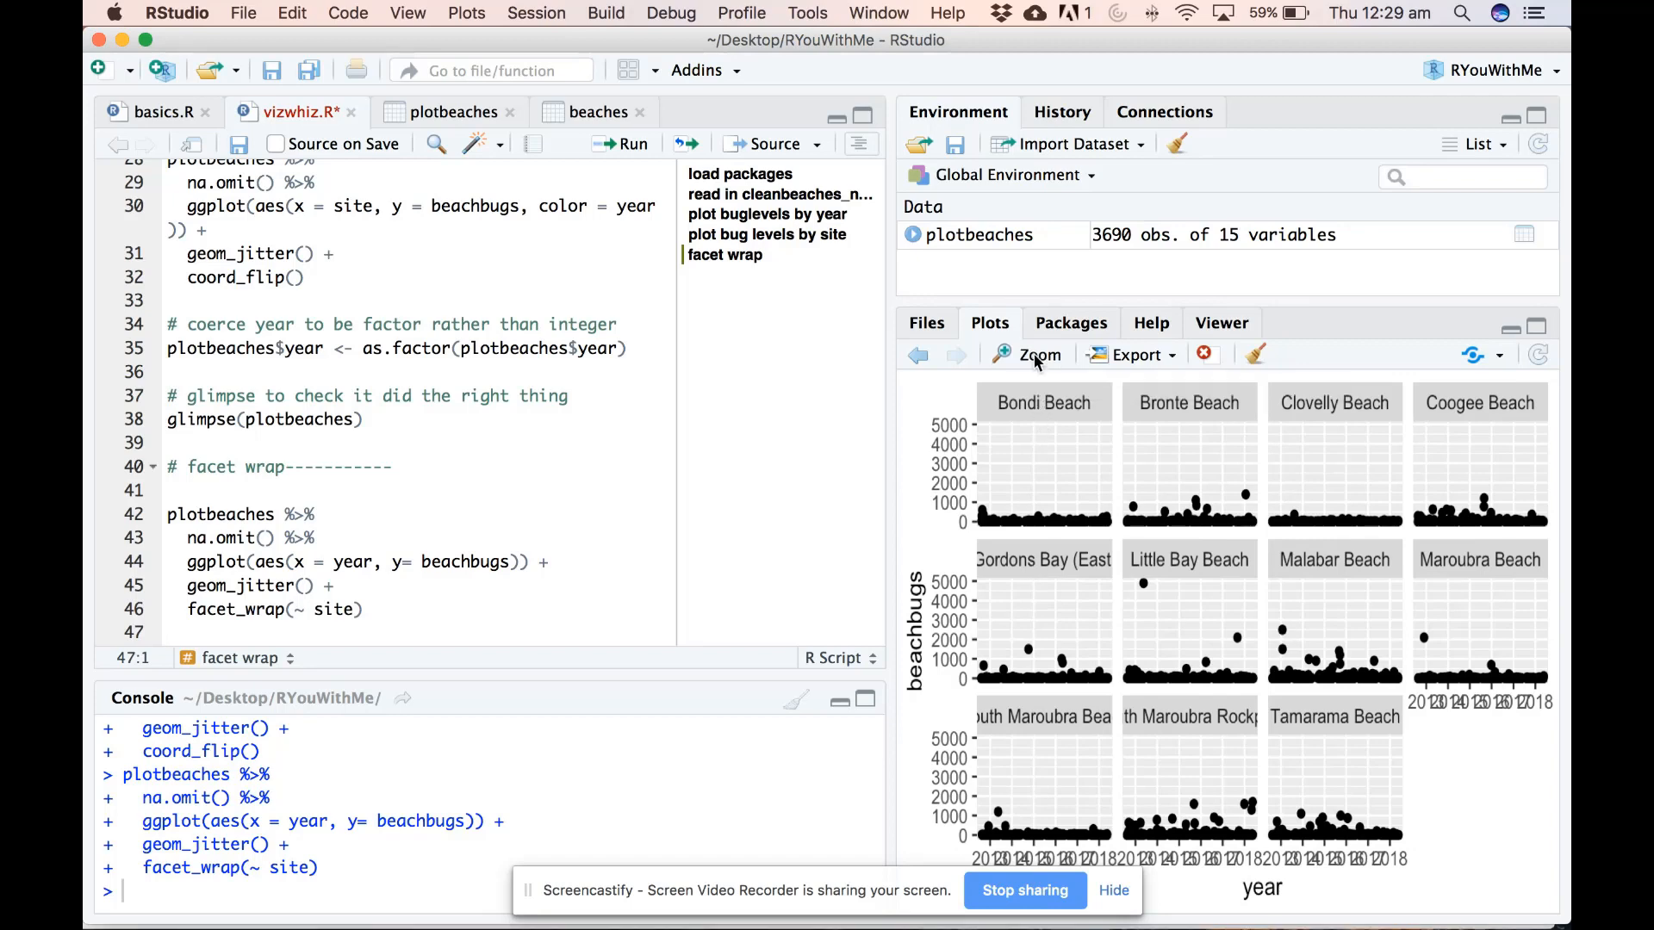
click(1037, 355)
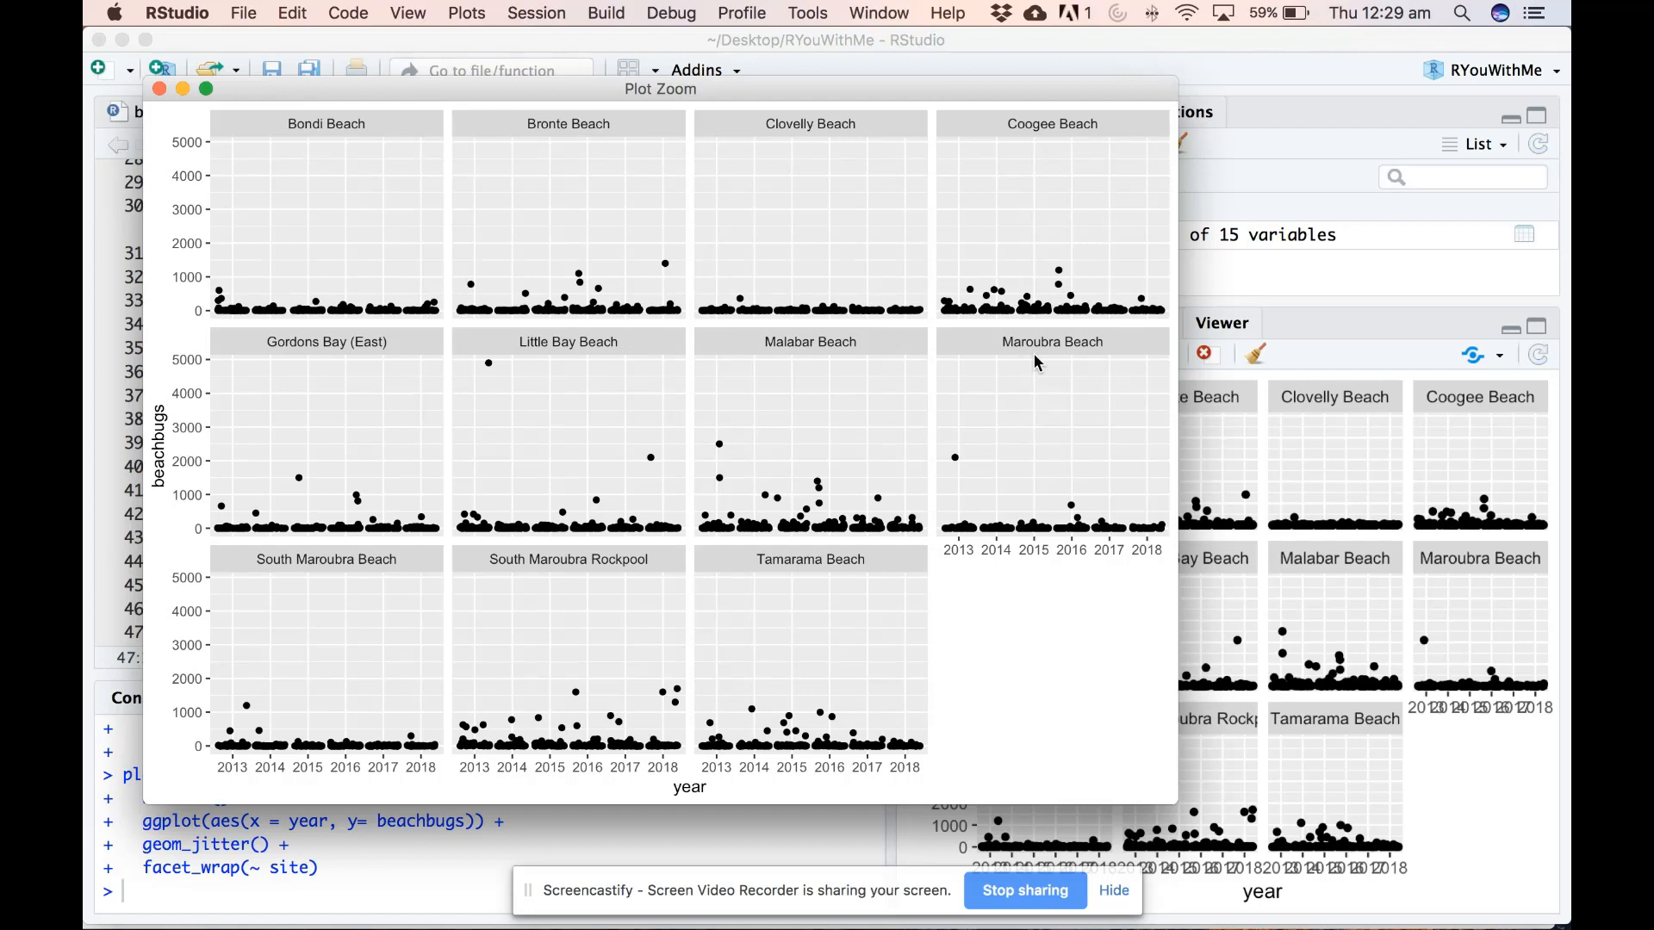
mouse_move(1030, 679)
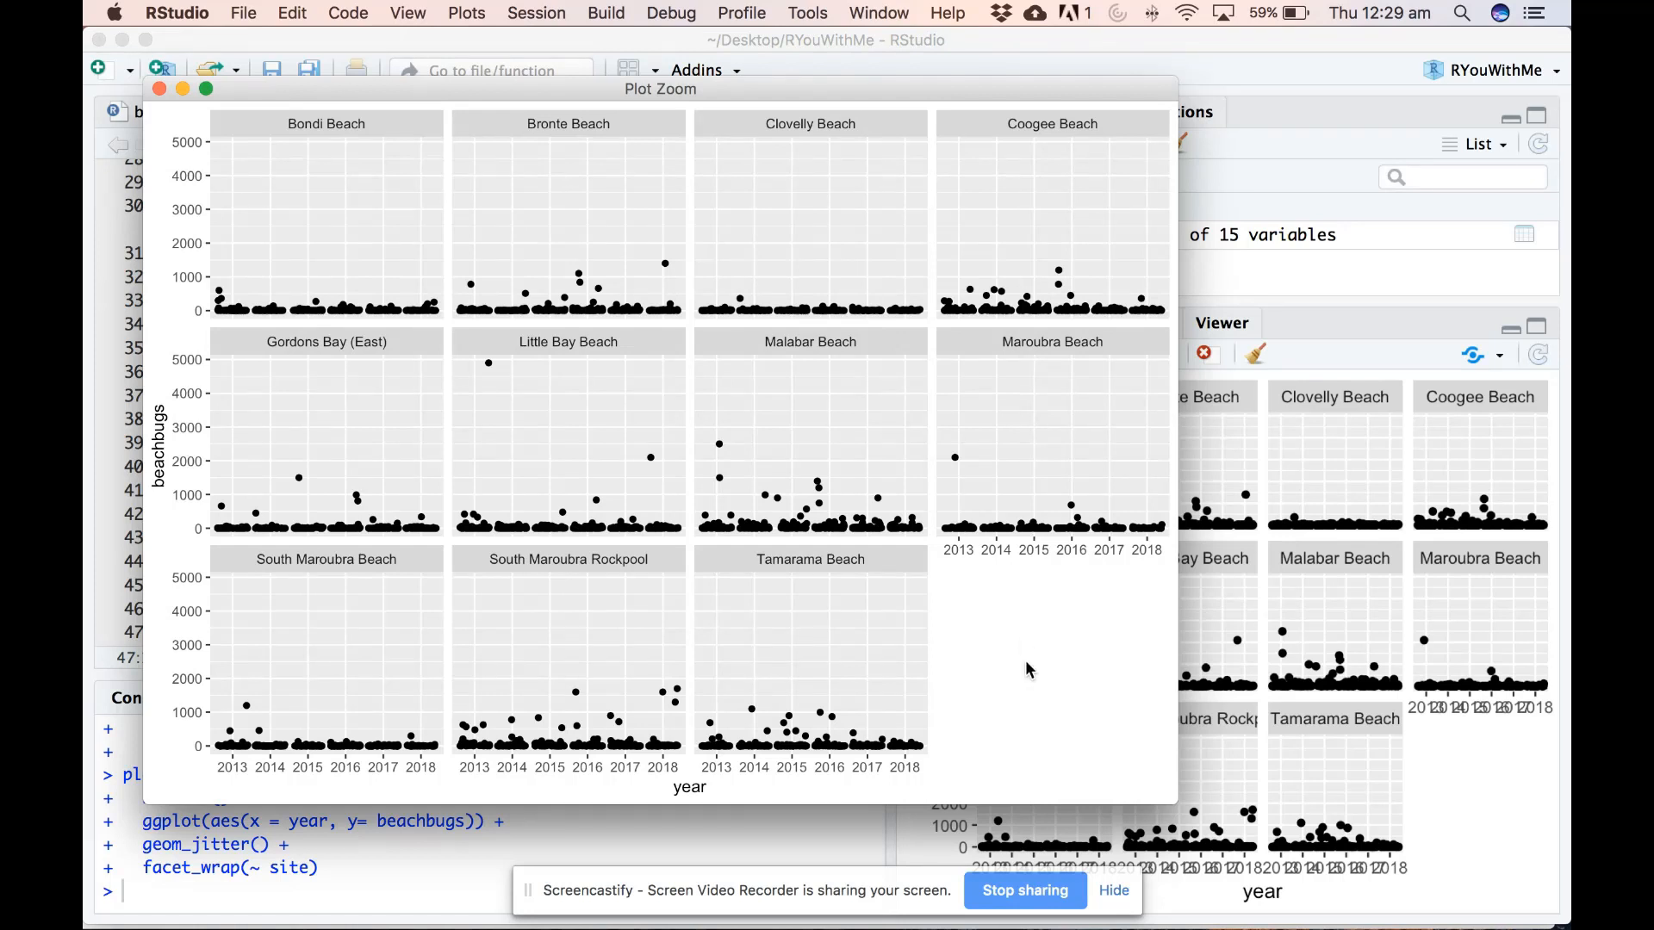
mouse_move(970, 566)
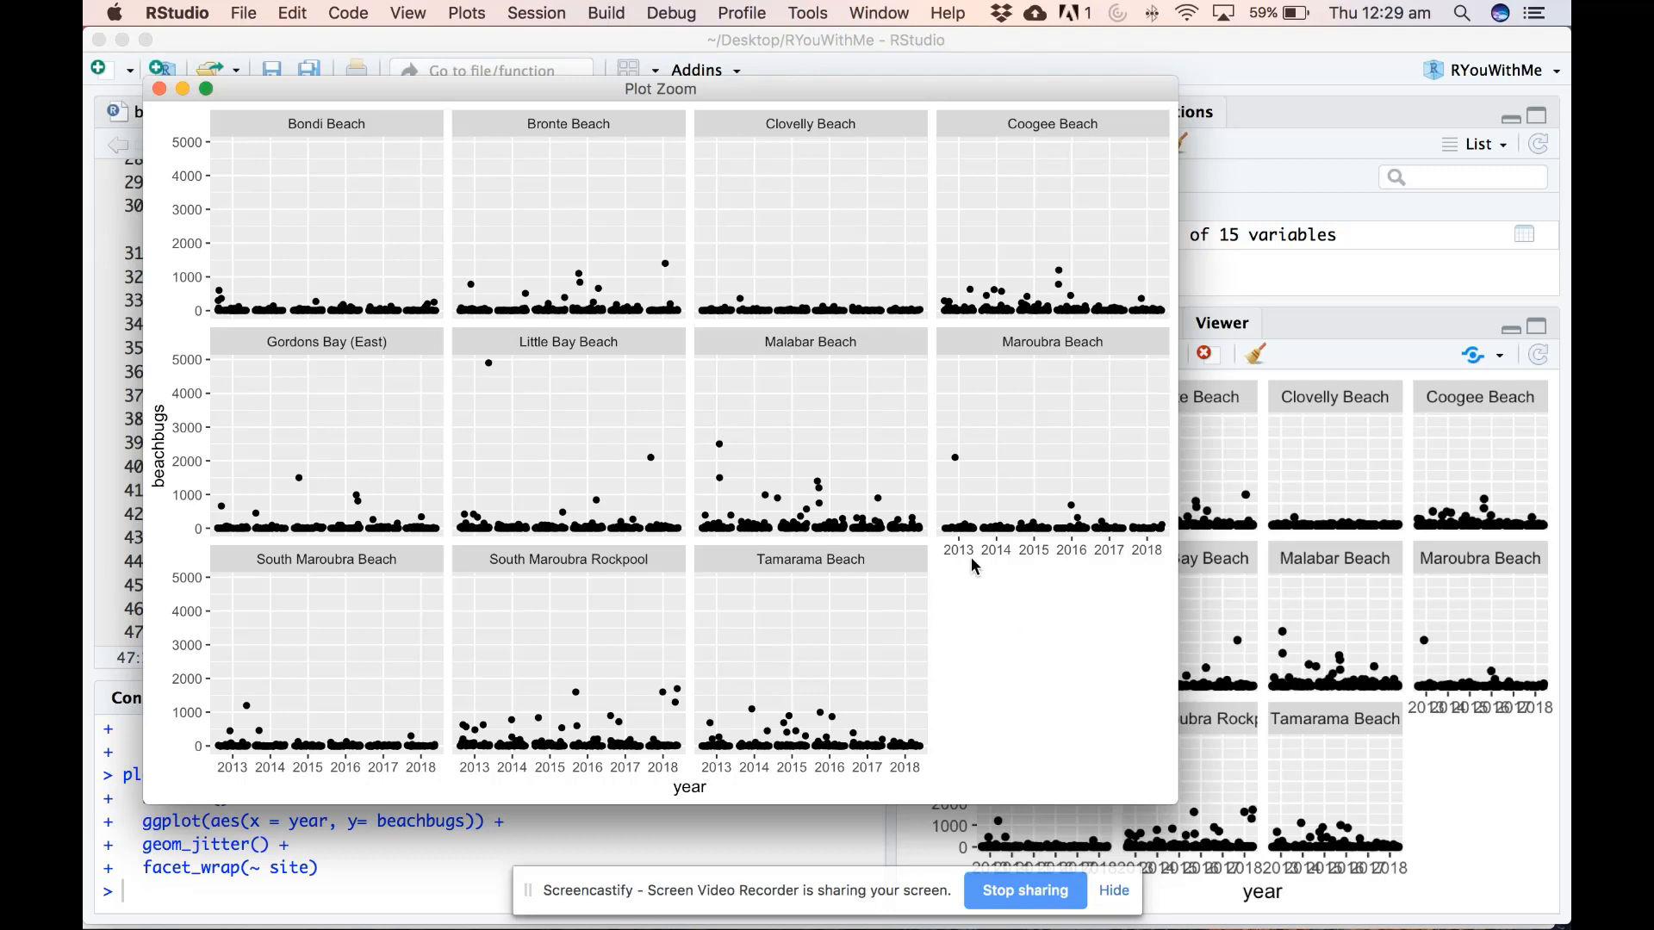
mouse_move(1138, 563)
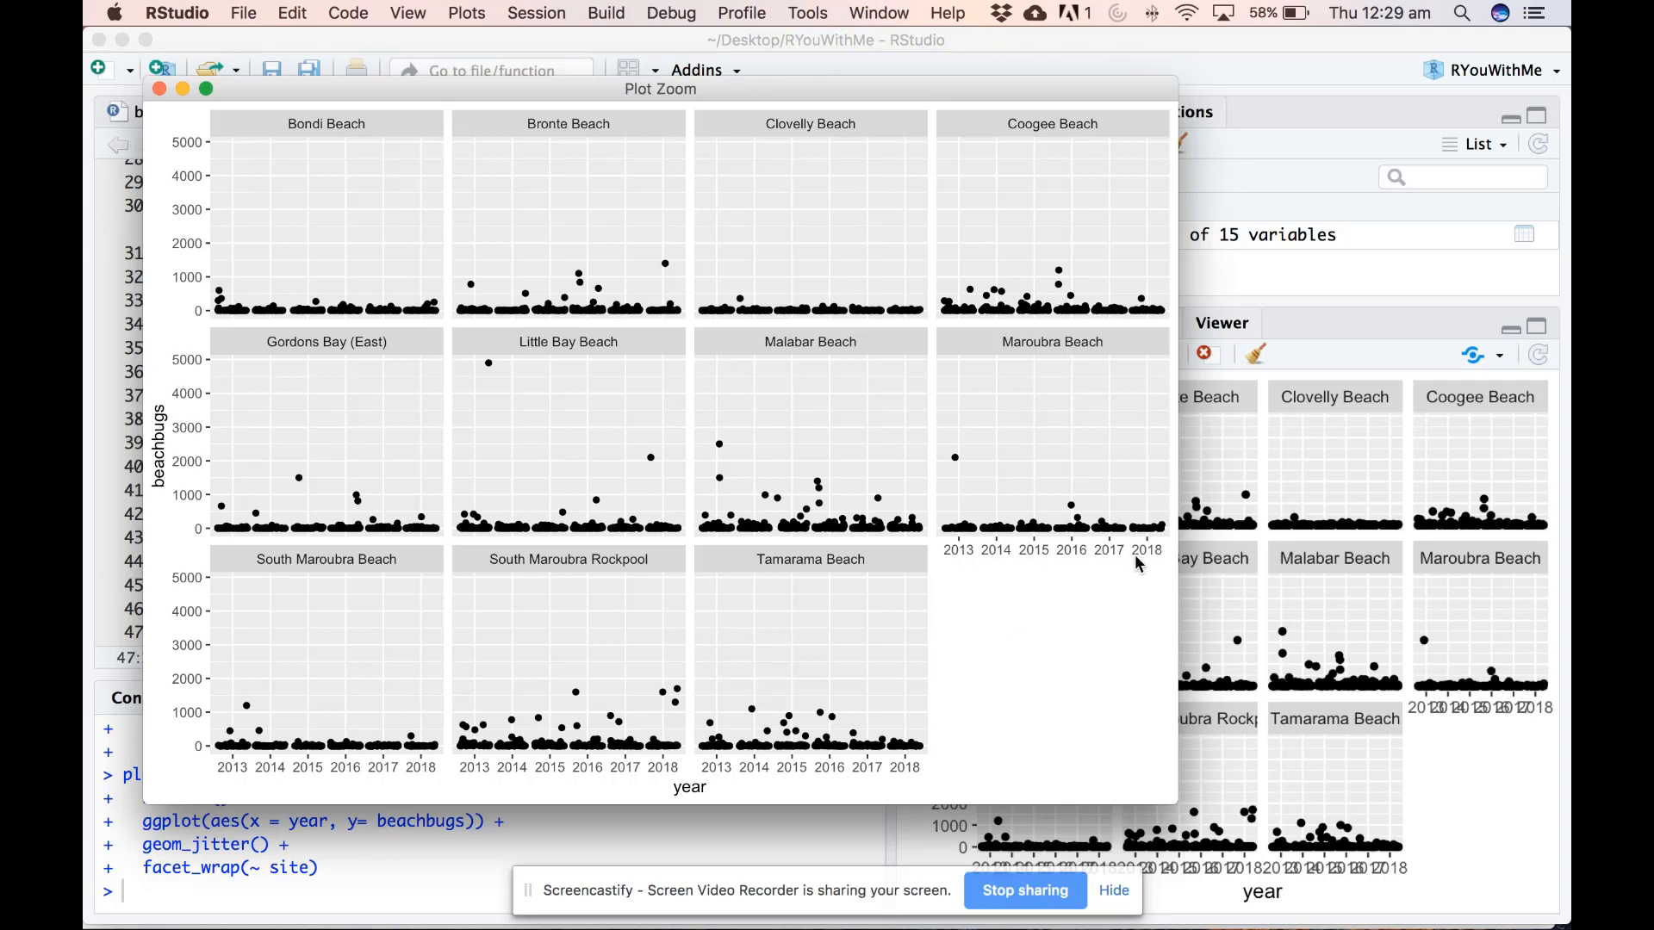
mouse_move(726, 787)
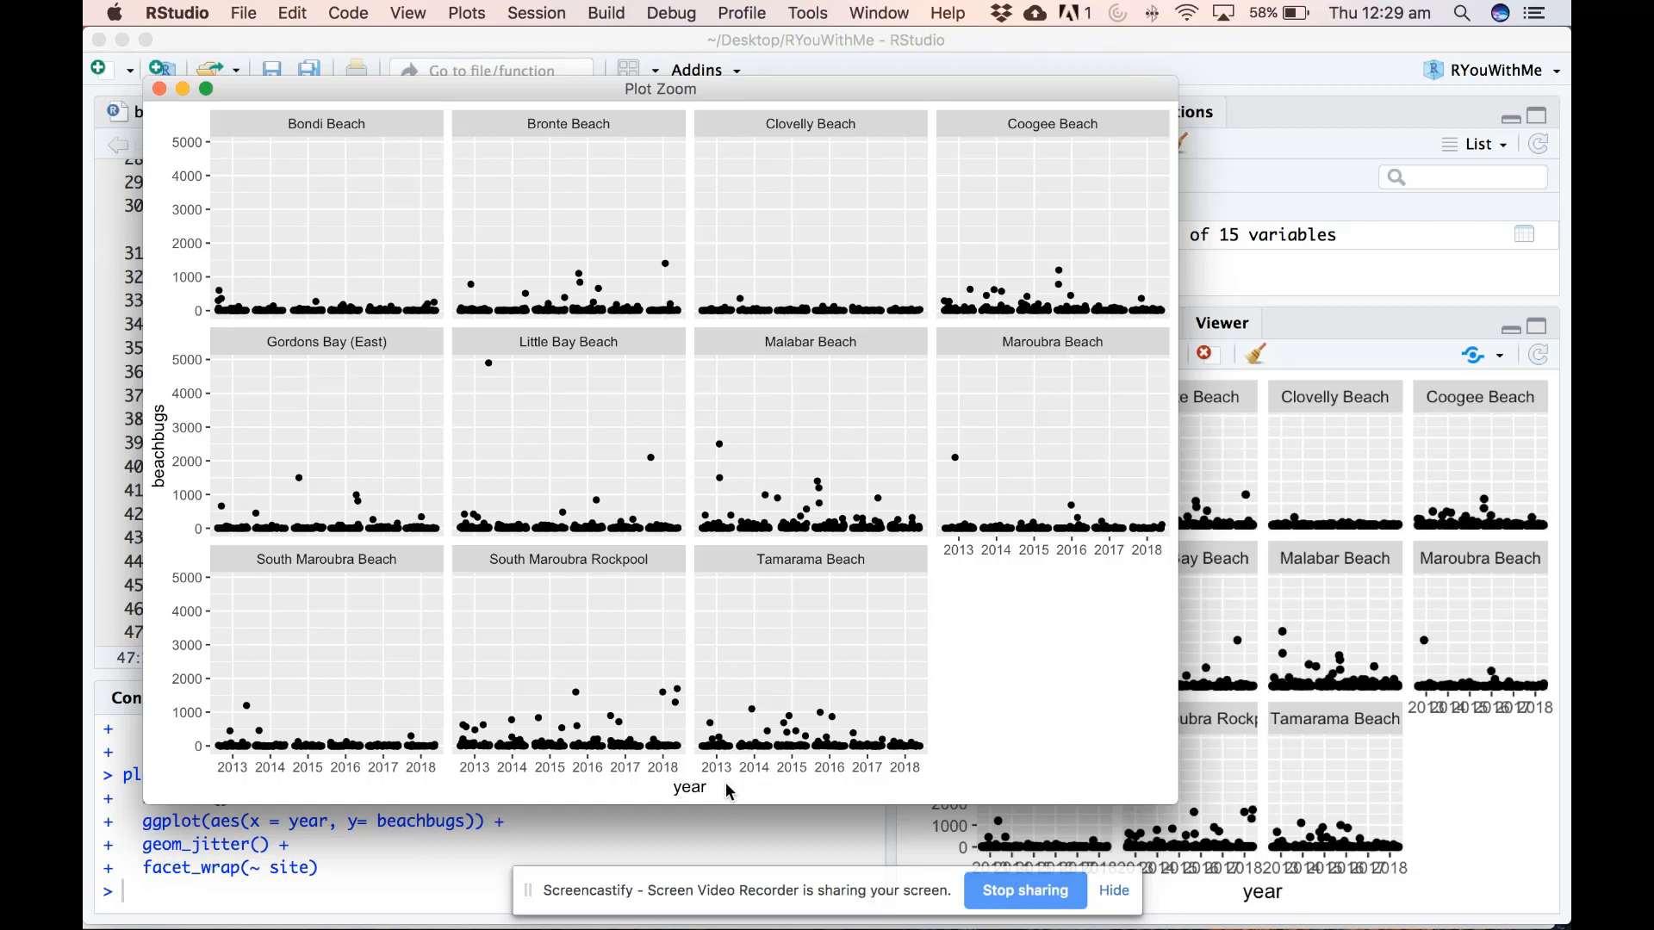
mouse_move(90, 703)
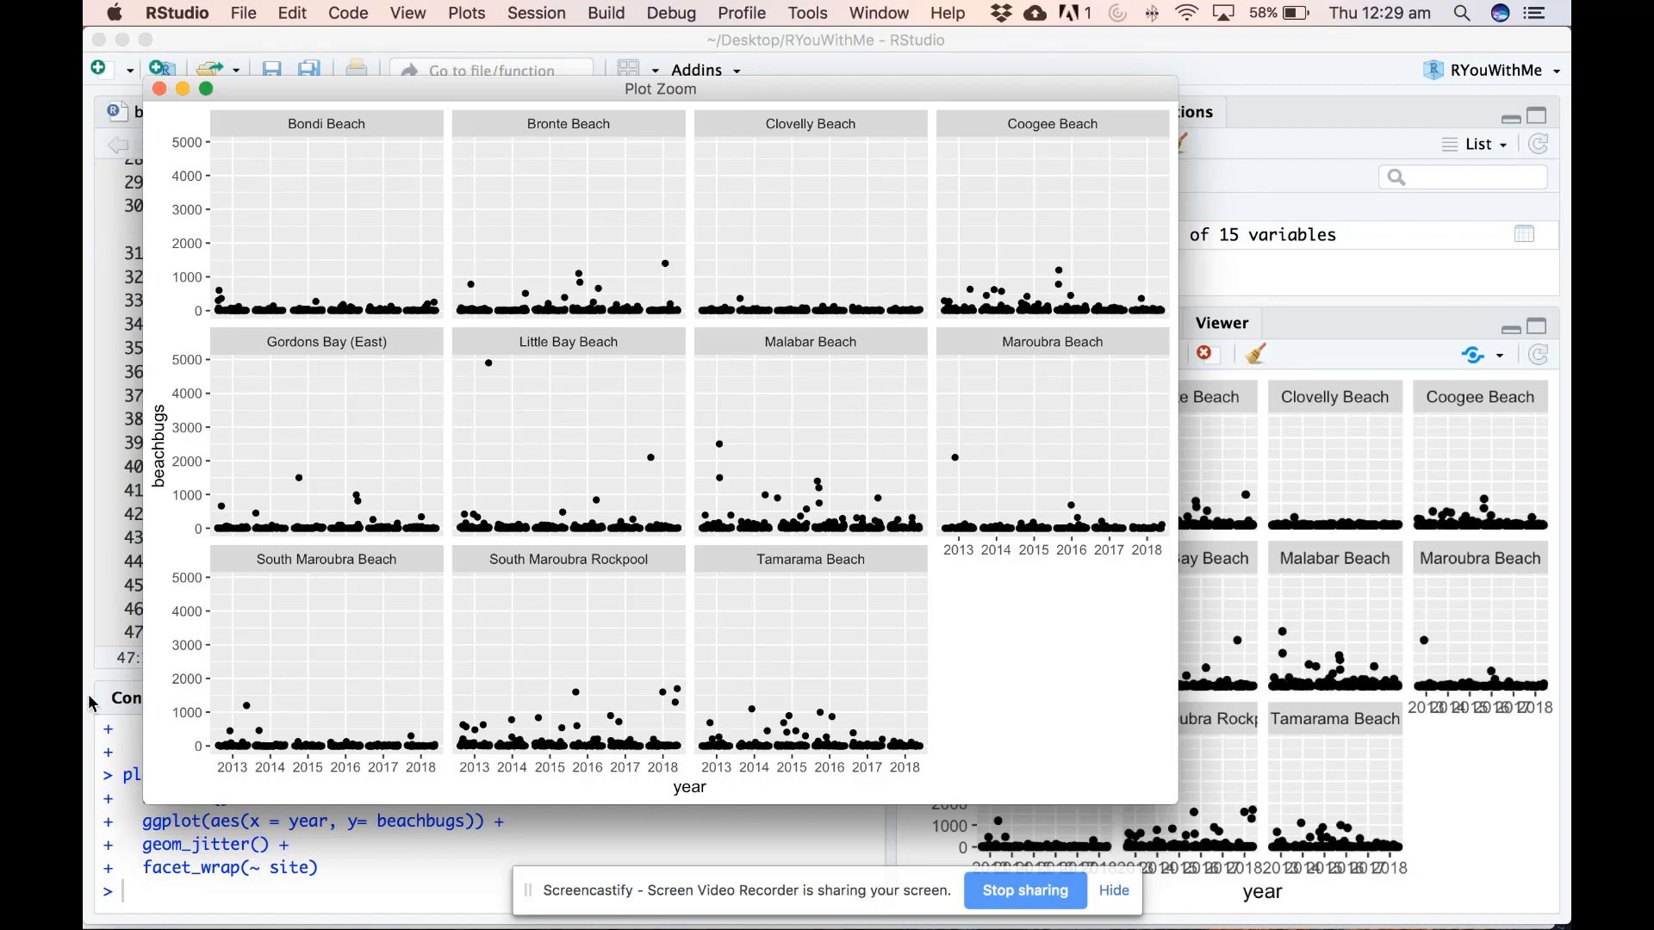
Step: Add colour = year to aes(), rerun, and view the year-coloured plot in Plot Zoom
click(159, 88)
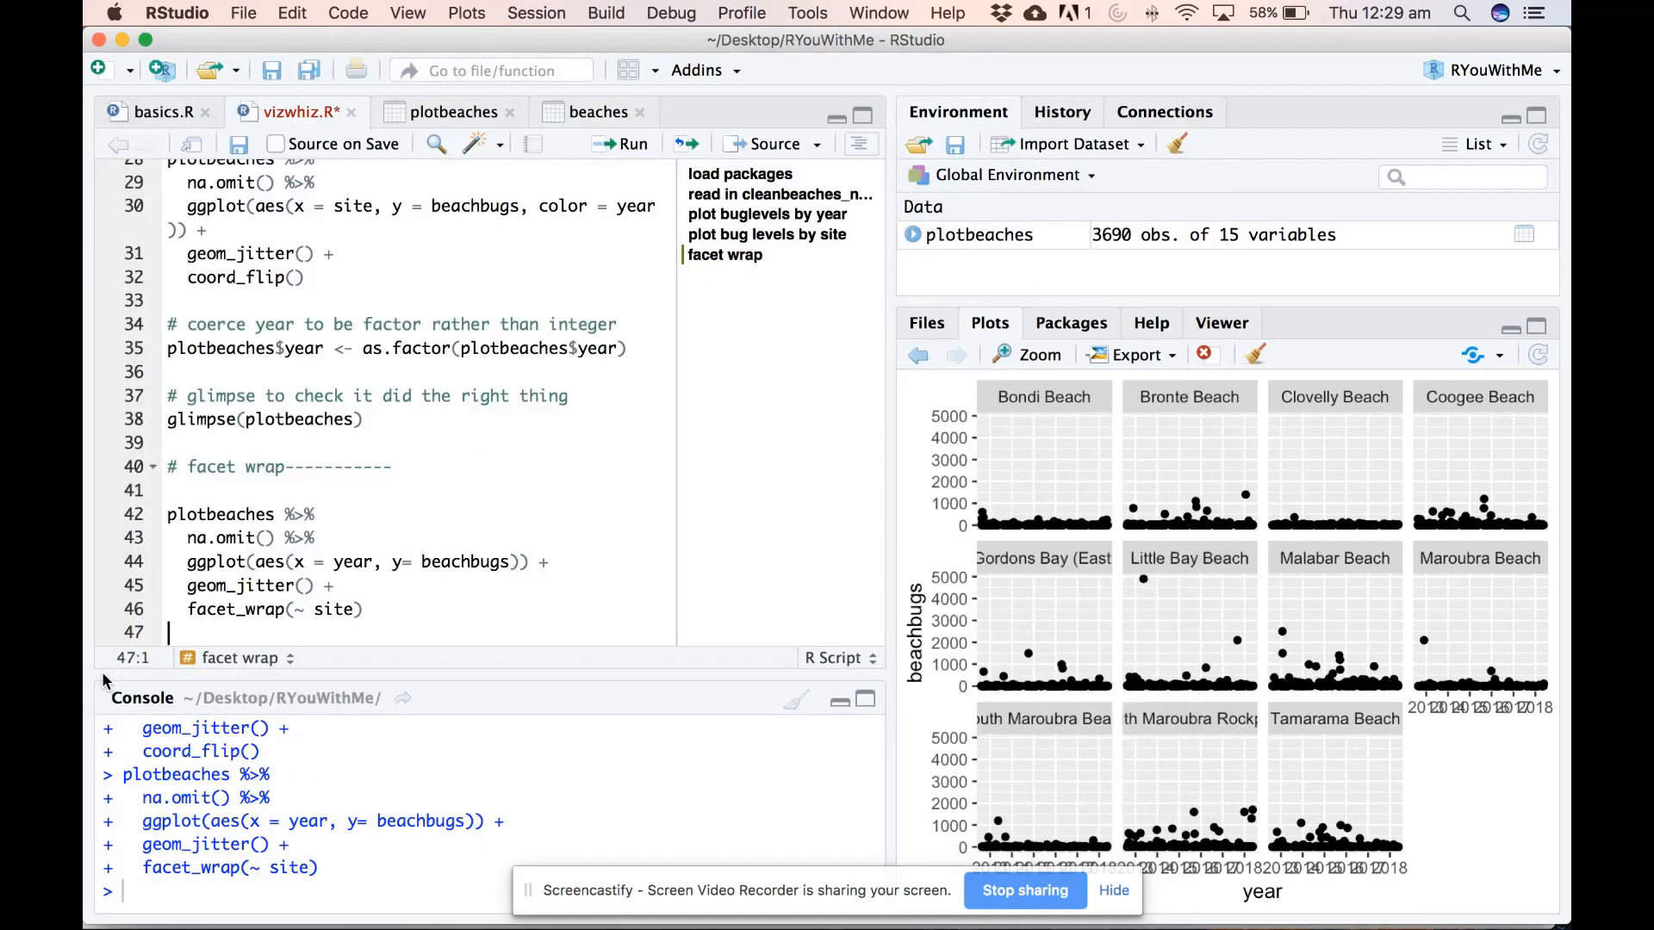
click(510, 562)
text(, colour = year)
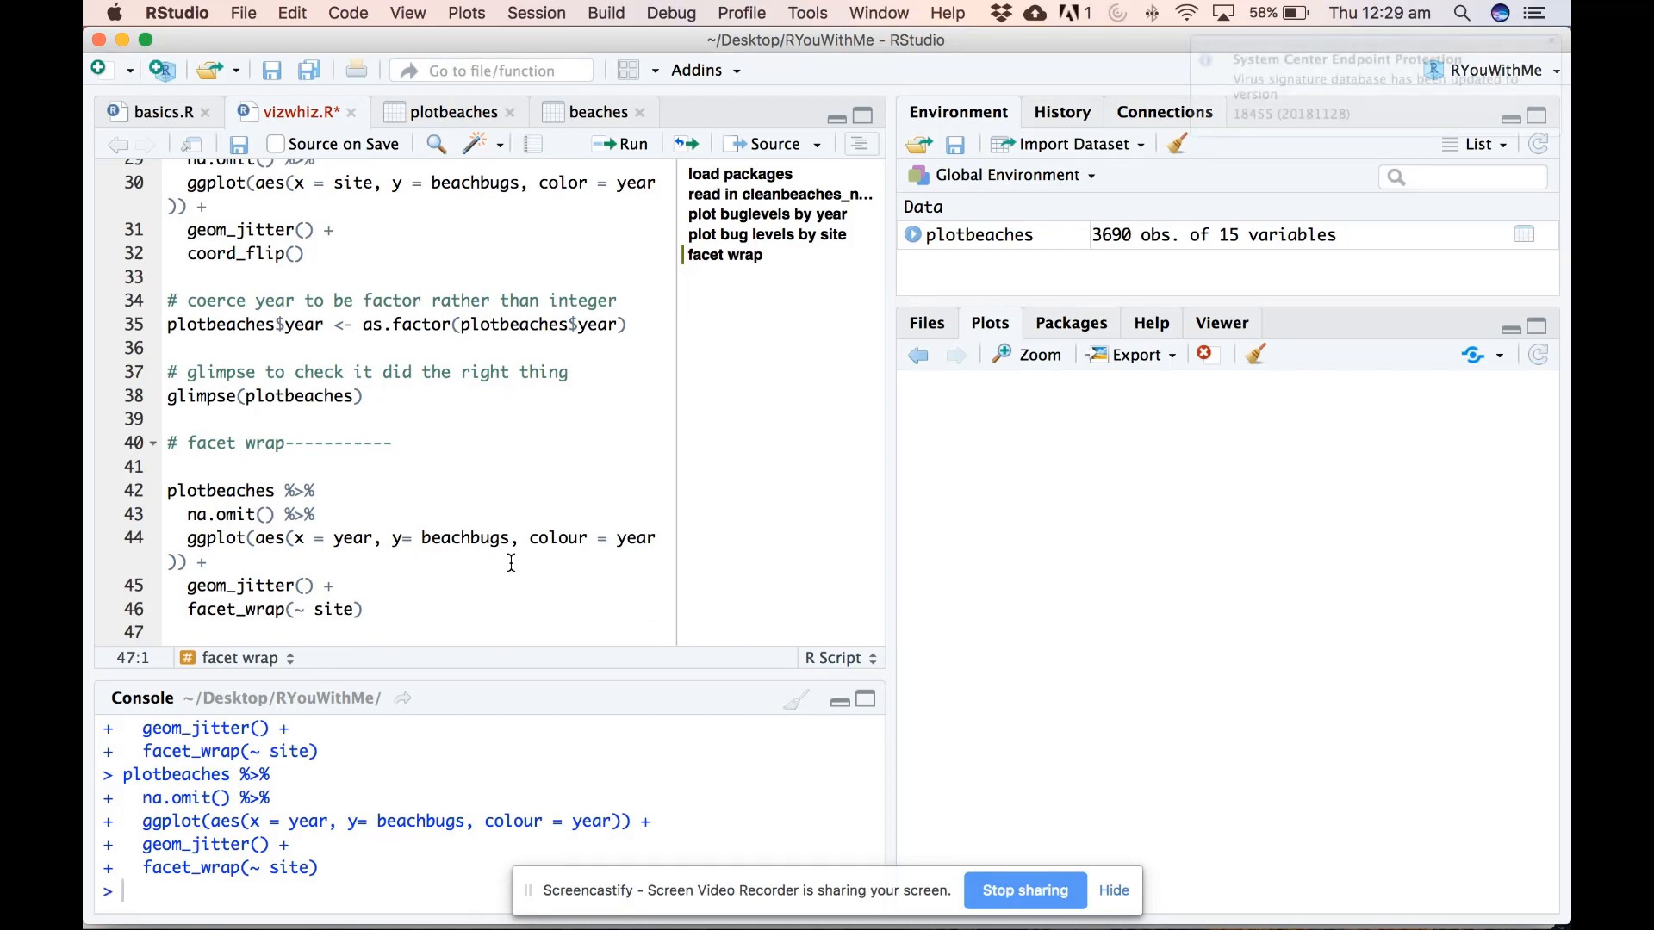
click(623, 143)
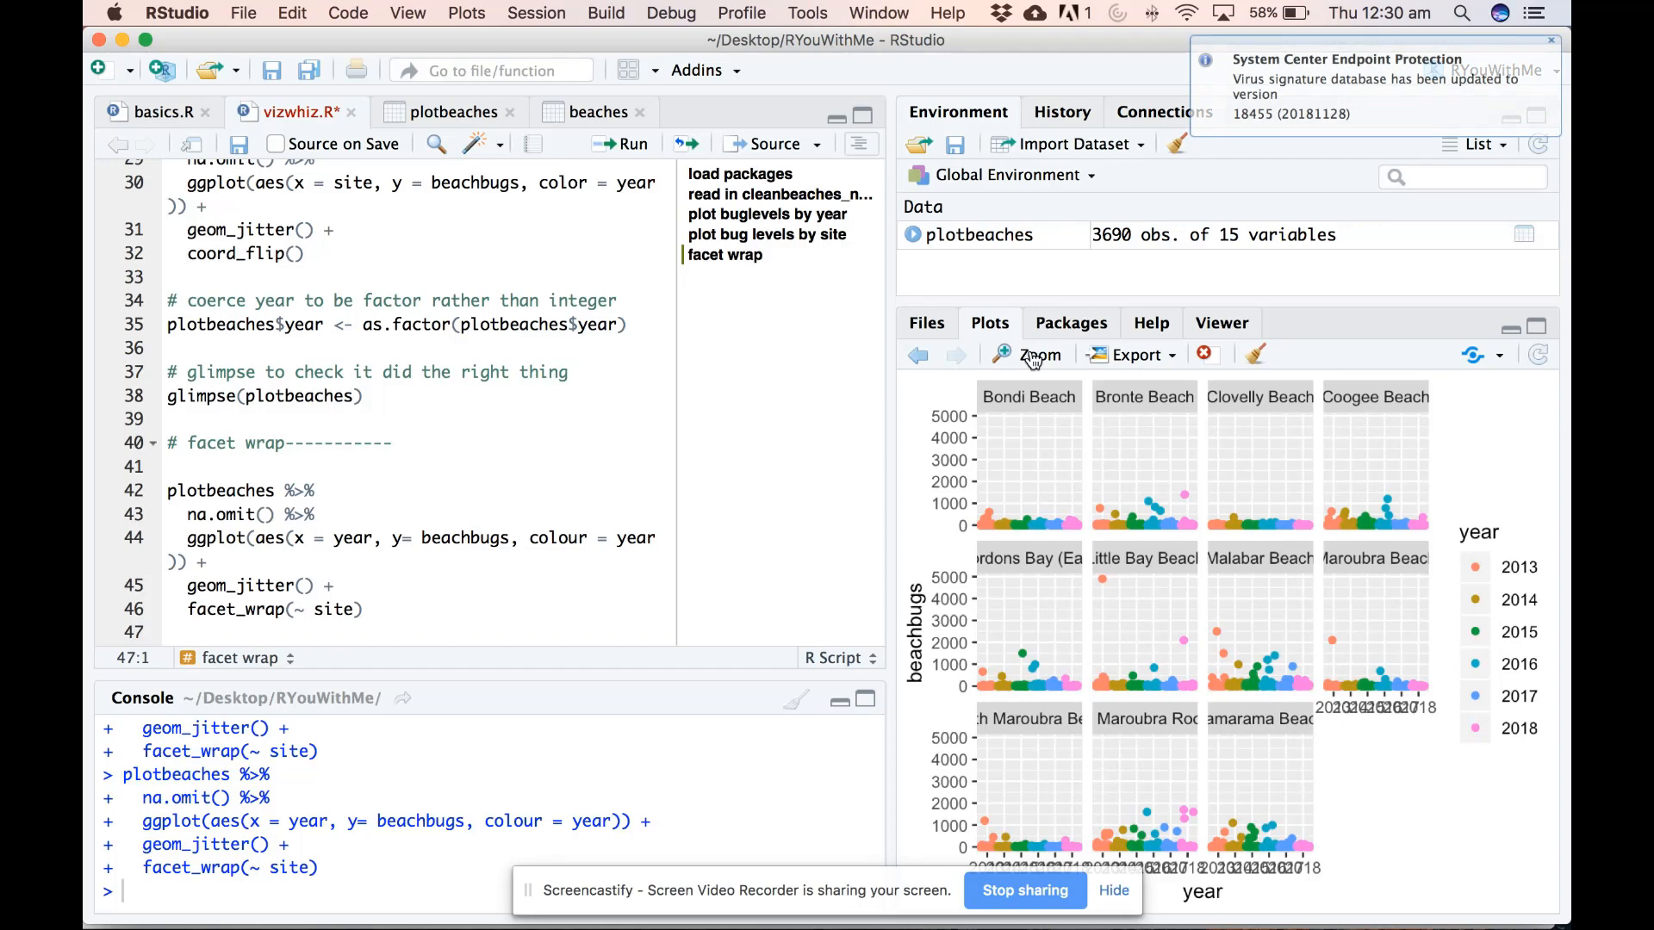
click(1039, 355)
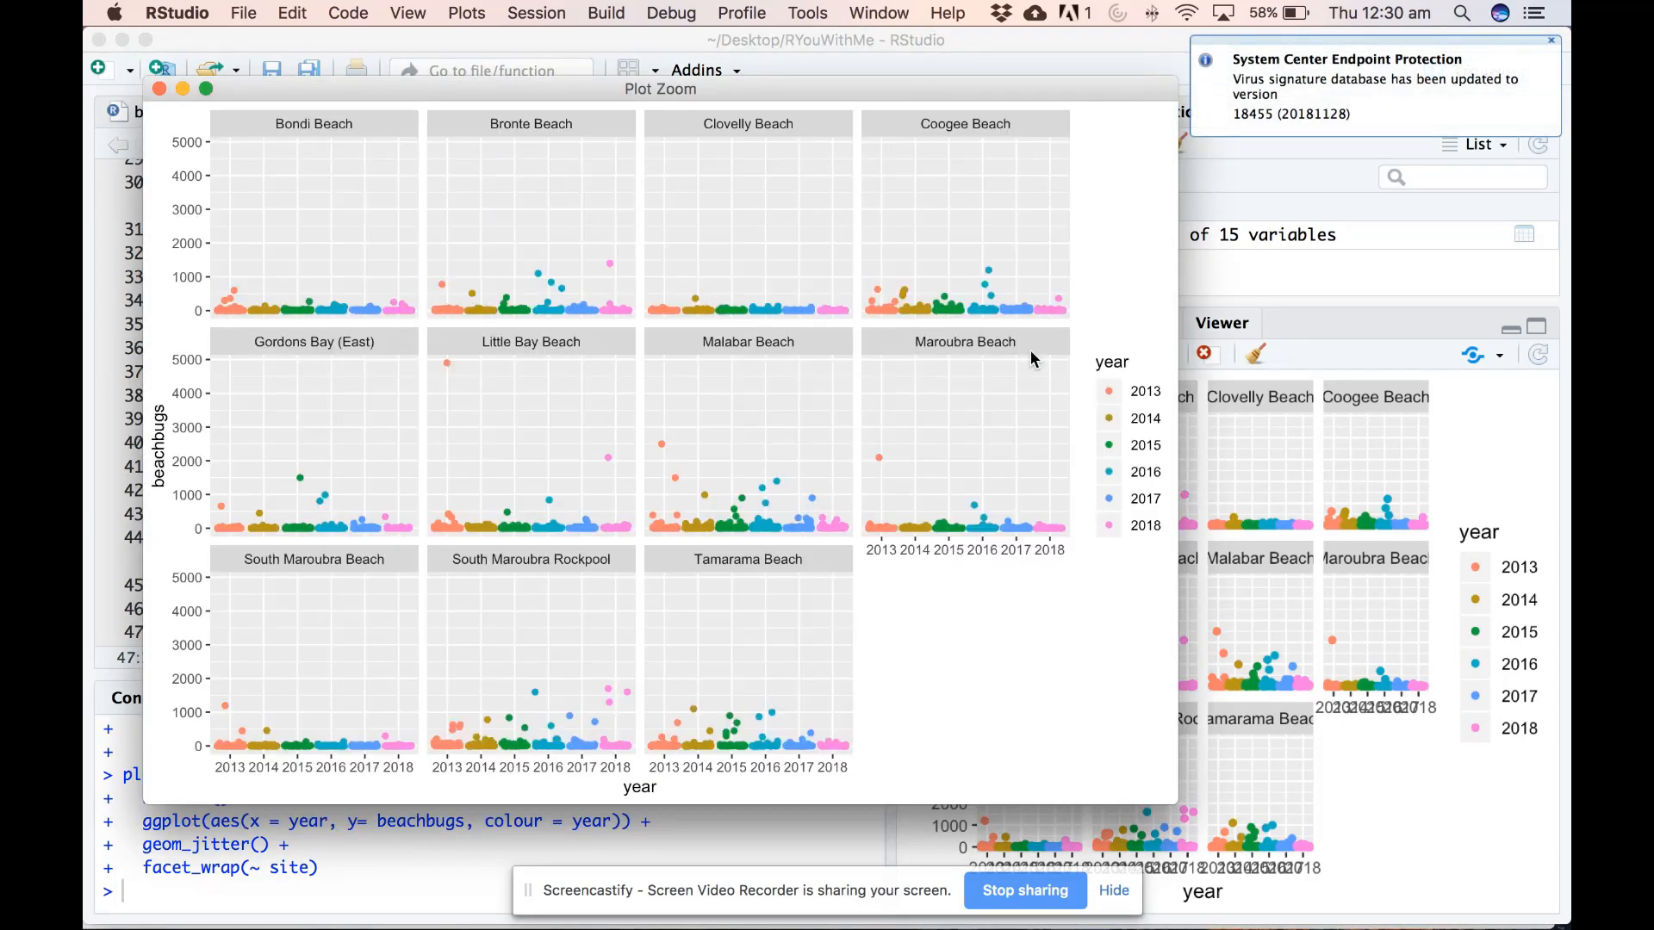
mouse_move(1016, 708)
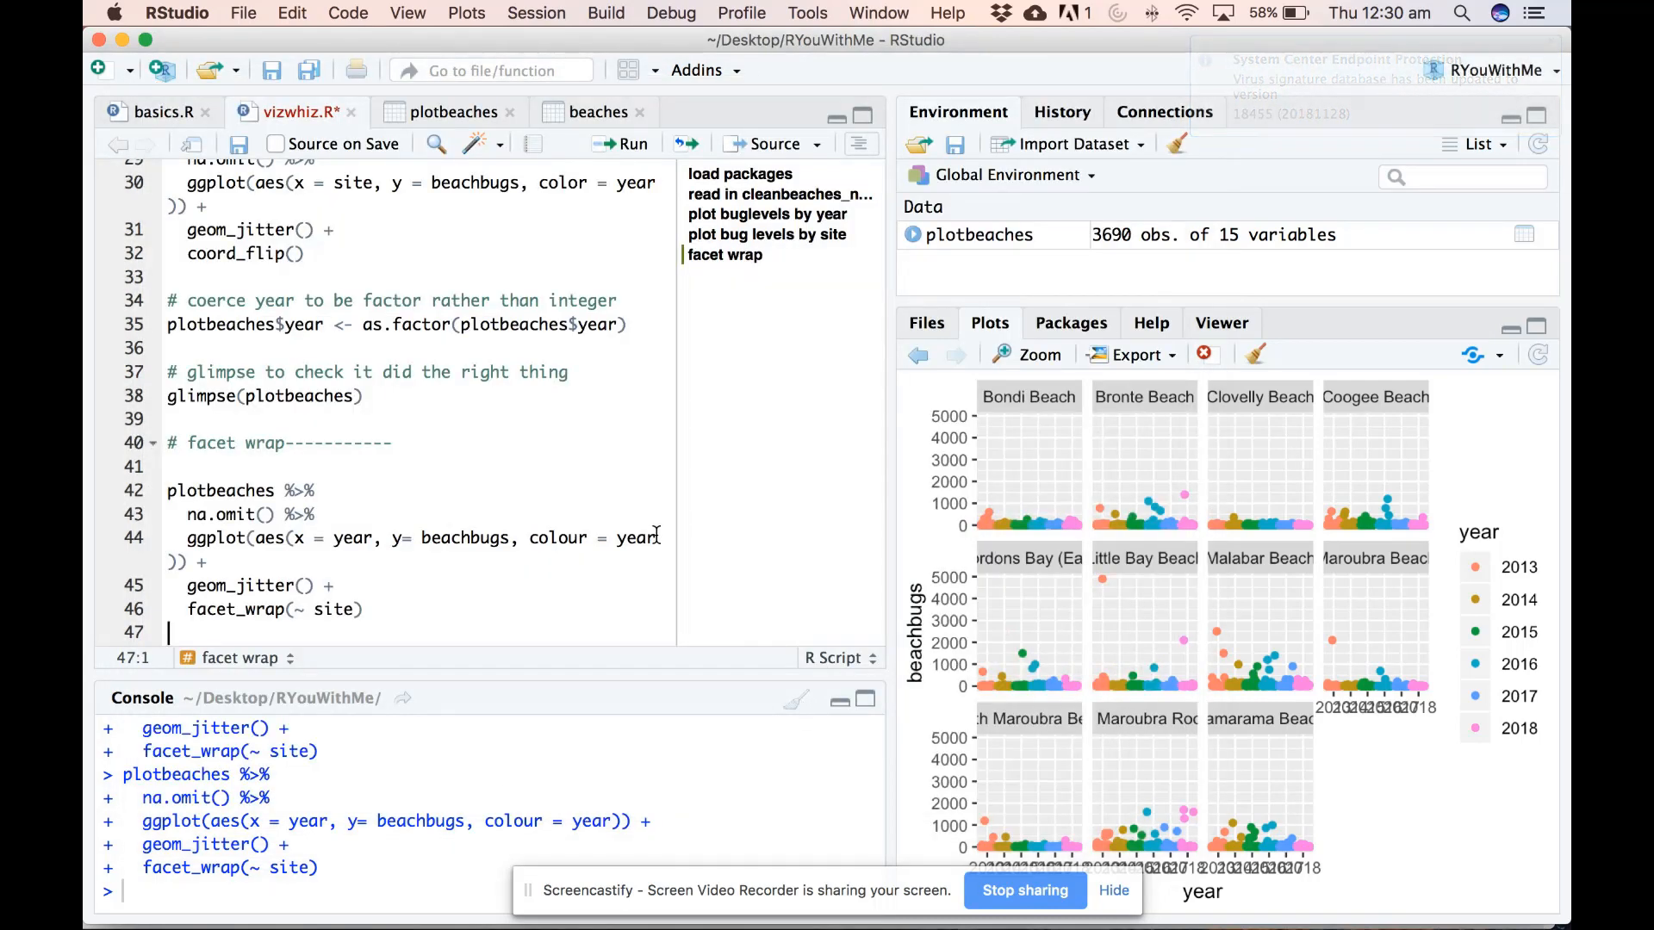
Step: Replace year with site in the colour mapping, rerun, and inspect the site-coloured plot in Plot Zoom
double_click(635, 538)
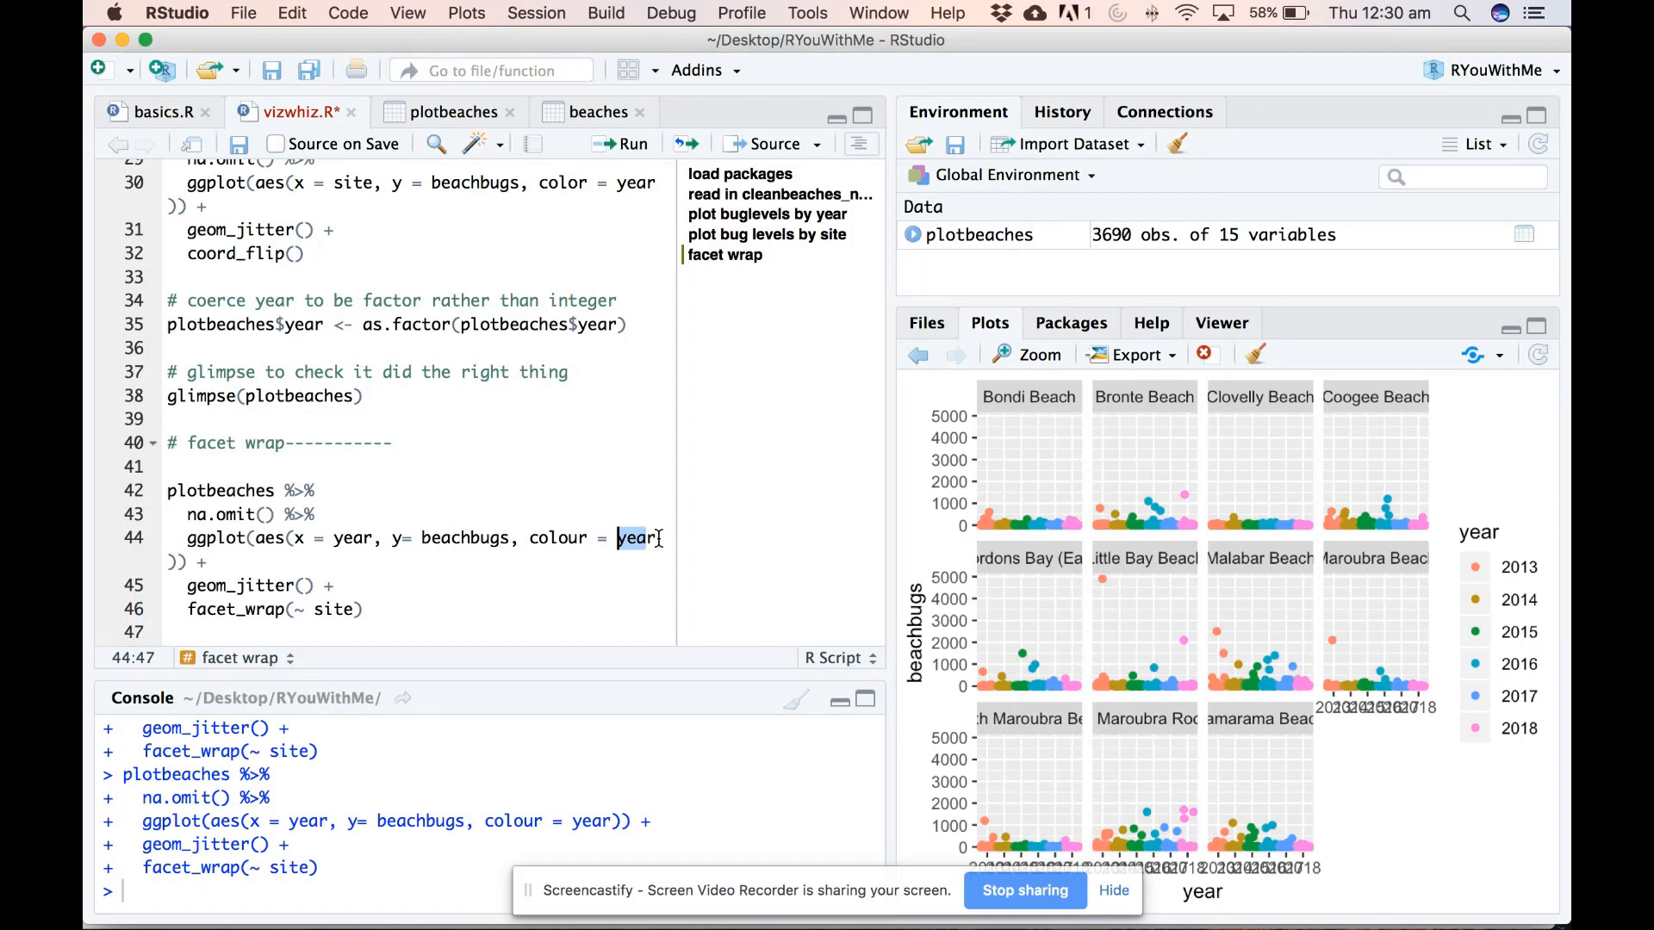
double_click(636, 537)
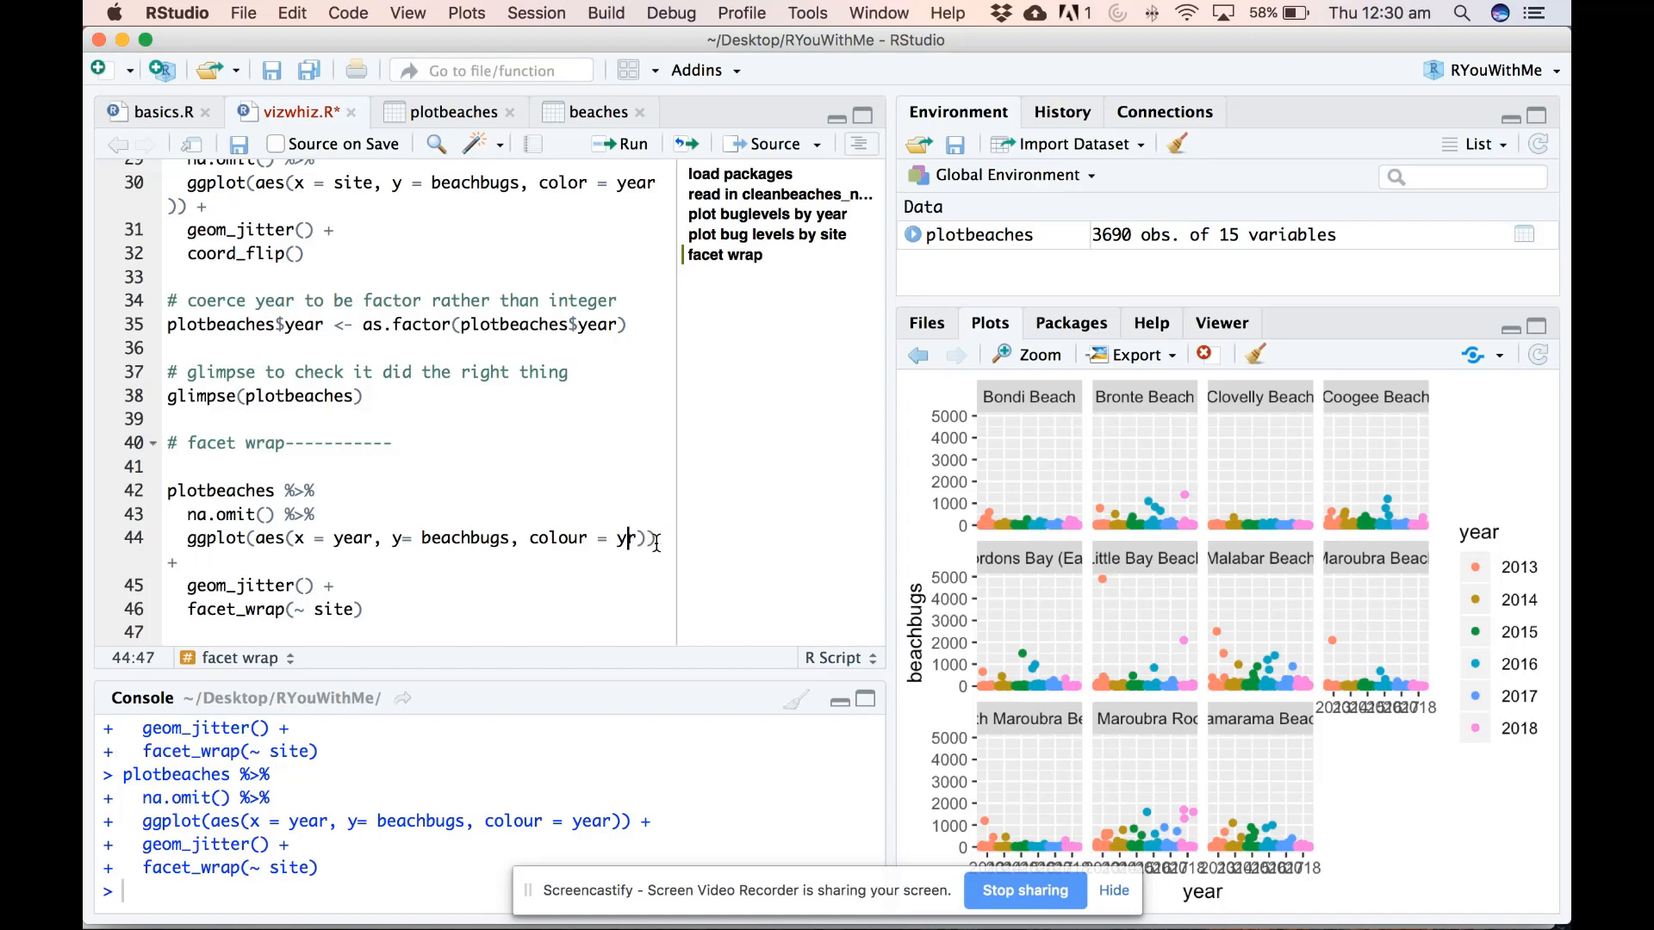
text(s)
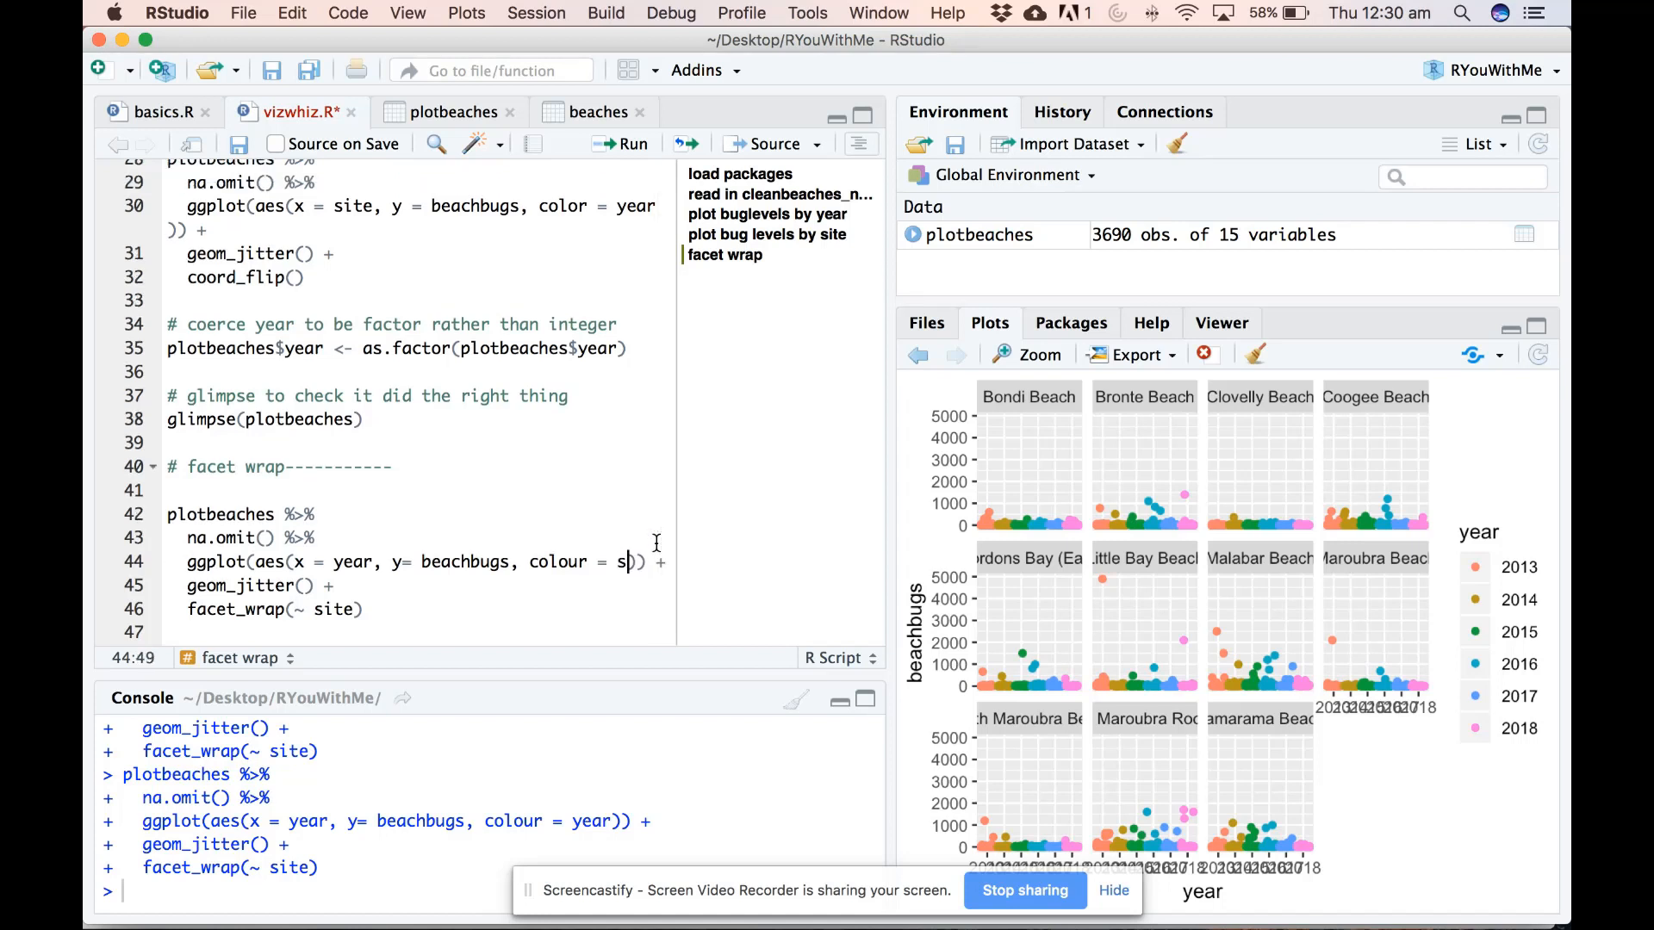
text(ite)
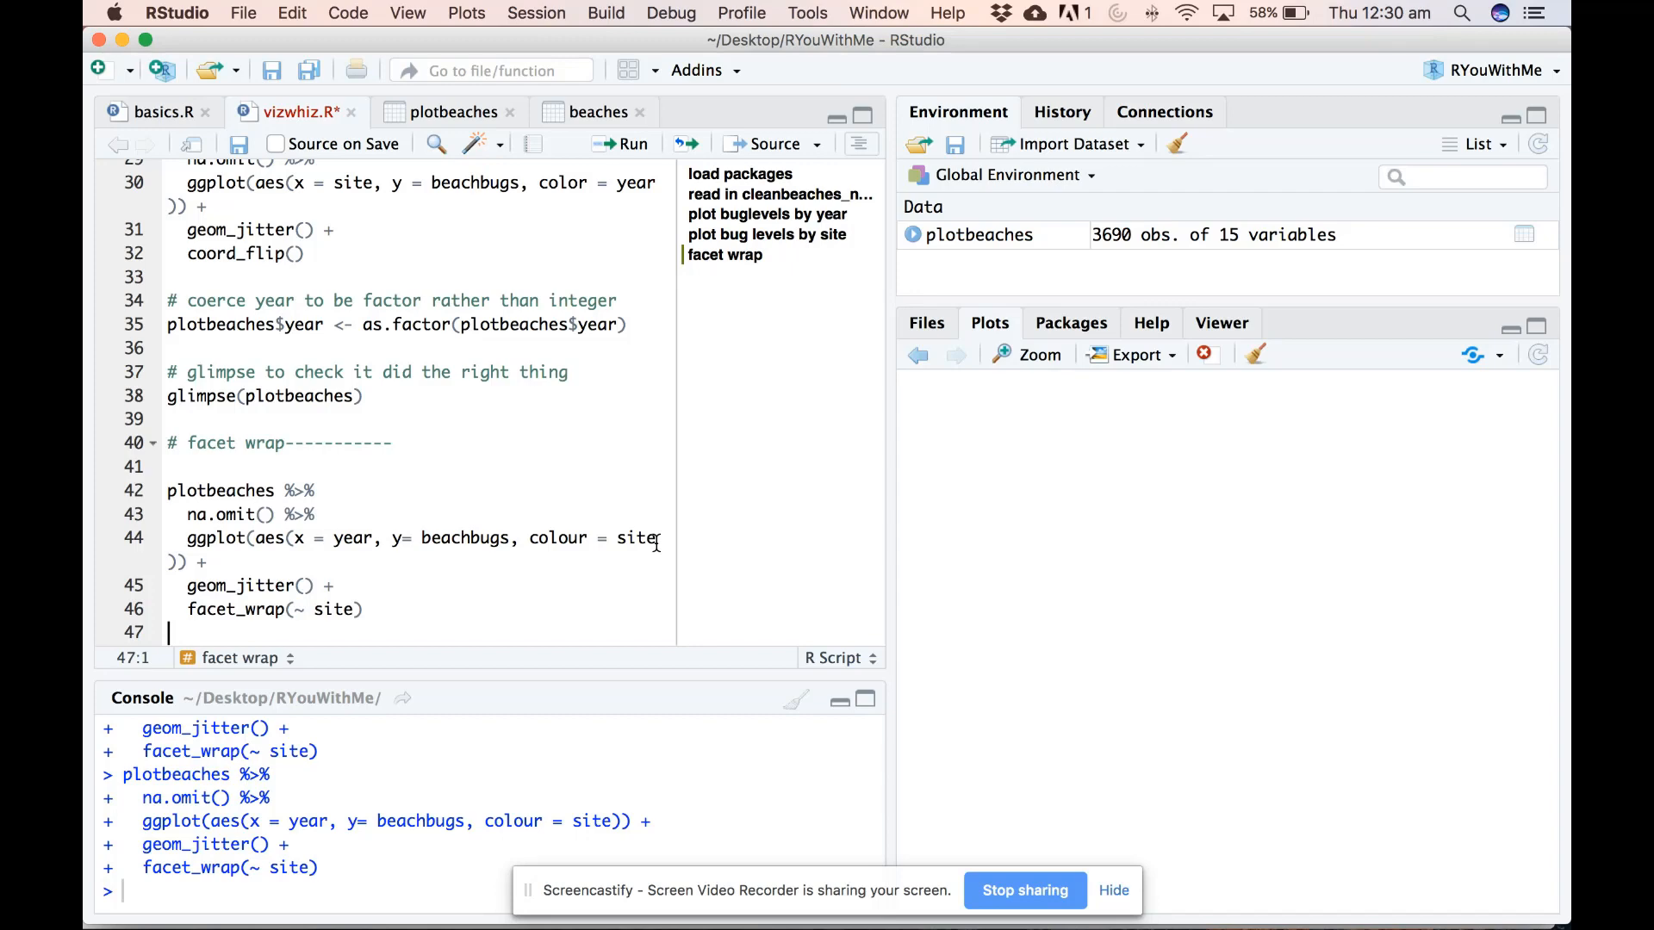
click(634, 143)
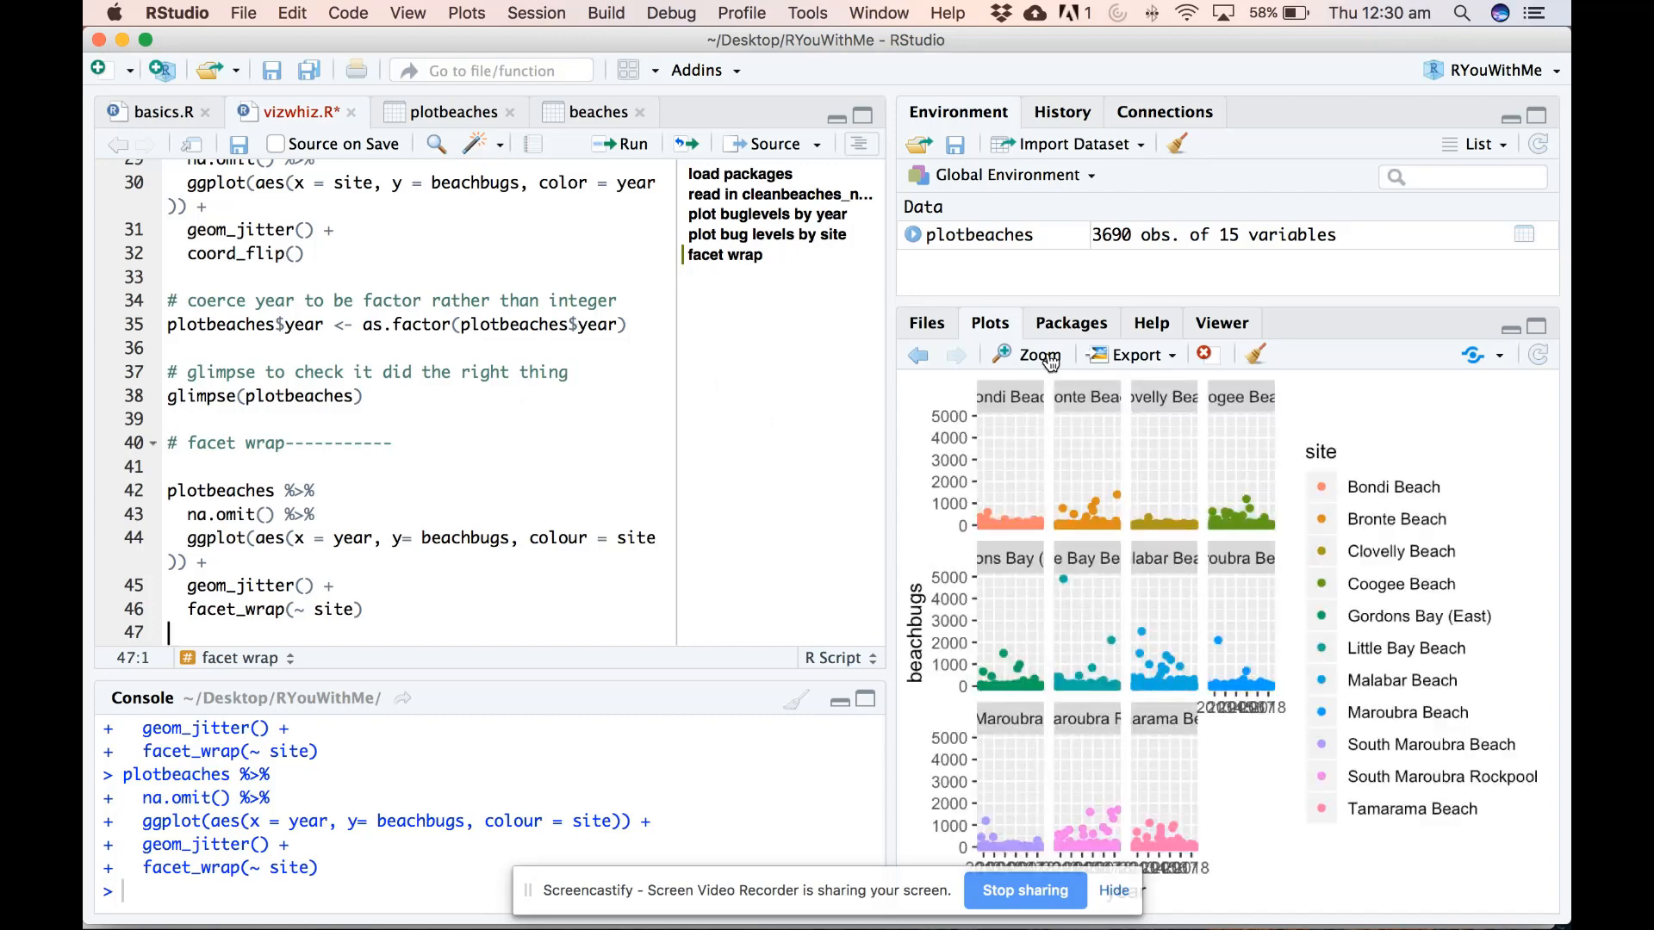
click(1037, 355)
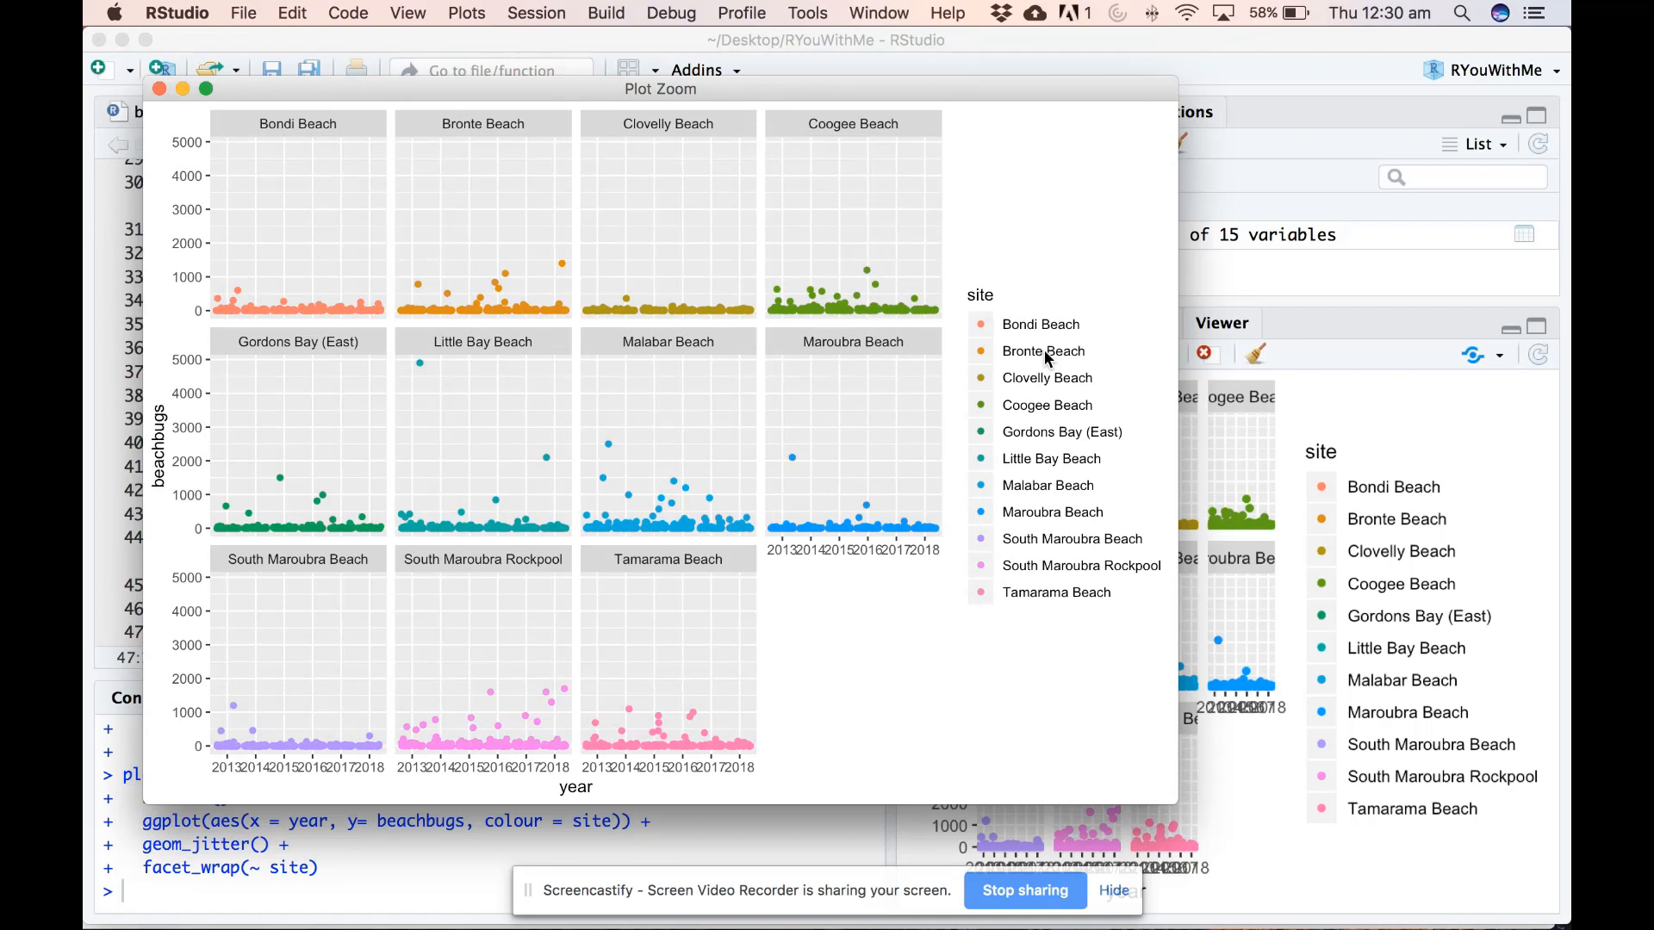
mouse_move(375, 54)
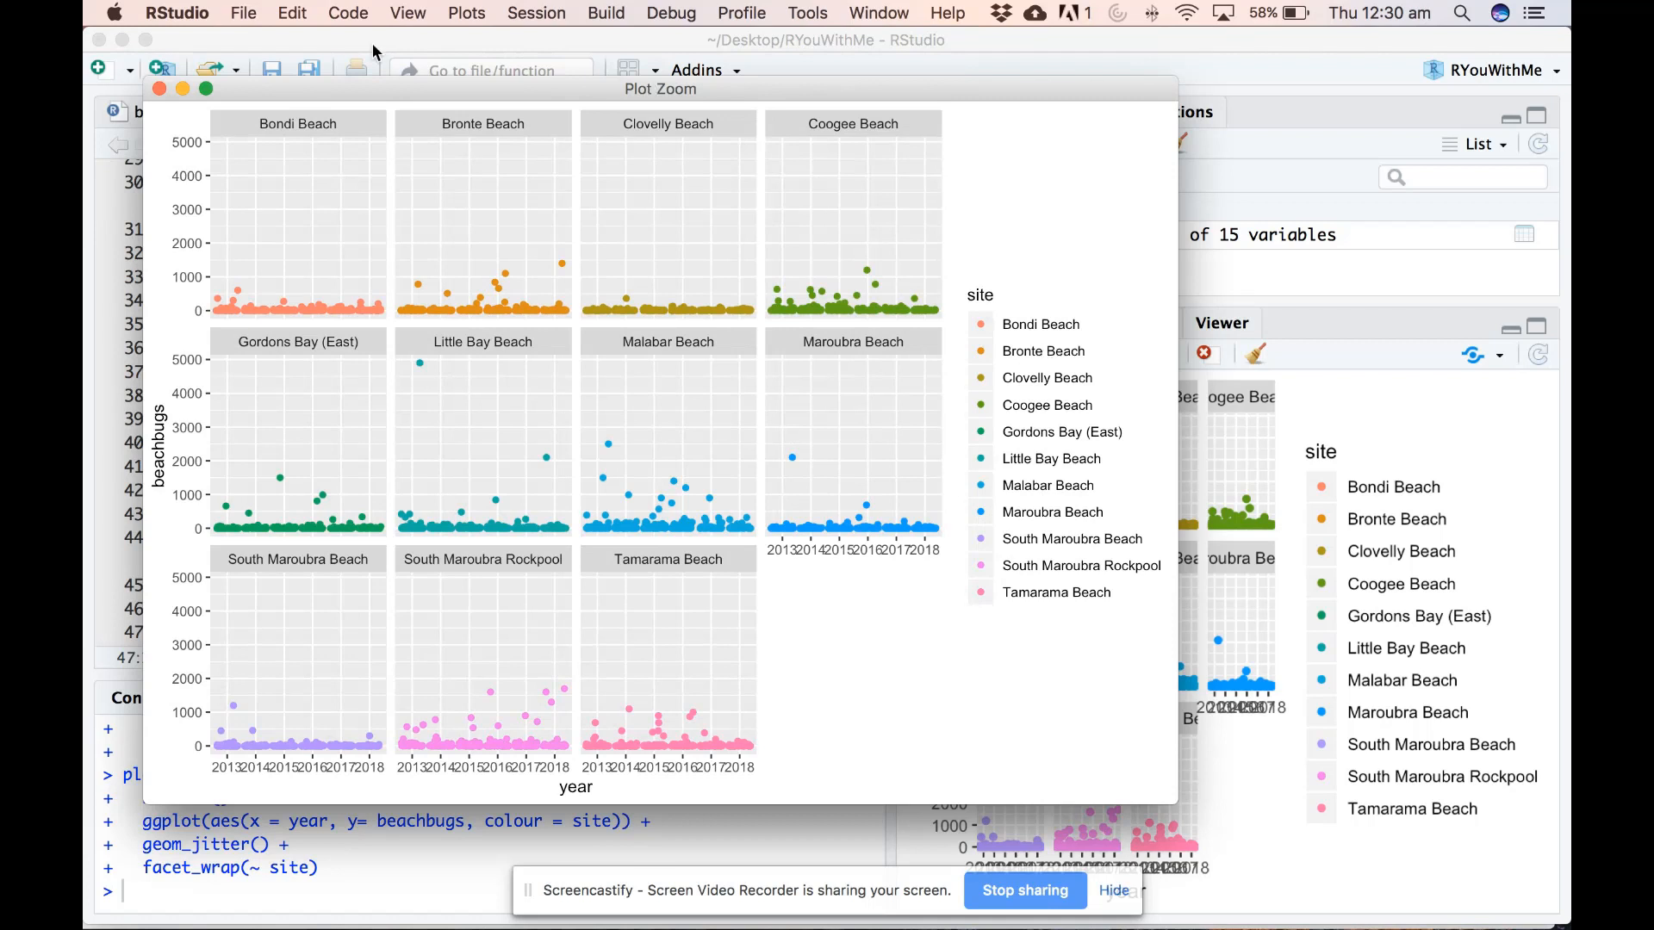
mouse_move(209, 58)
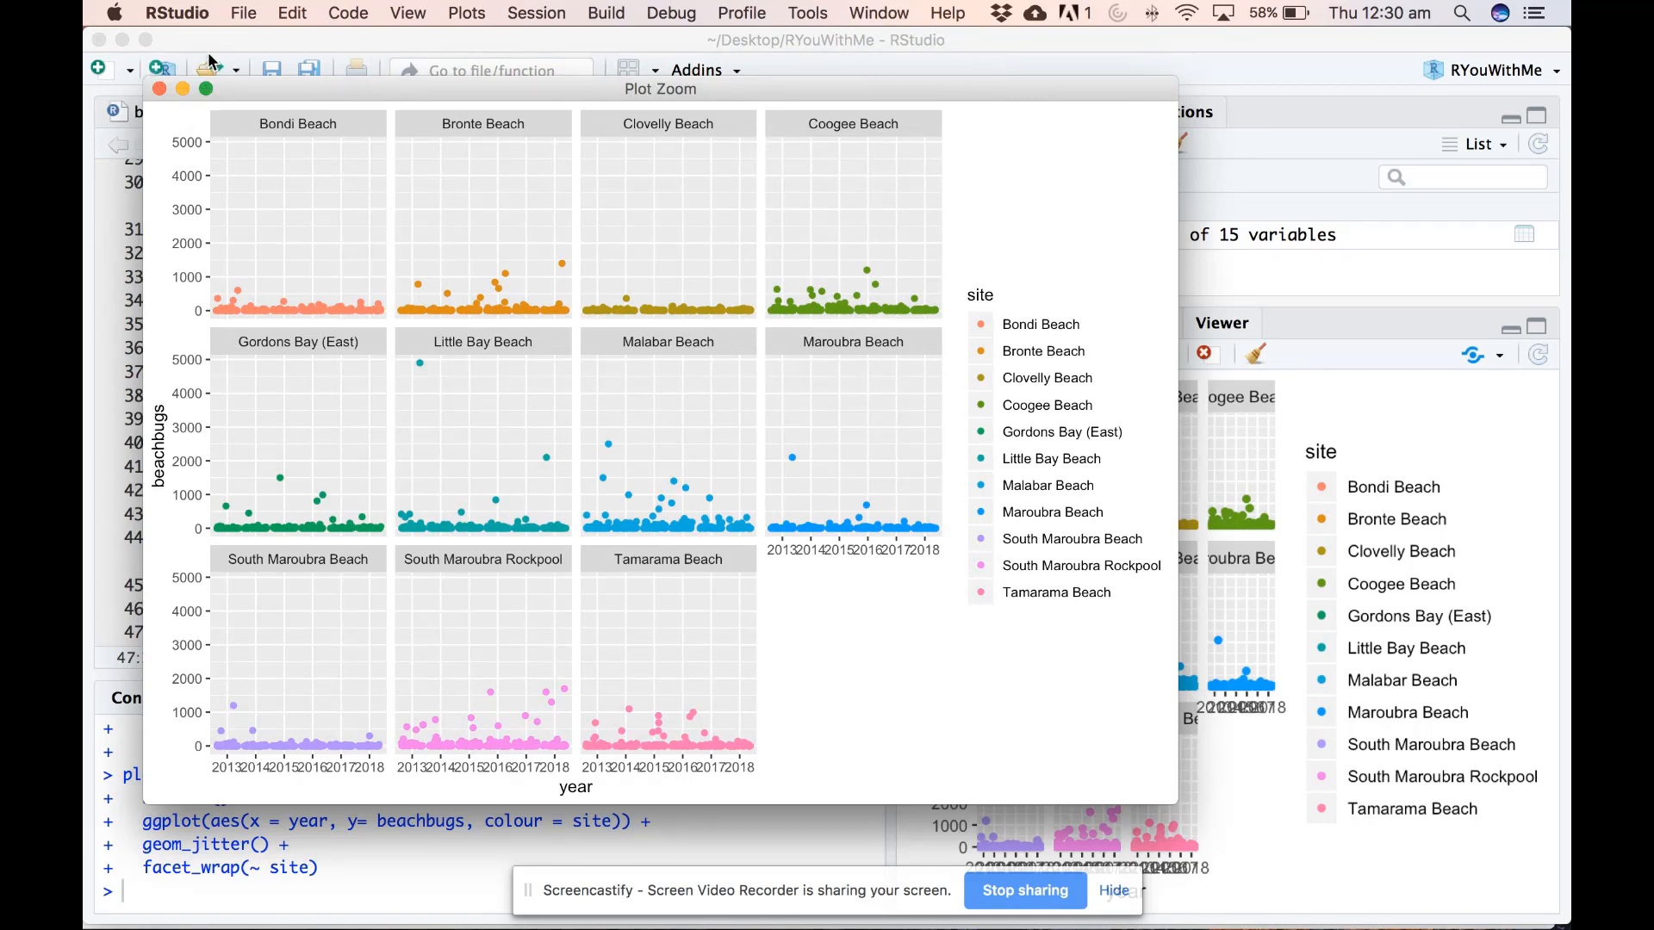
click(160, 88)
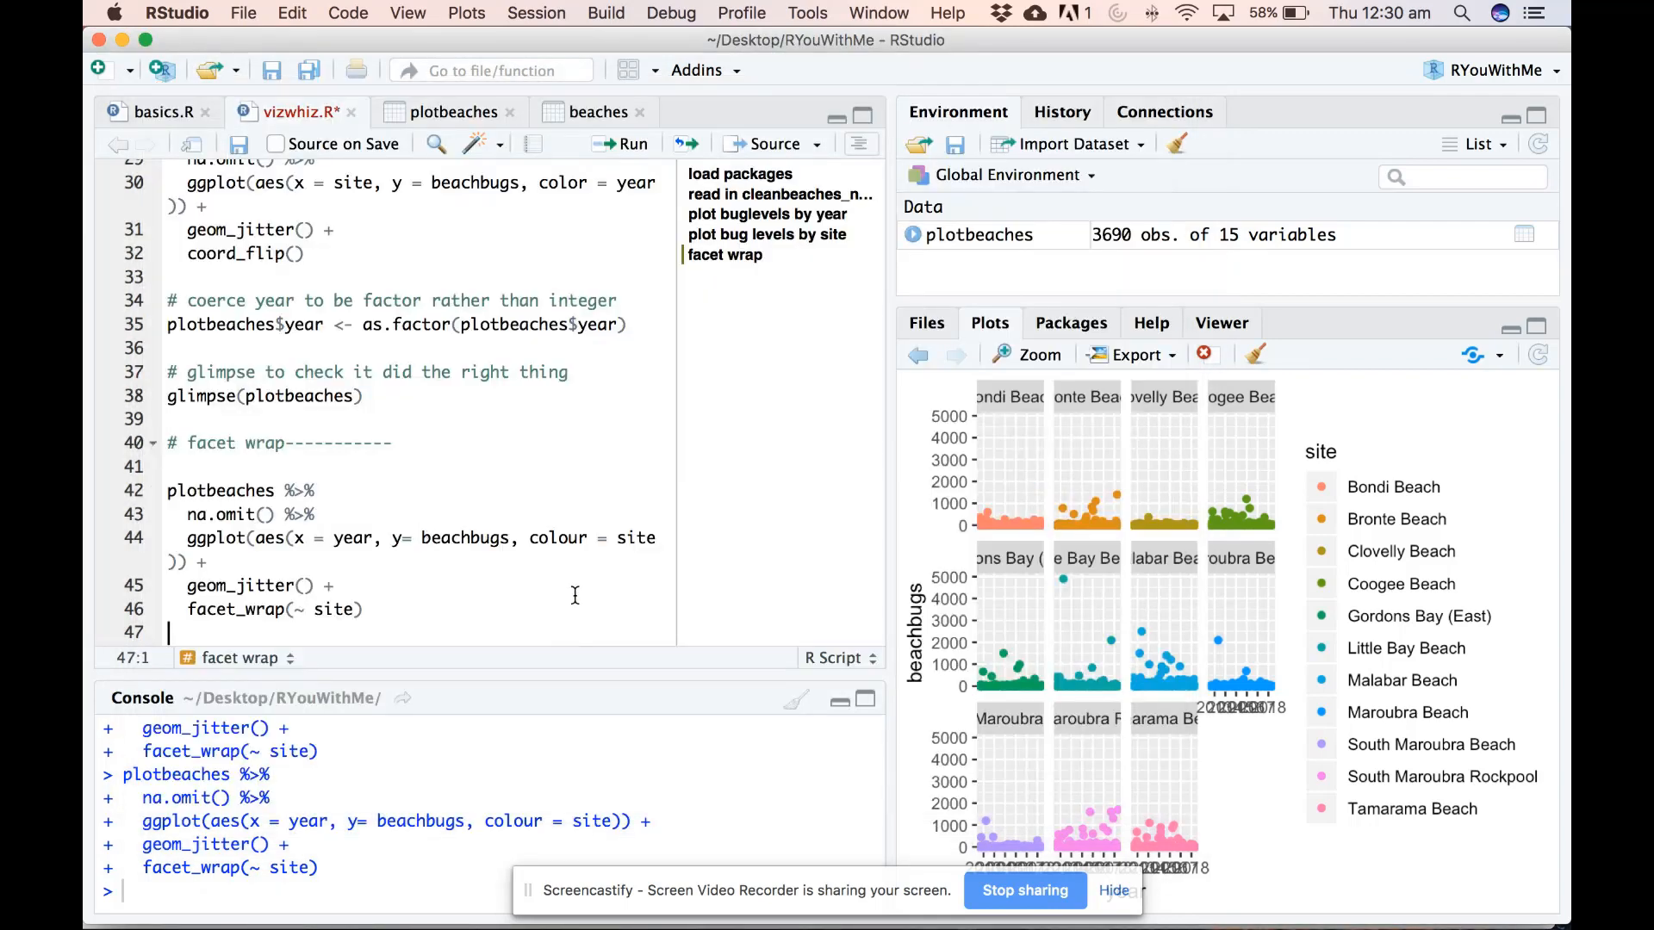
Step: Change colour = site to colour = council, checking the council column in the plotbeaches viewer
double_click(634, 537)
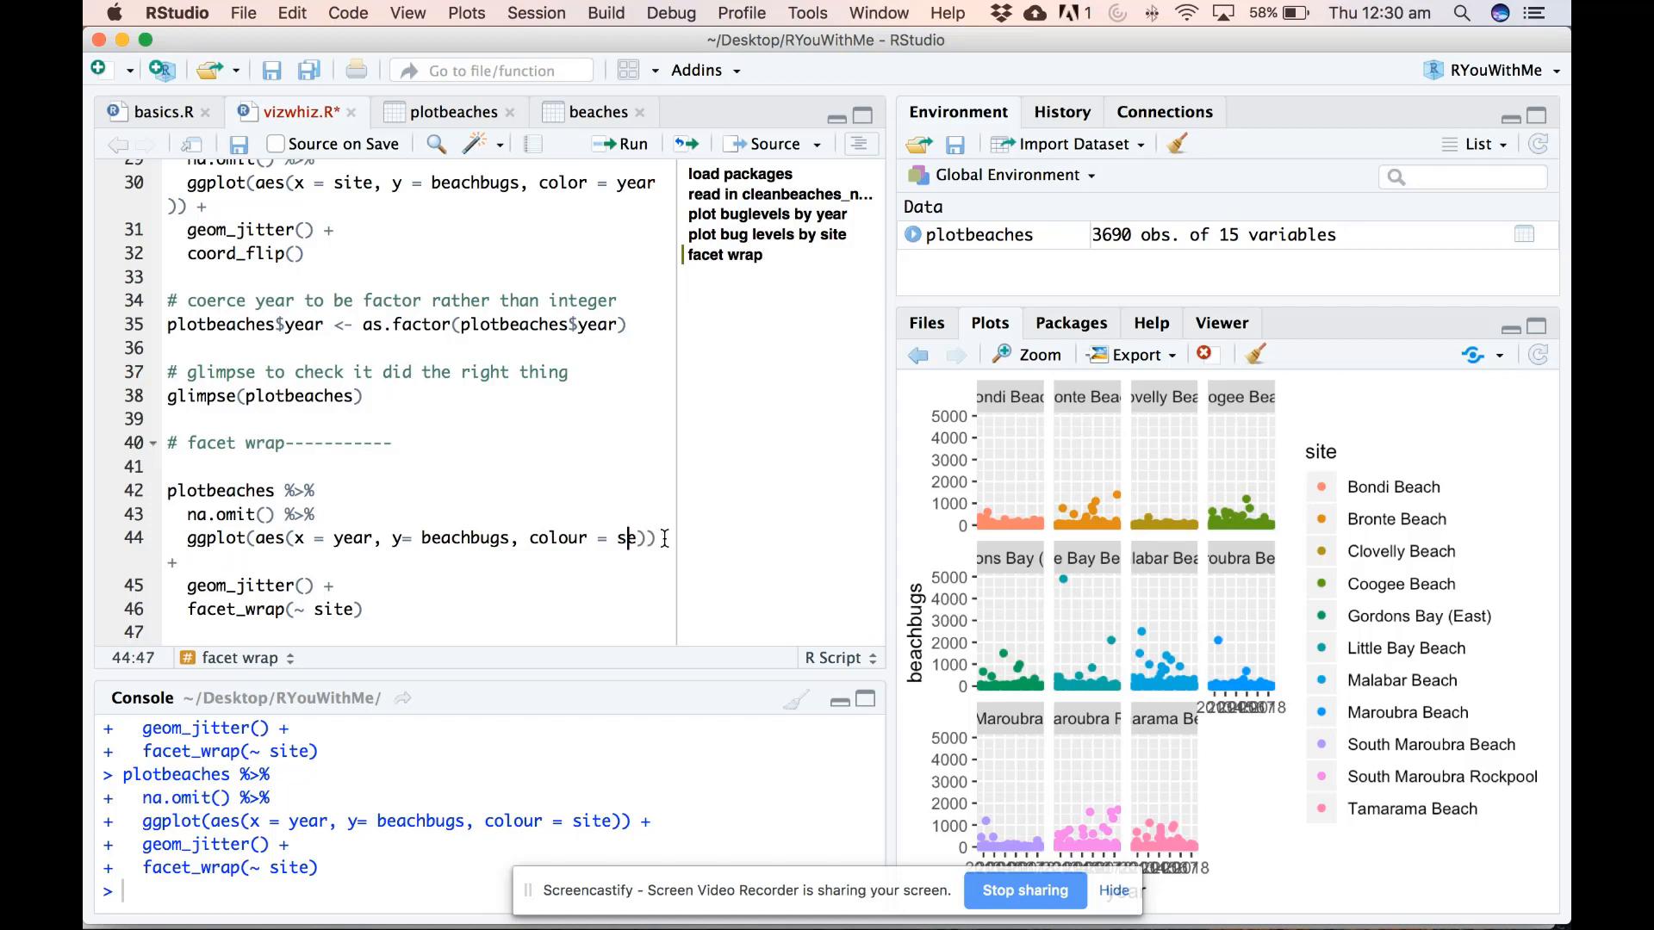
text(council)
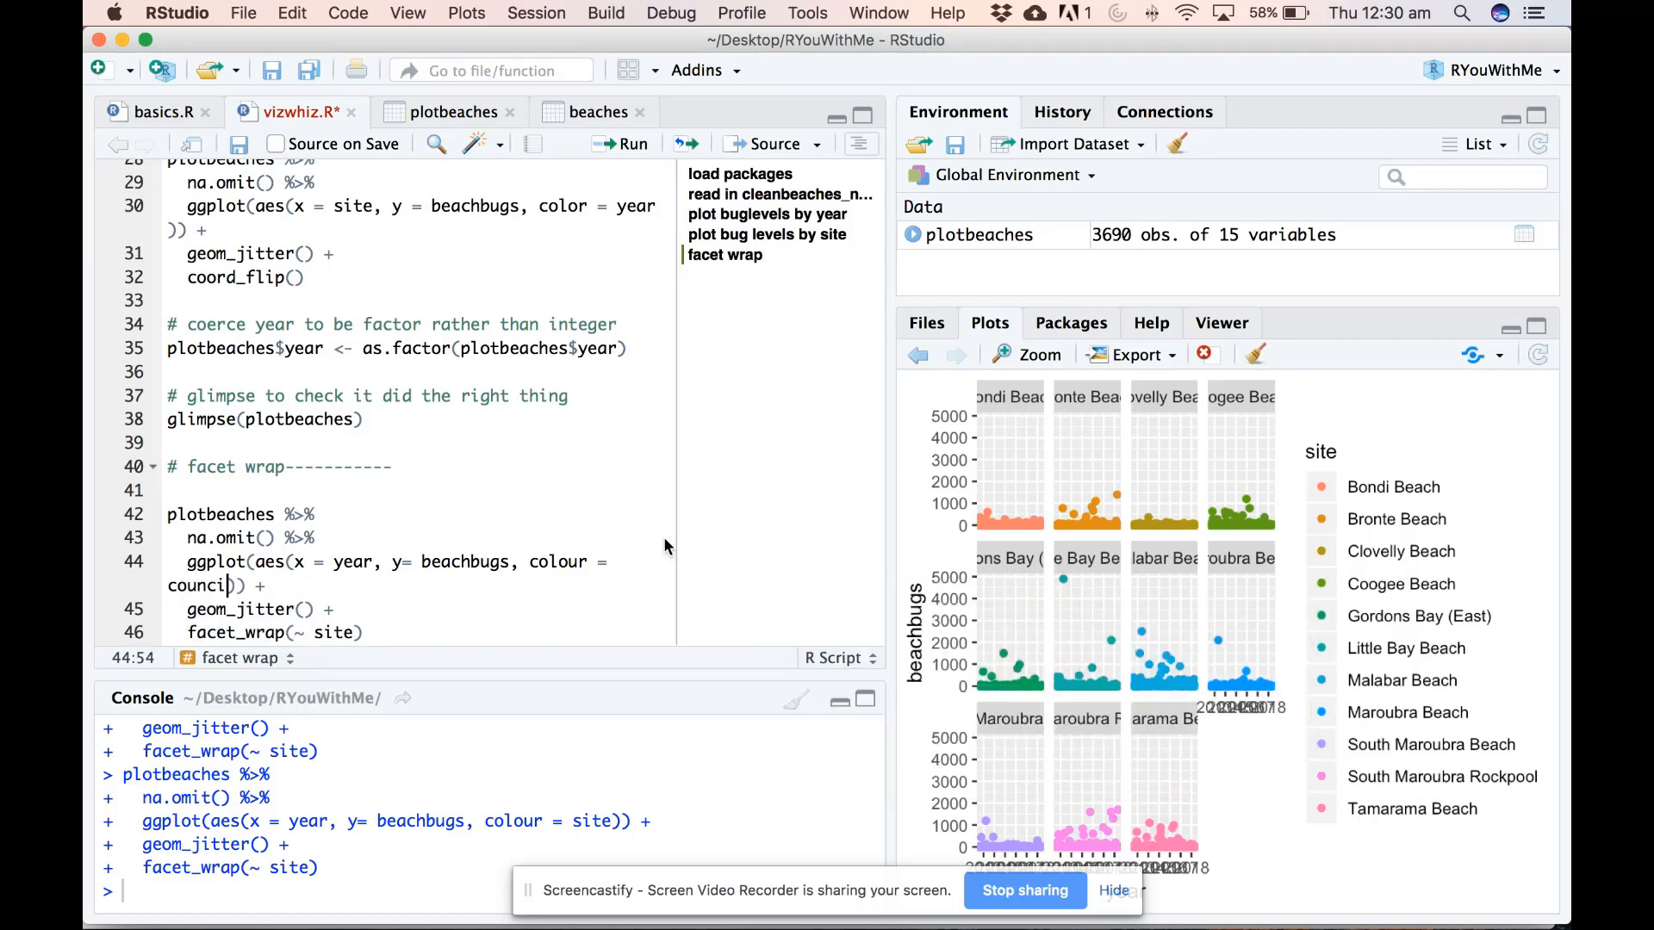
click(448, 112)
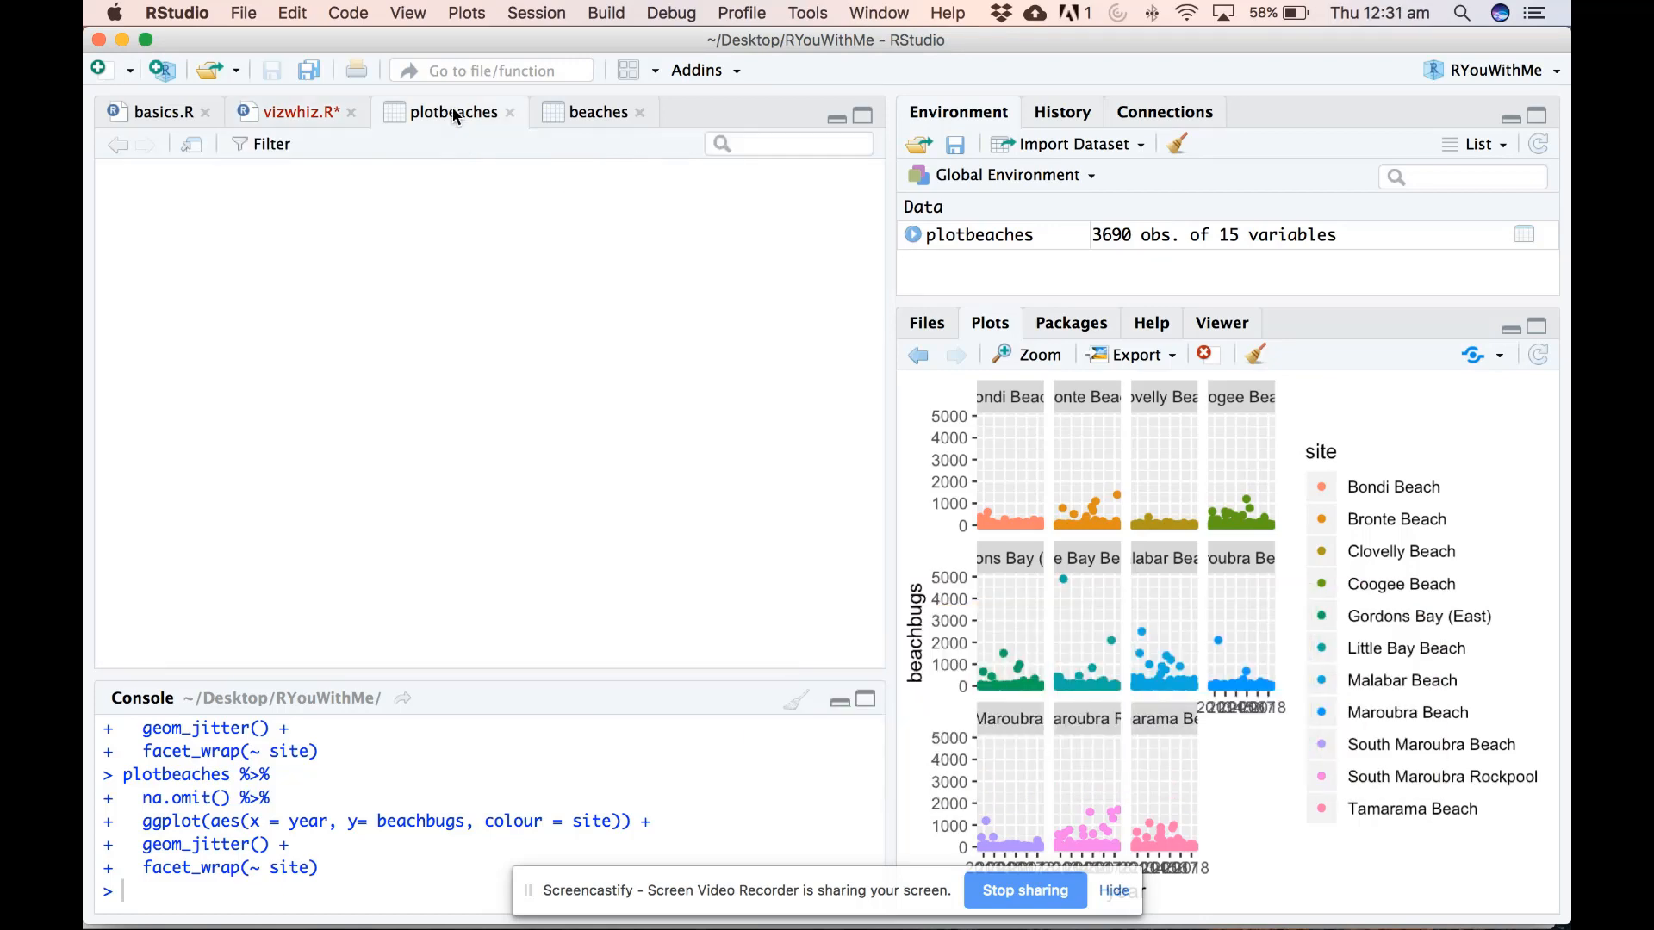
click(453, 112)
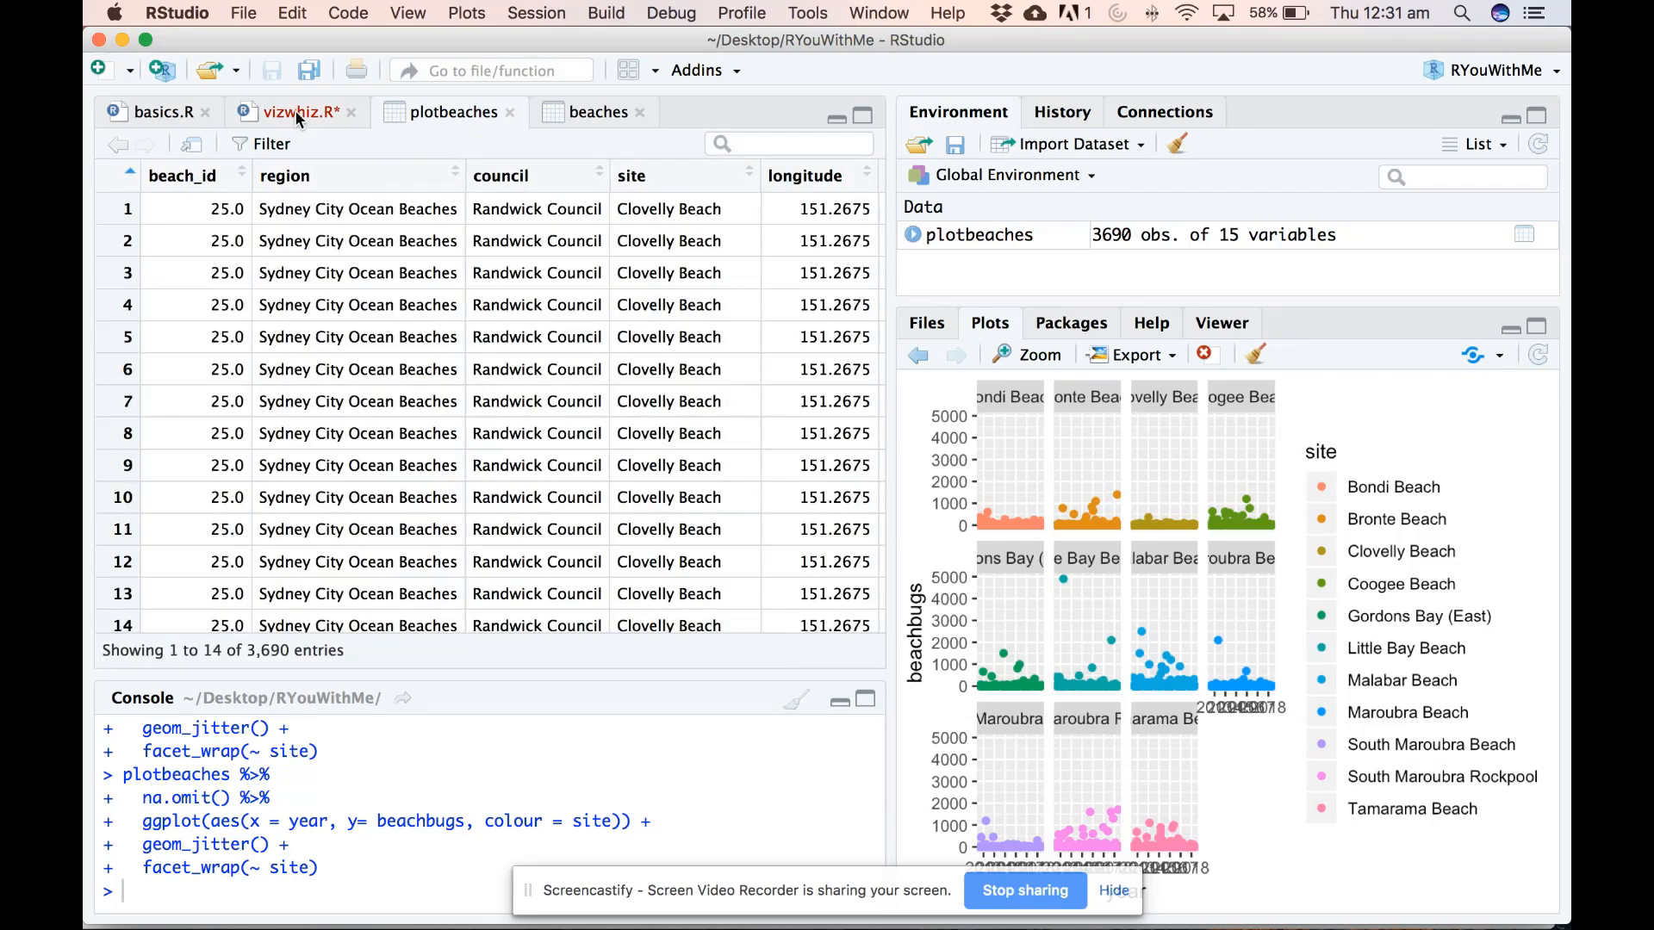
click(290, 112)
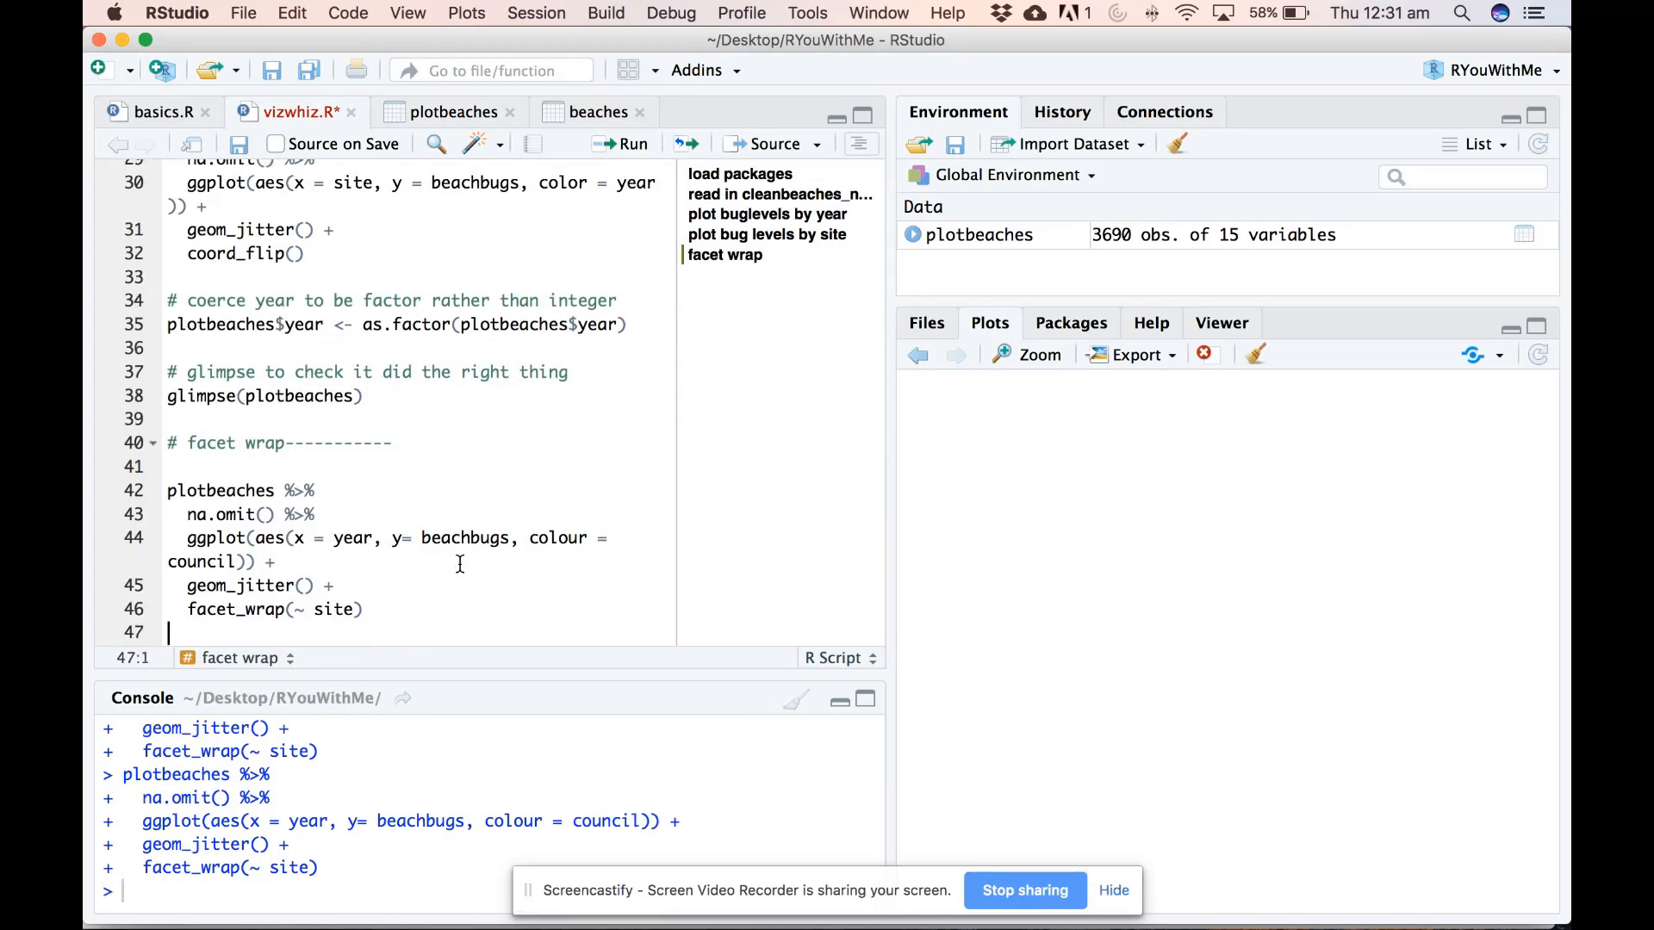
Step: Rerun the code and view the Randwick/Waverley council-coloured plot in Plot Zoom
click(634, 143)
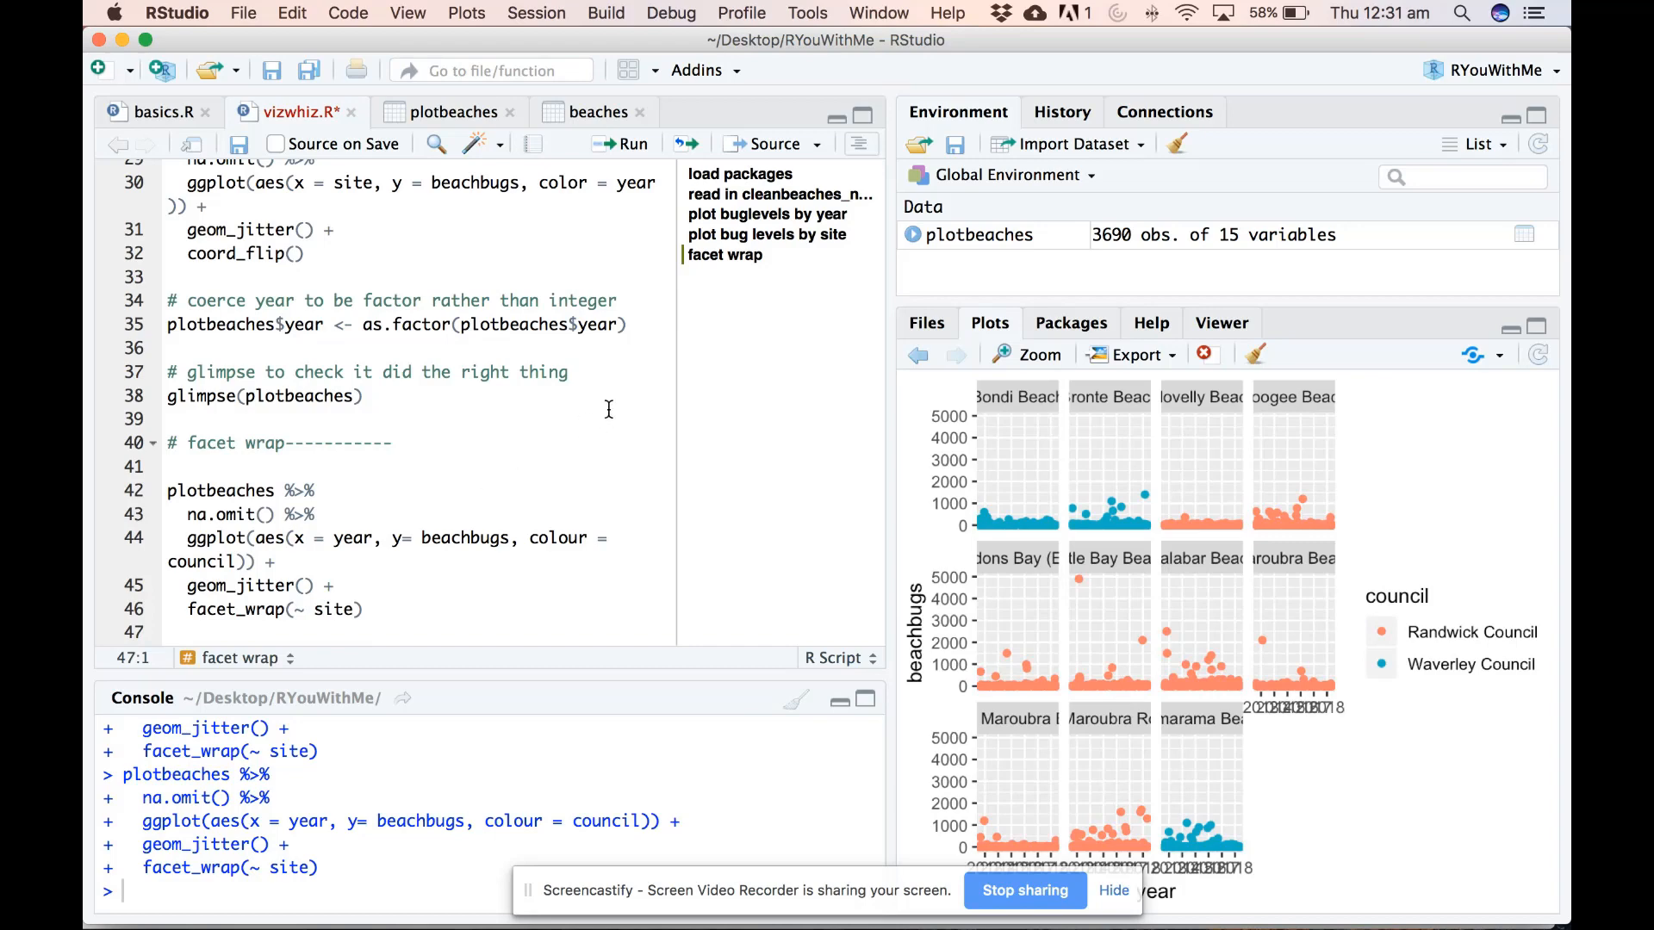
click(1039, 355)
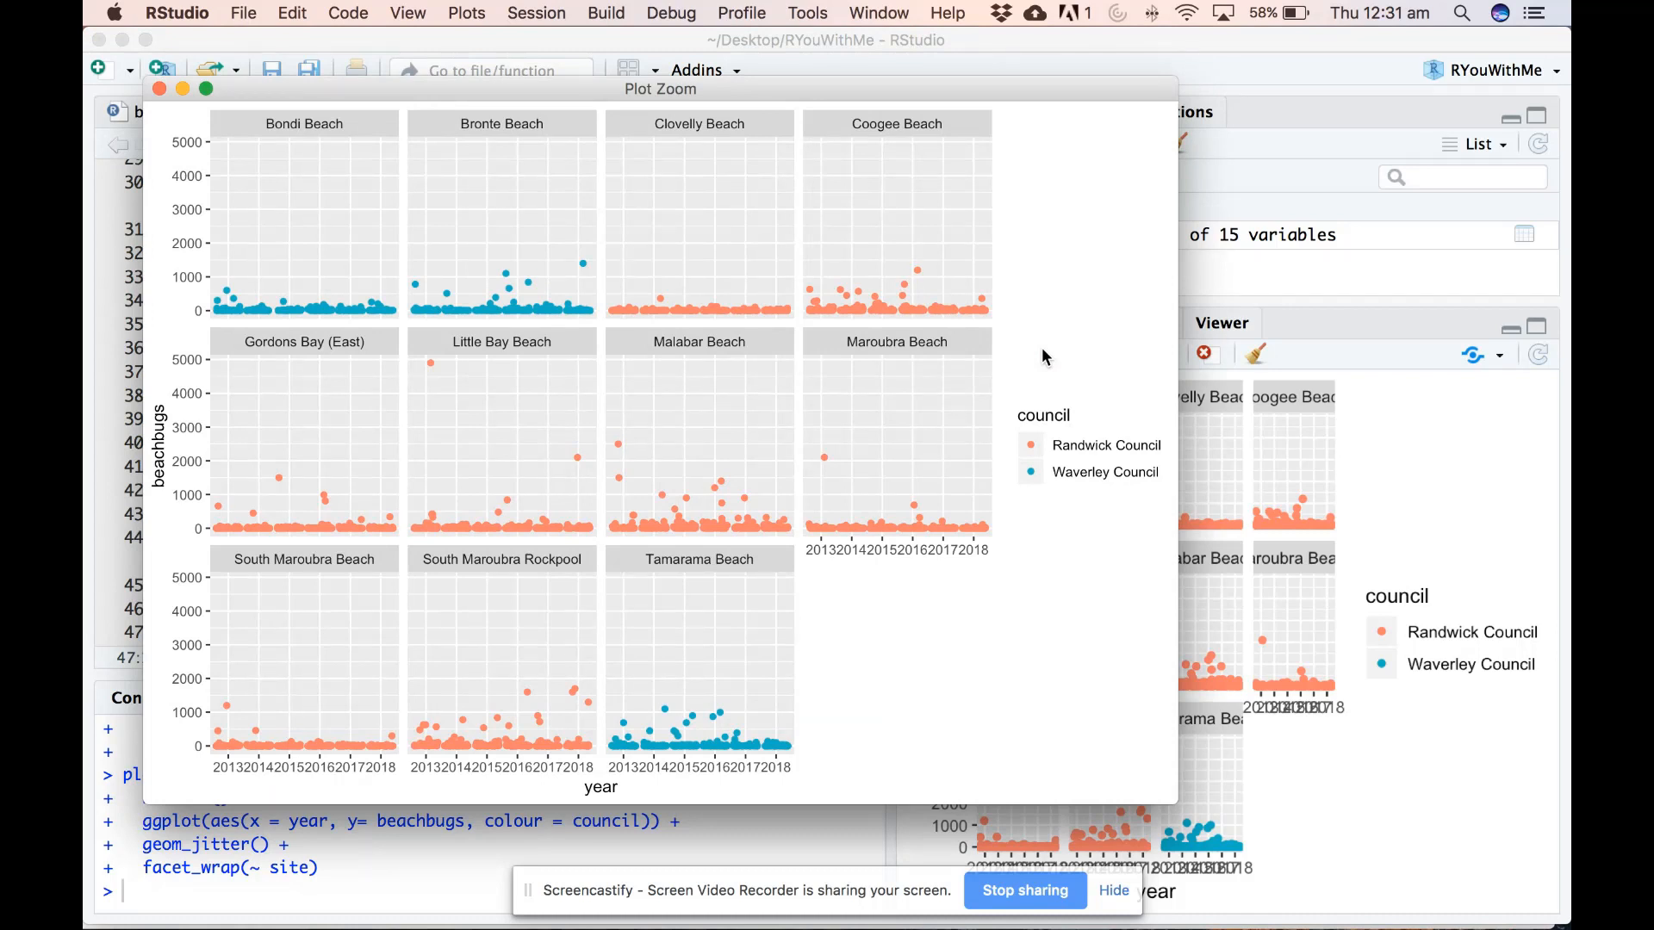
mouse_move(369, 152)
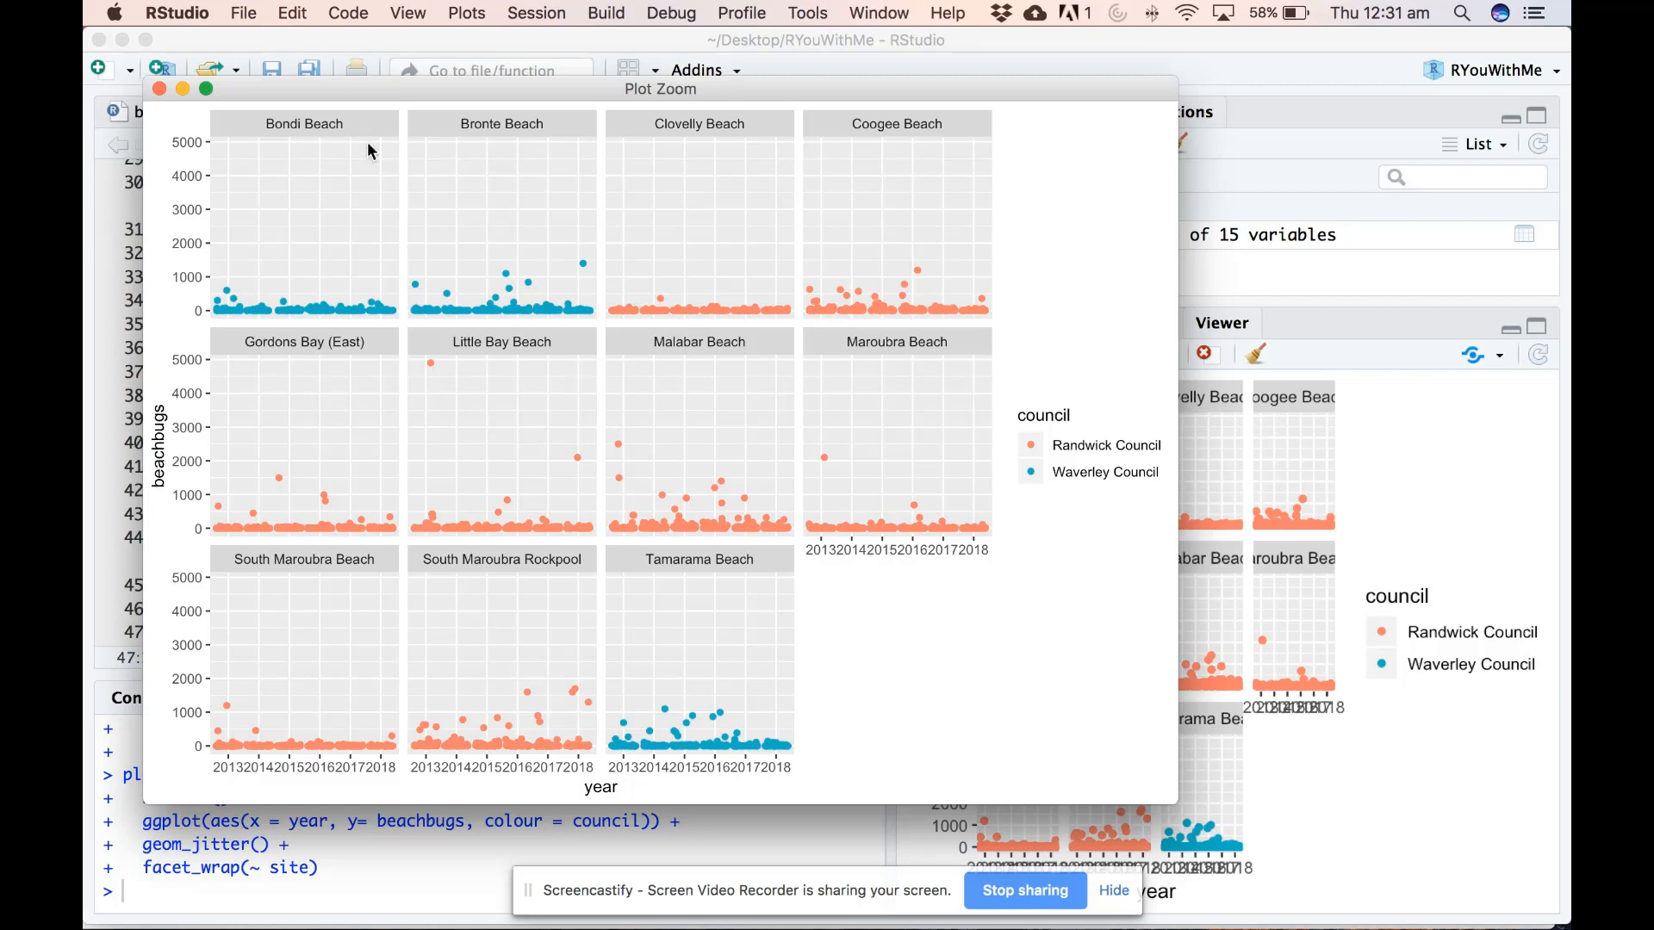
mouse_move(183, 96)
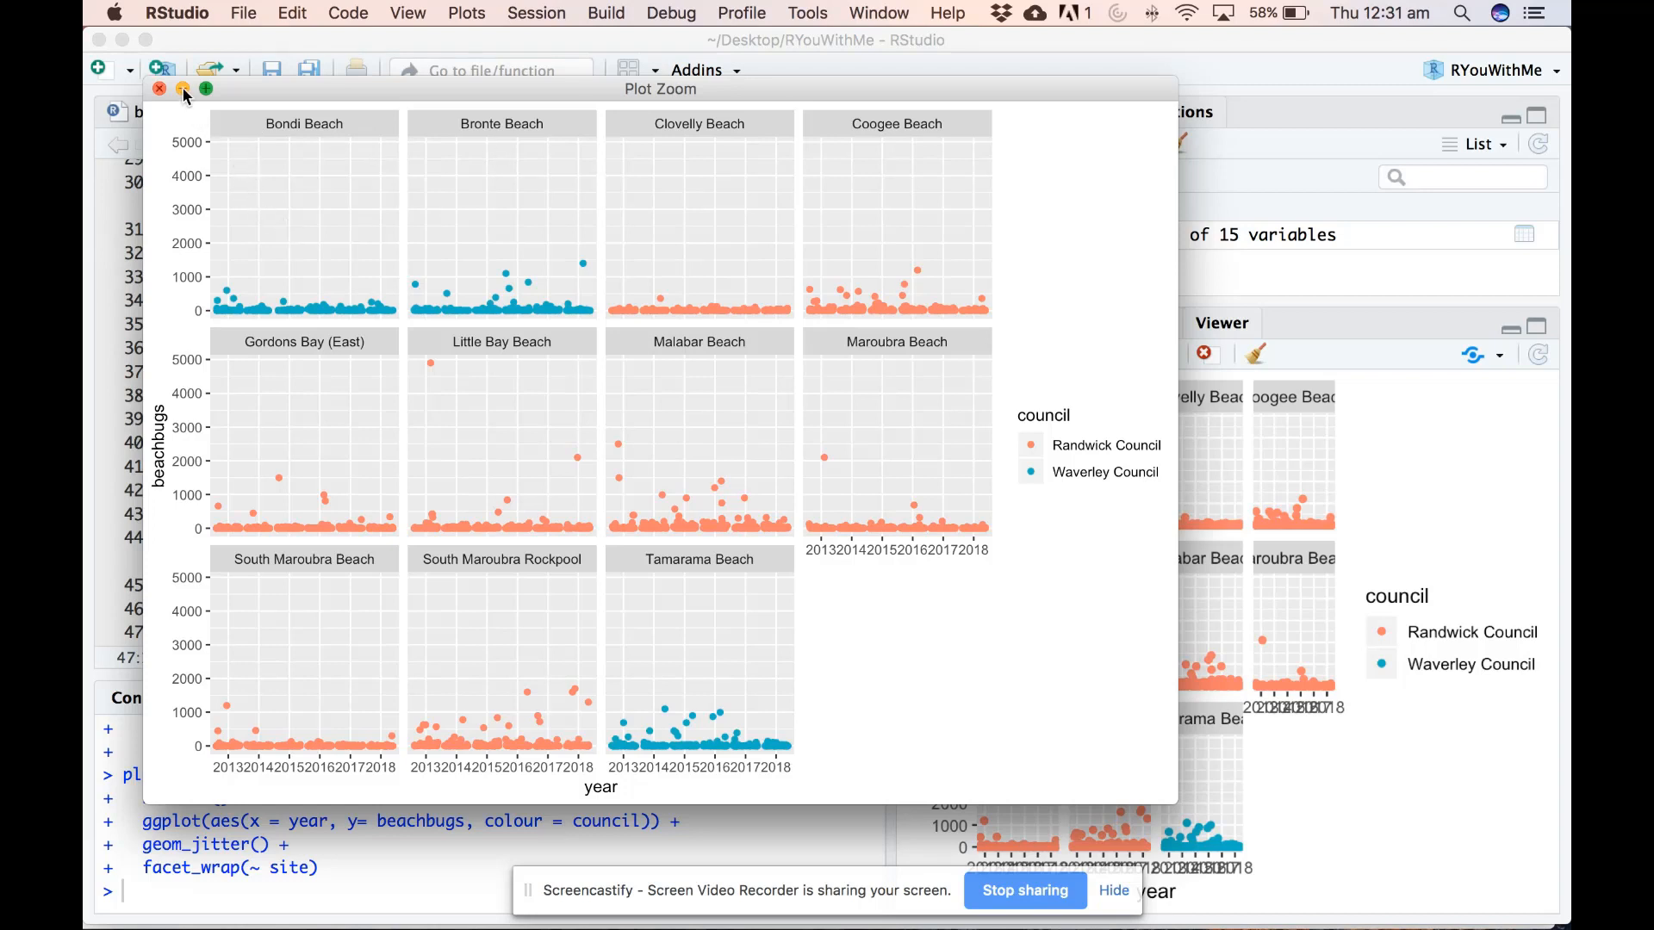